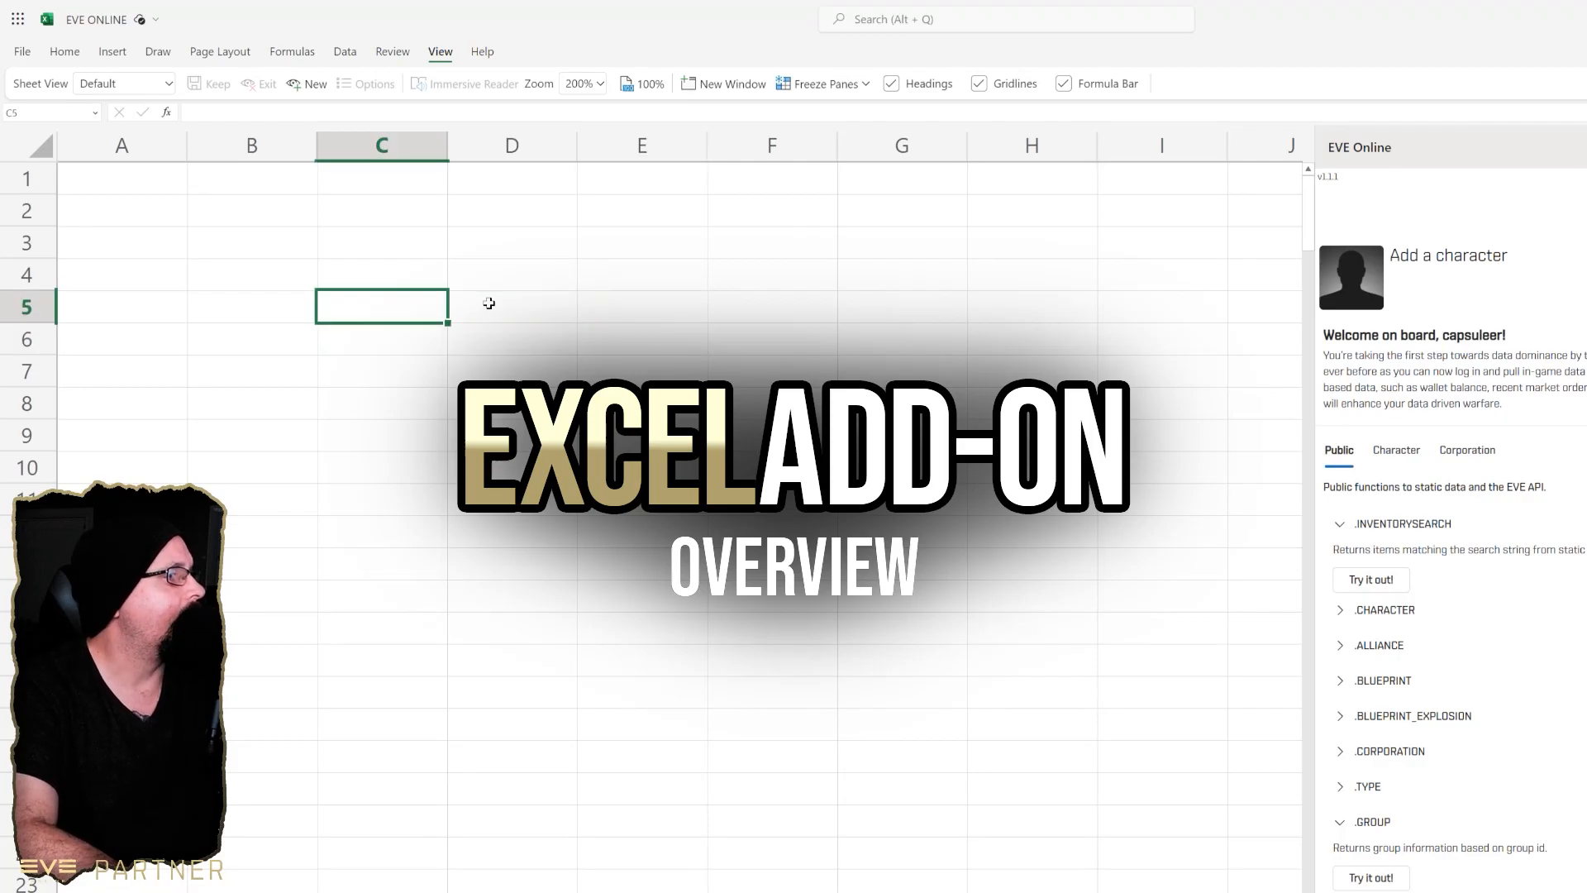
- Expand the .REGION, .SEARCHREGION and .BLUEPRINT_EXPLOSION descriptions in the EVE Online pane
click(510, 306)
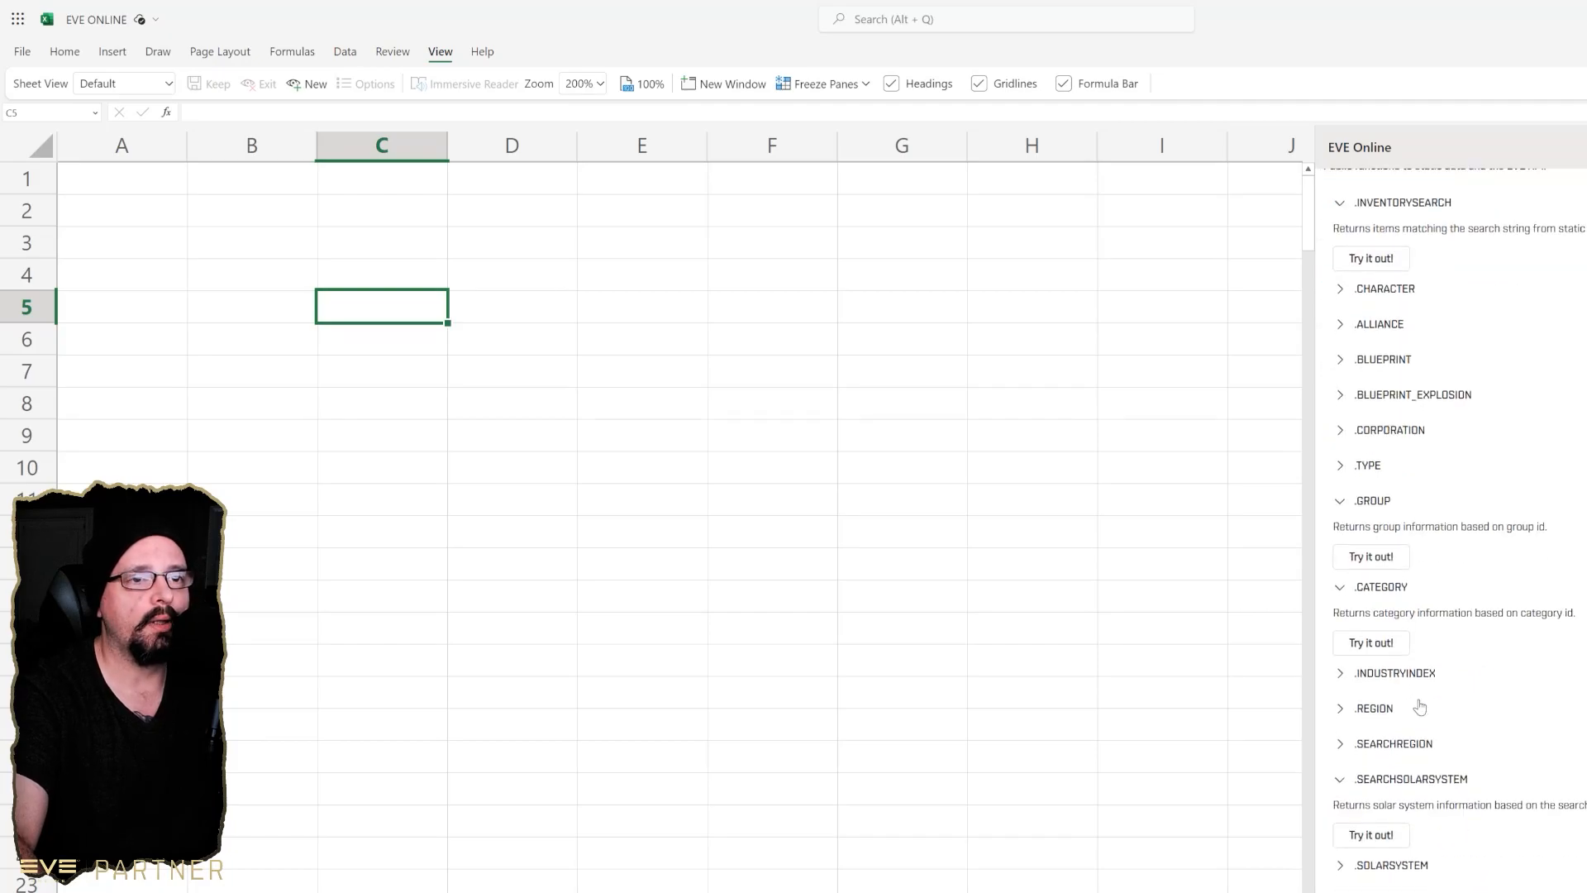
scroll(down, 3)
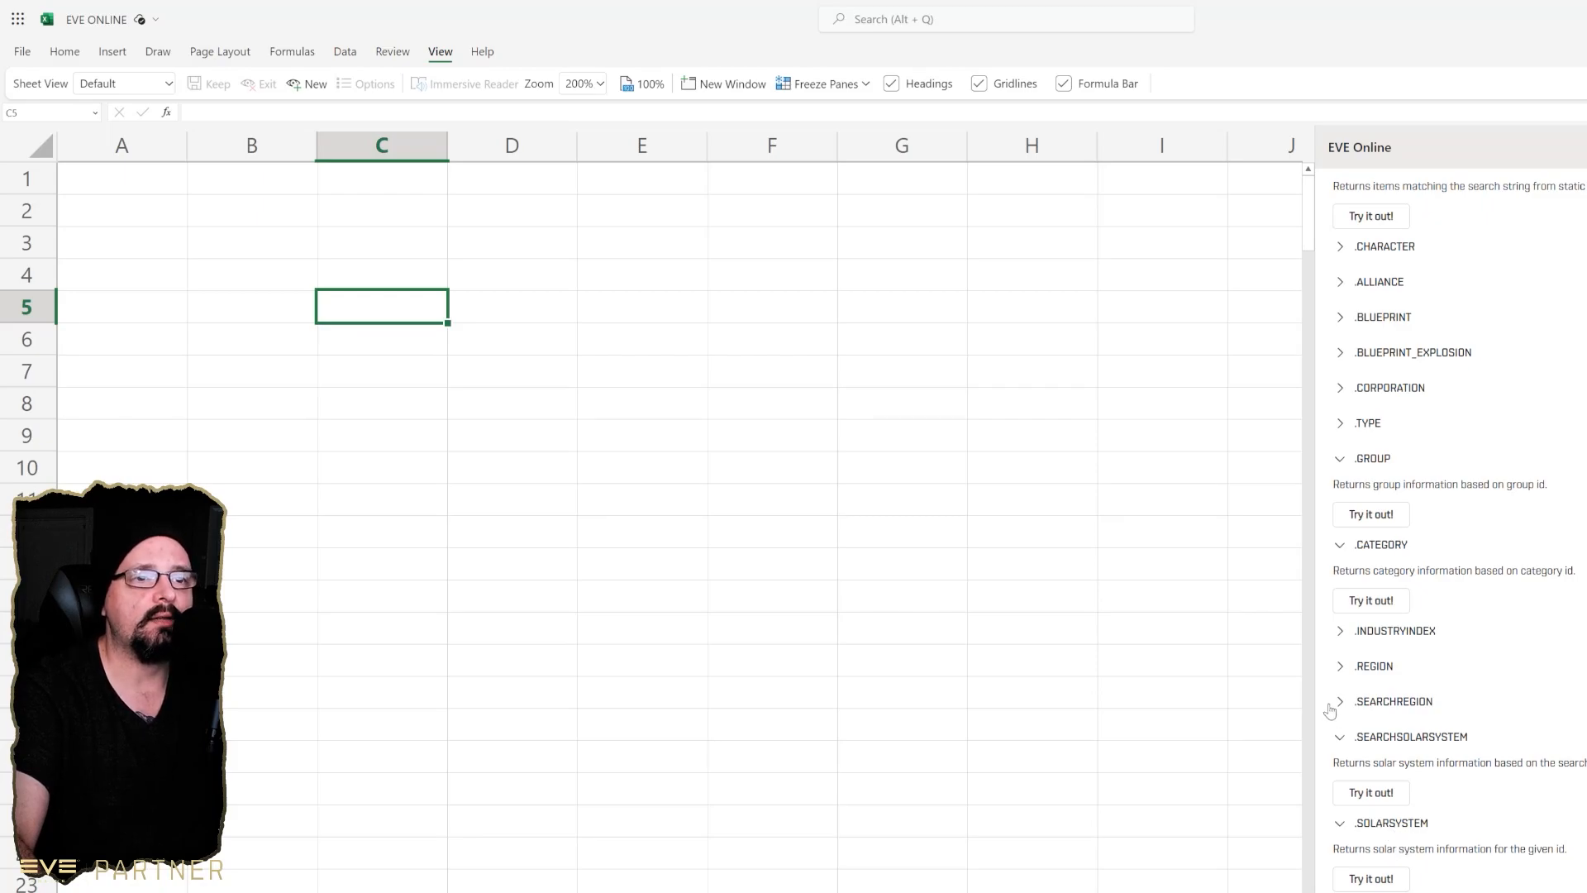
click(1374, 666)
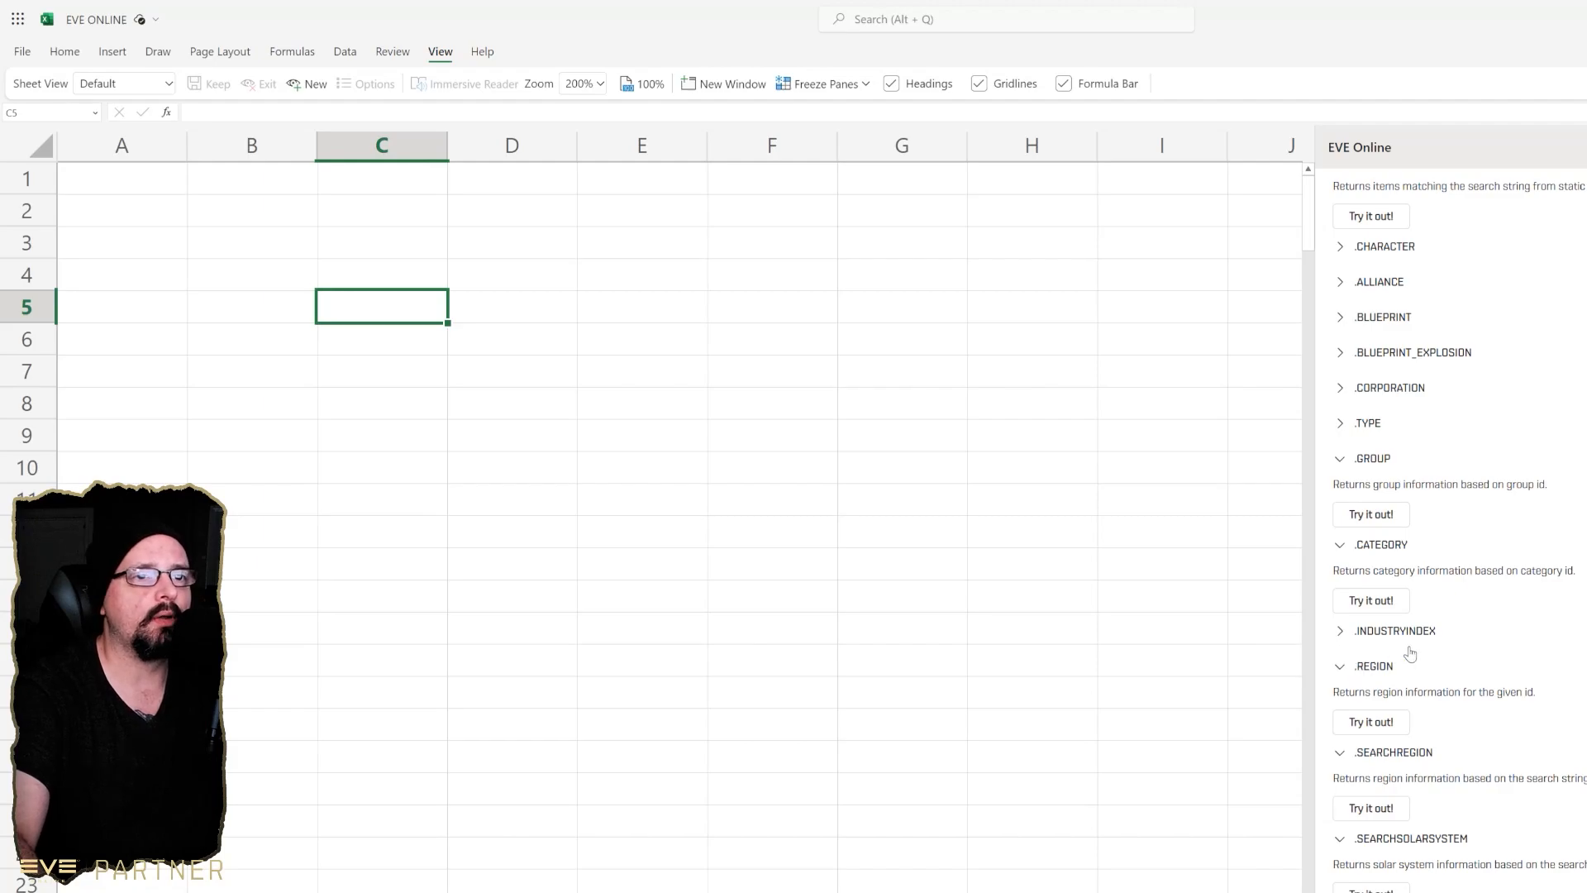
scroll(up, 3)
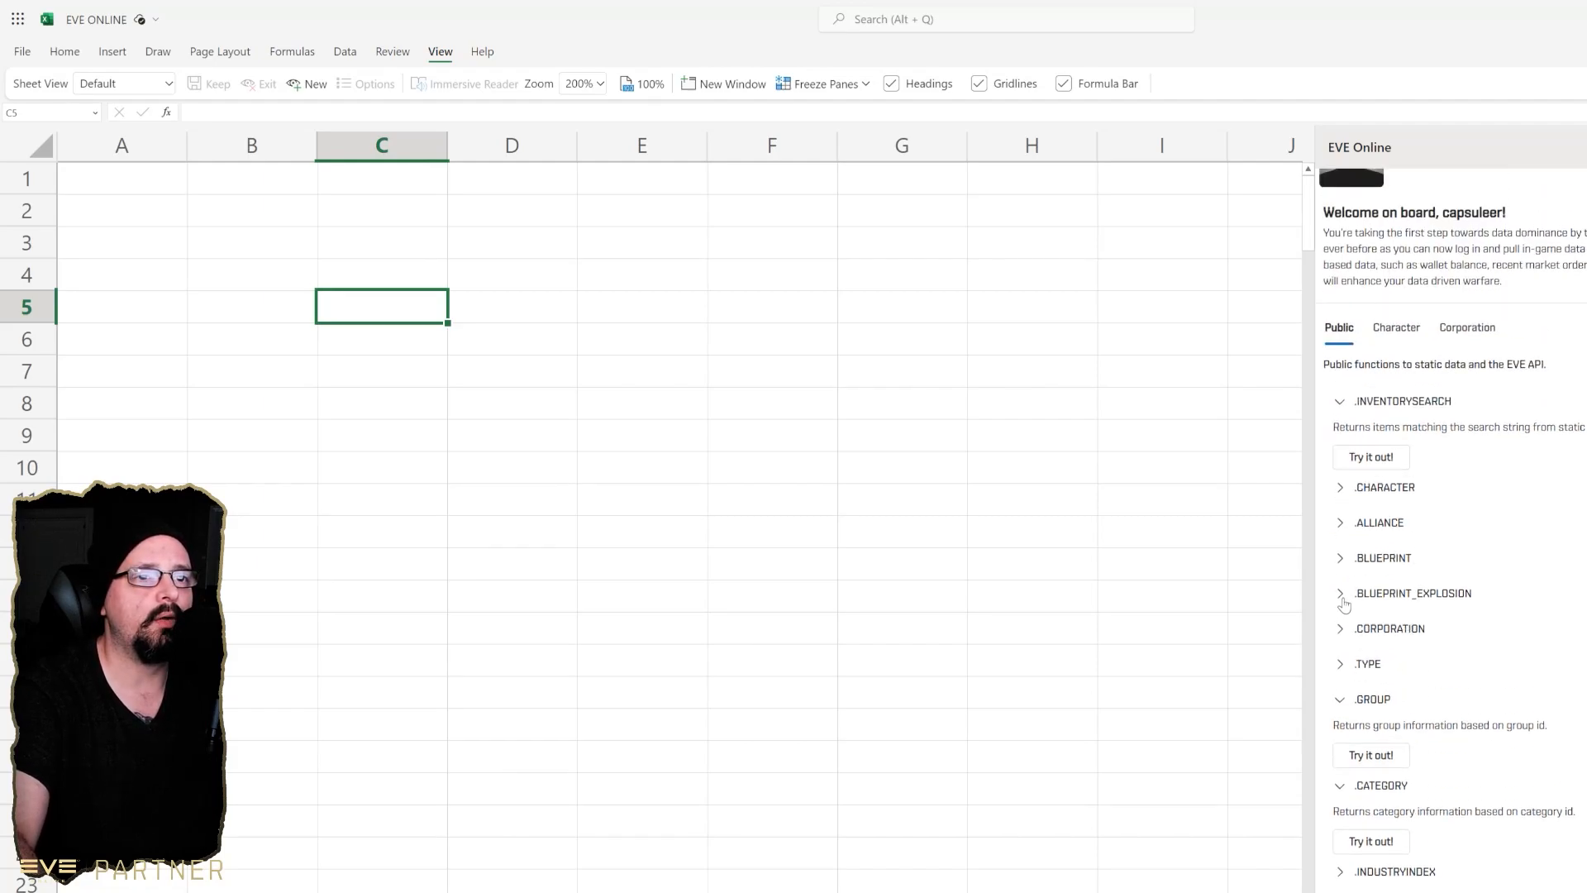
click(1340, 594)
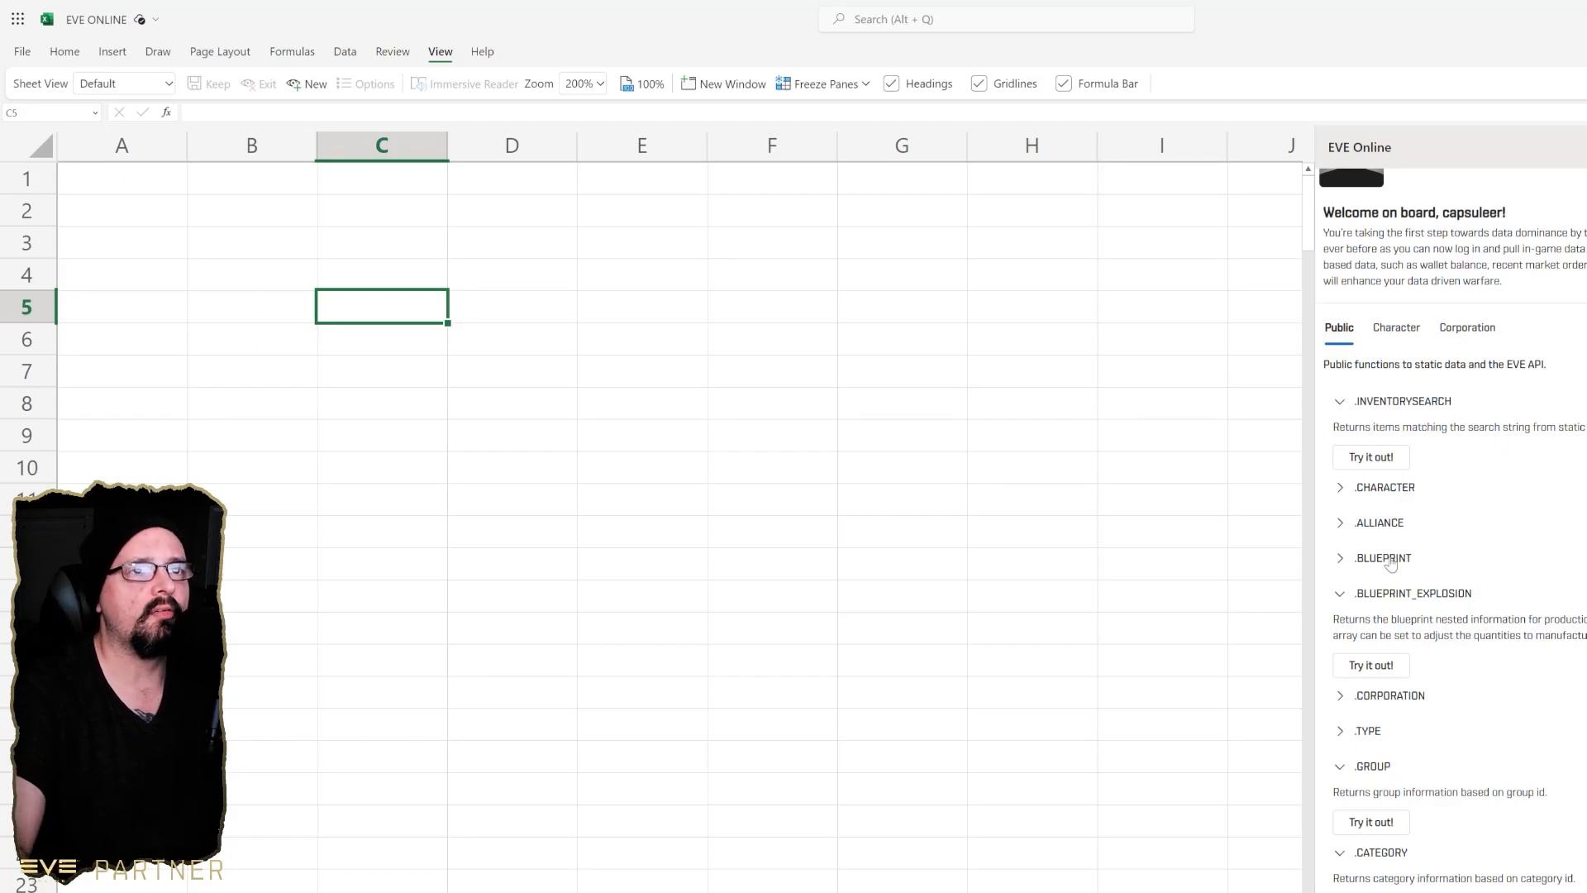
scroll(down, 3)
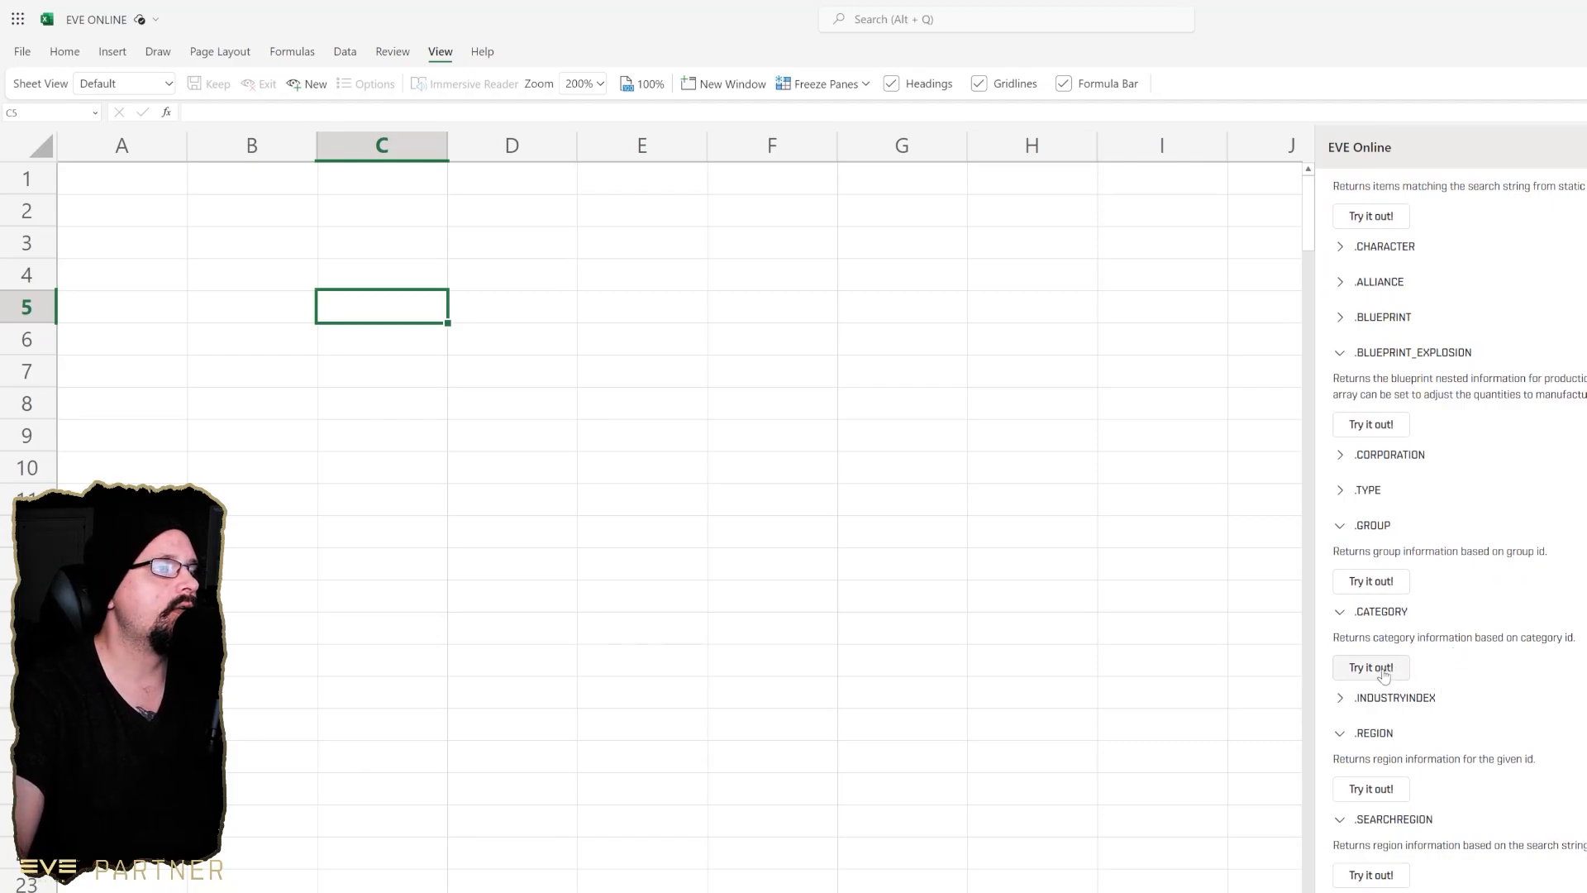
- Insert a .CATEGORY lookup in C5 and change its ID from 6 to 25, returning Asteroid
click(1371, 667)
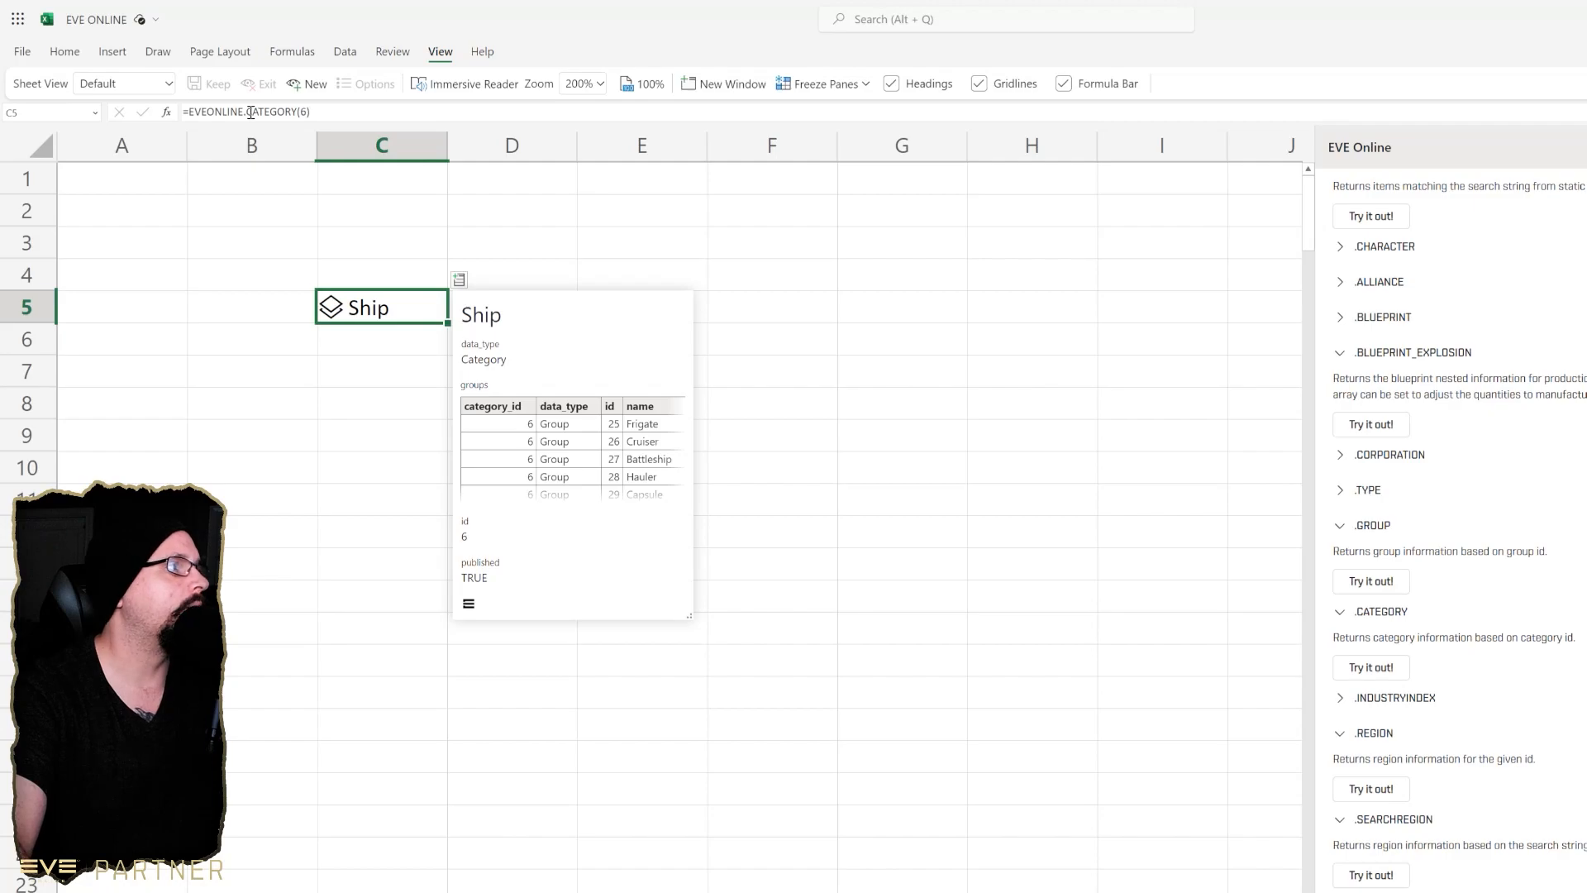
double_click(382, 306)
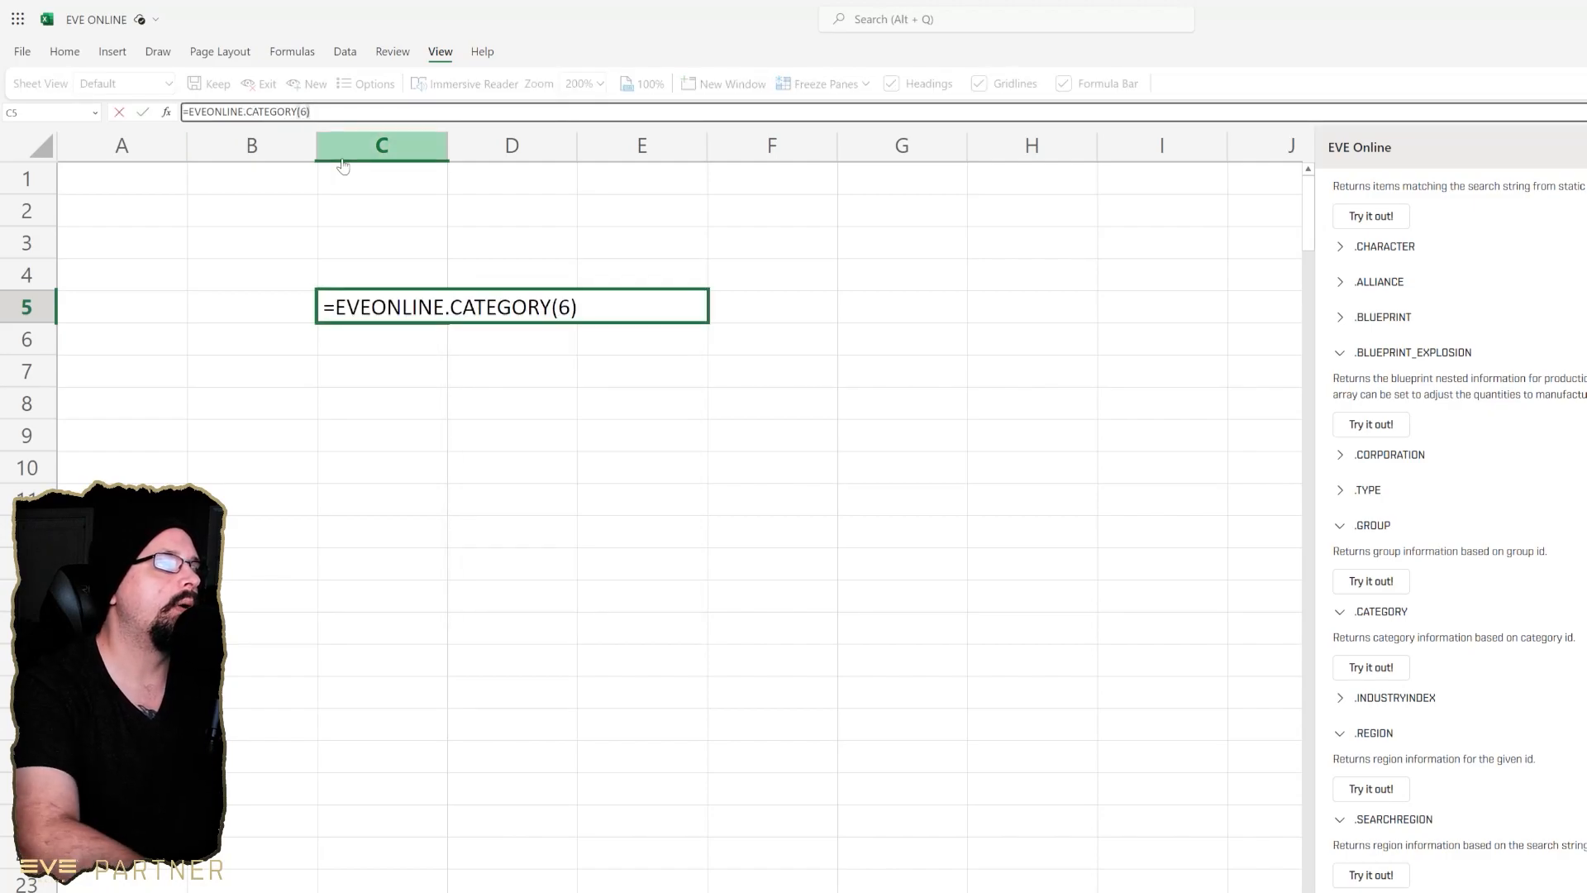
key(enter)
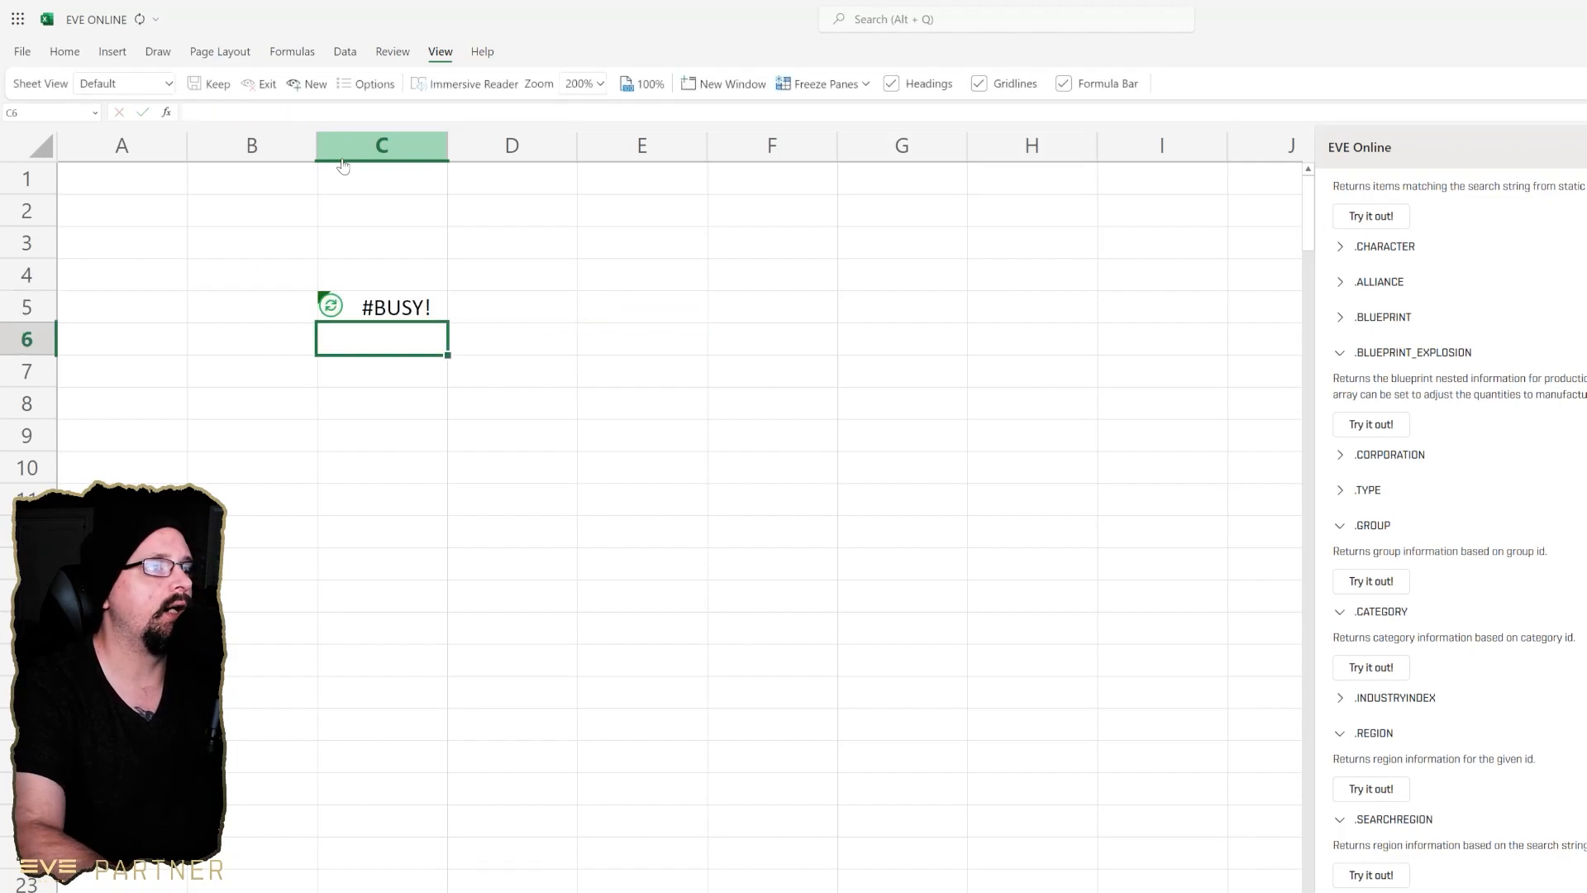
click(511, 403)
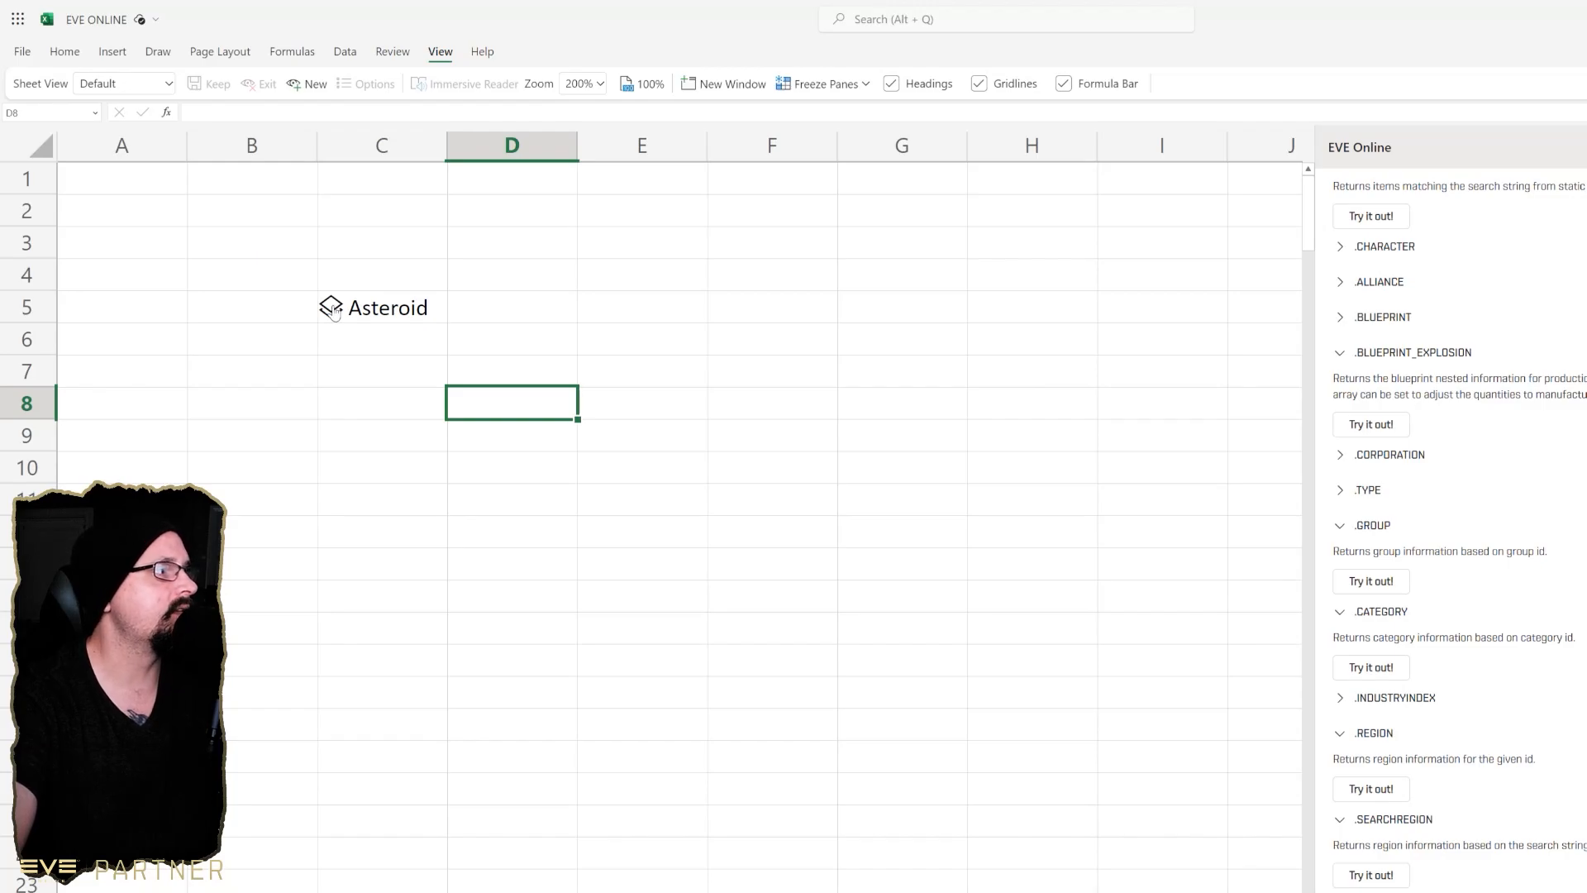
- Open the Asteroid cell's data card to view its 38 ore groups like Arkonor and Bistot
click(382, 307)
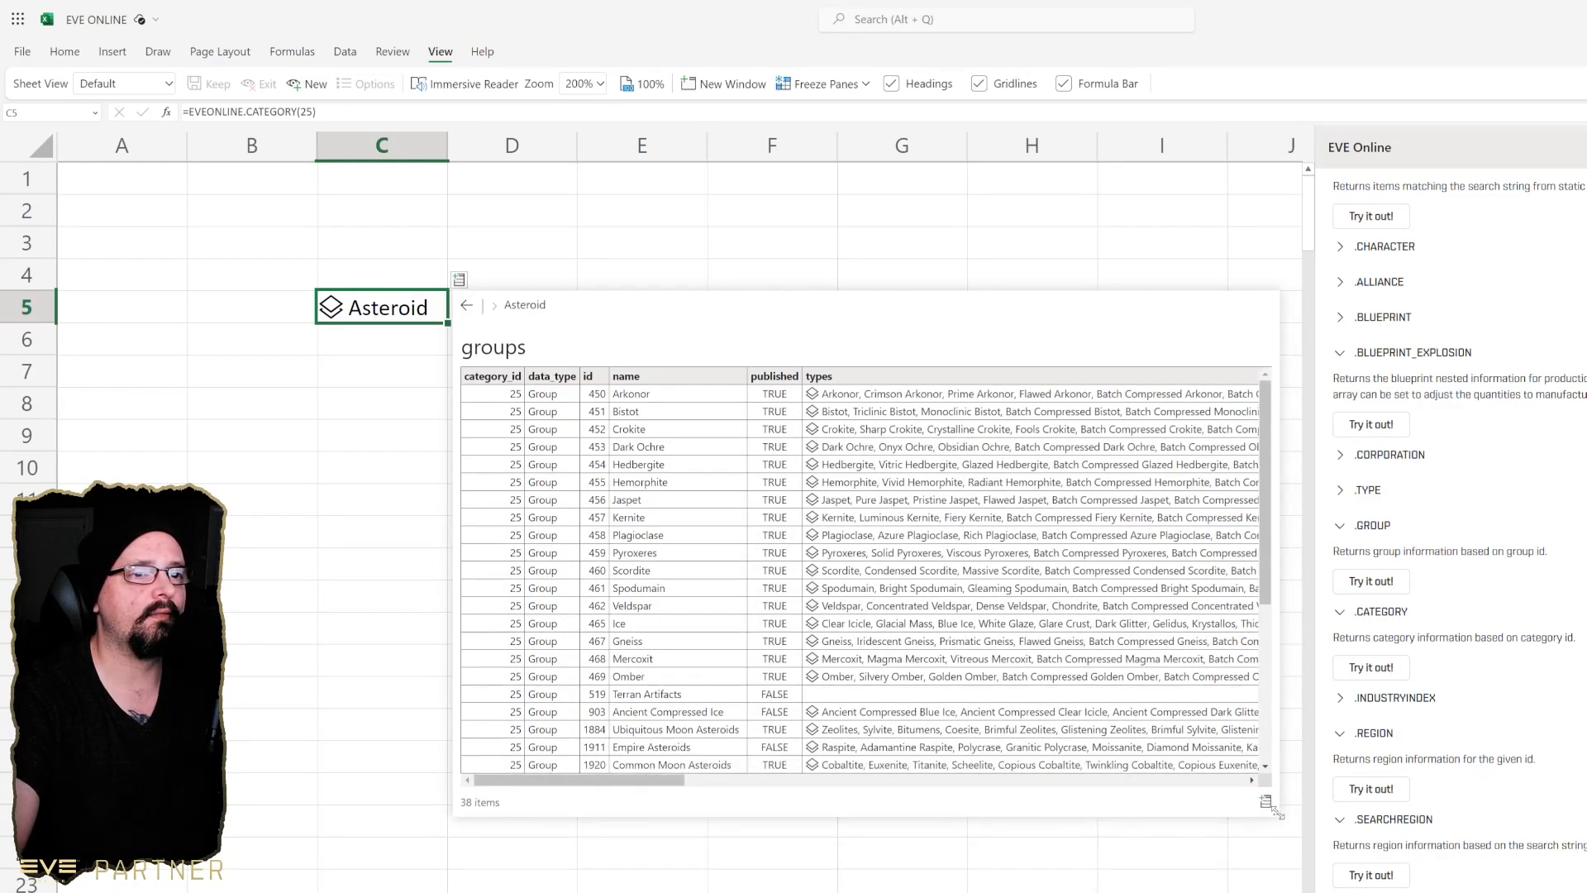
mouse_move(653, 398)
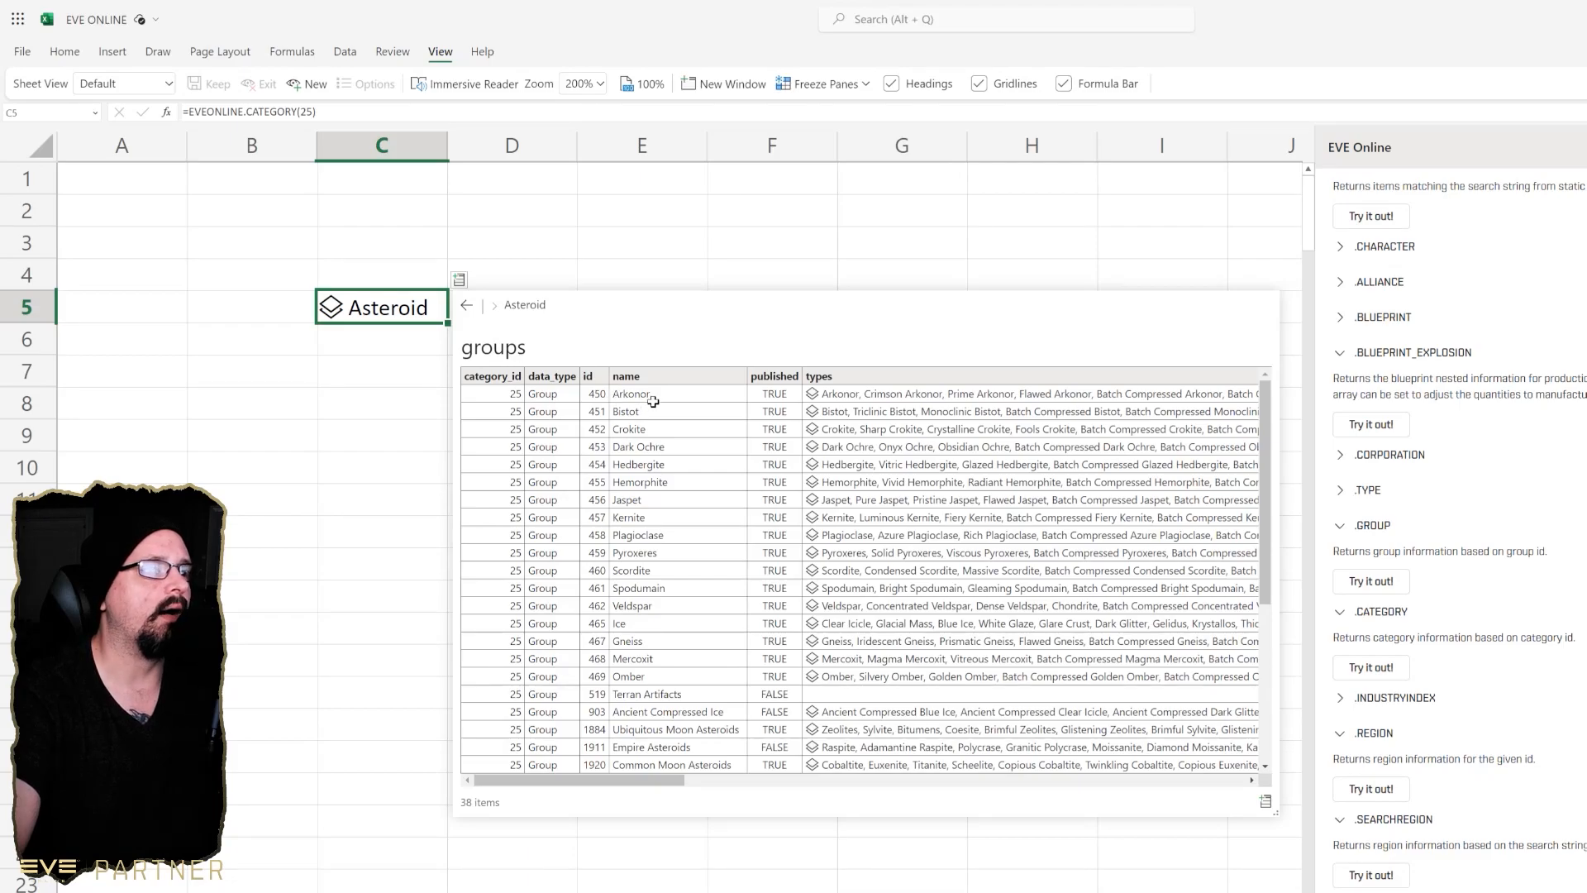
click(627, 428)
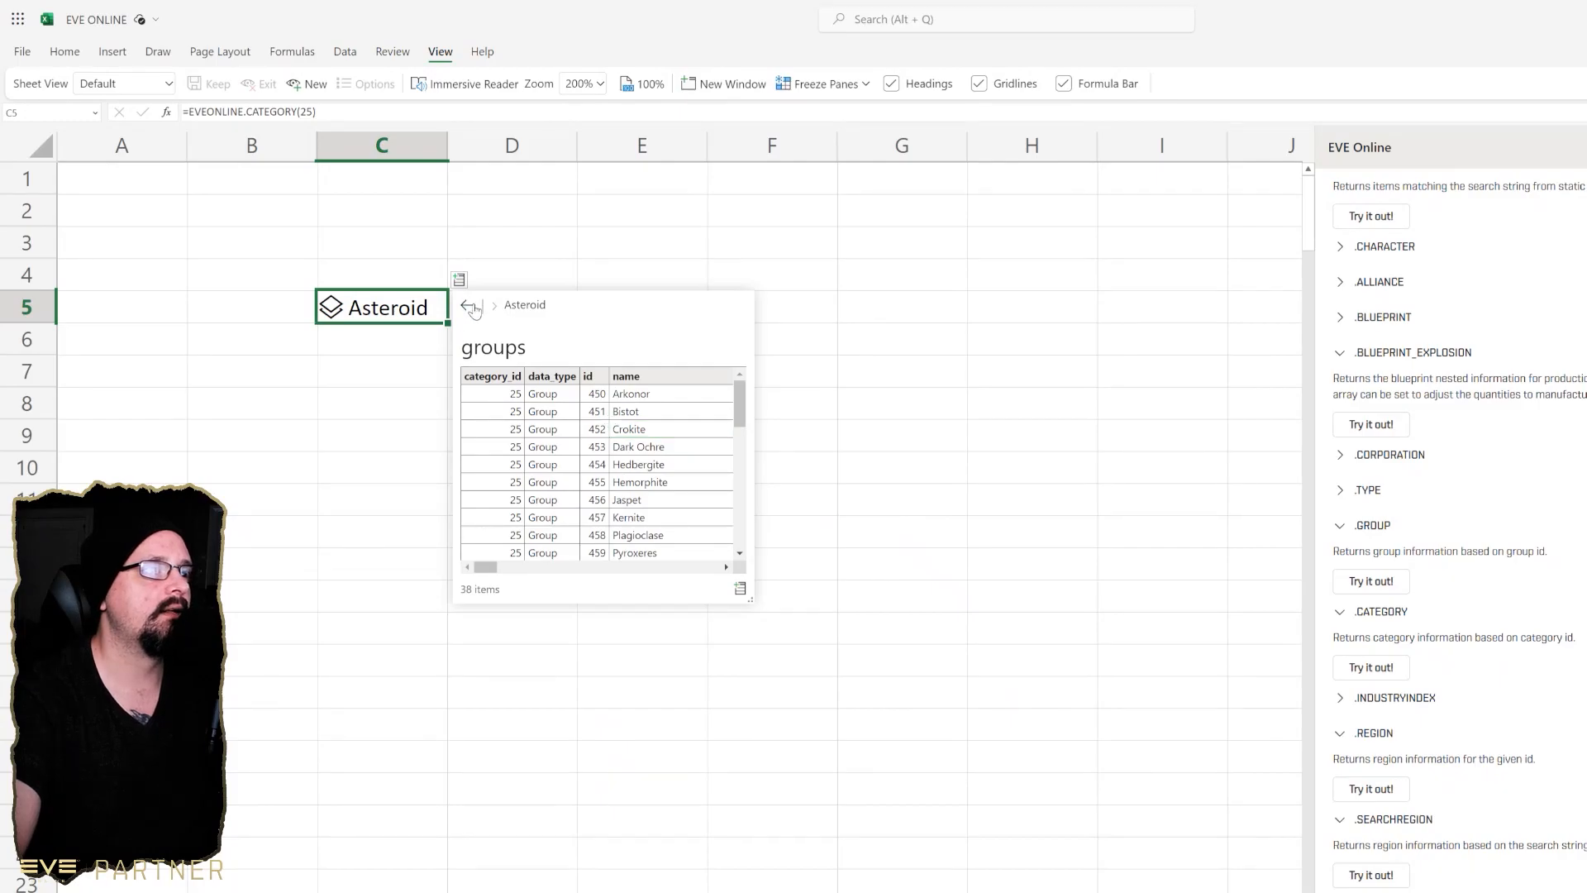
- Spill Asteroid's groups down column D and Arkonor's ore types down column E
click(468, 307)
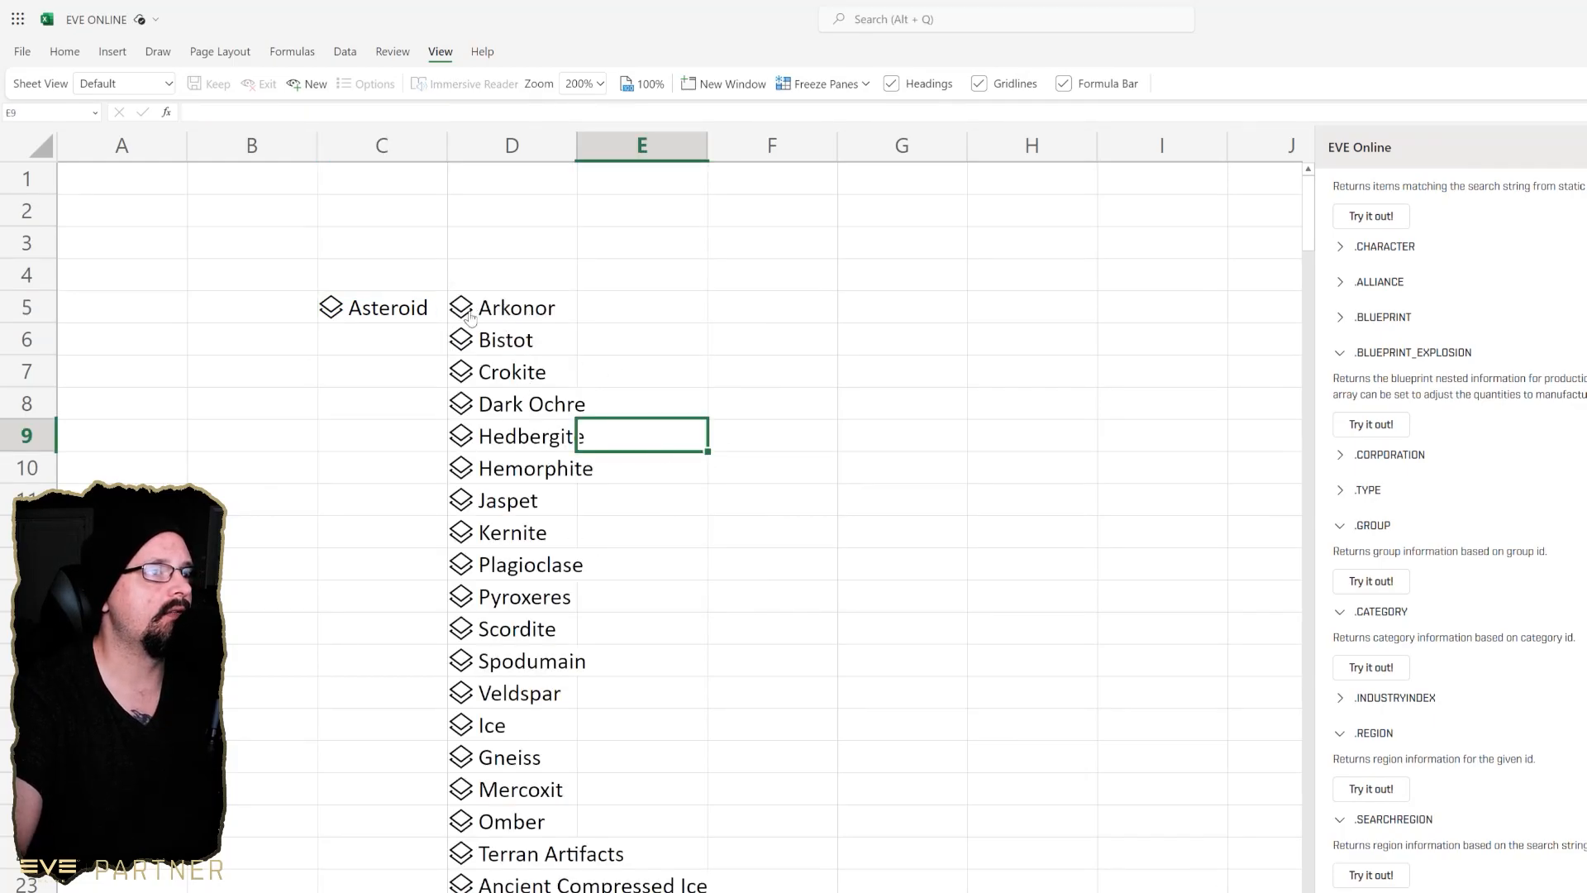
click(511, 307)
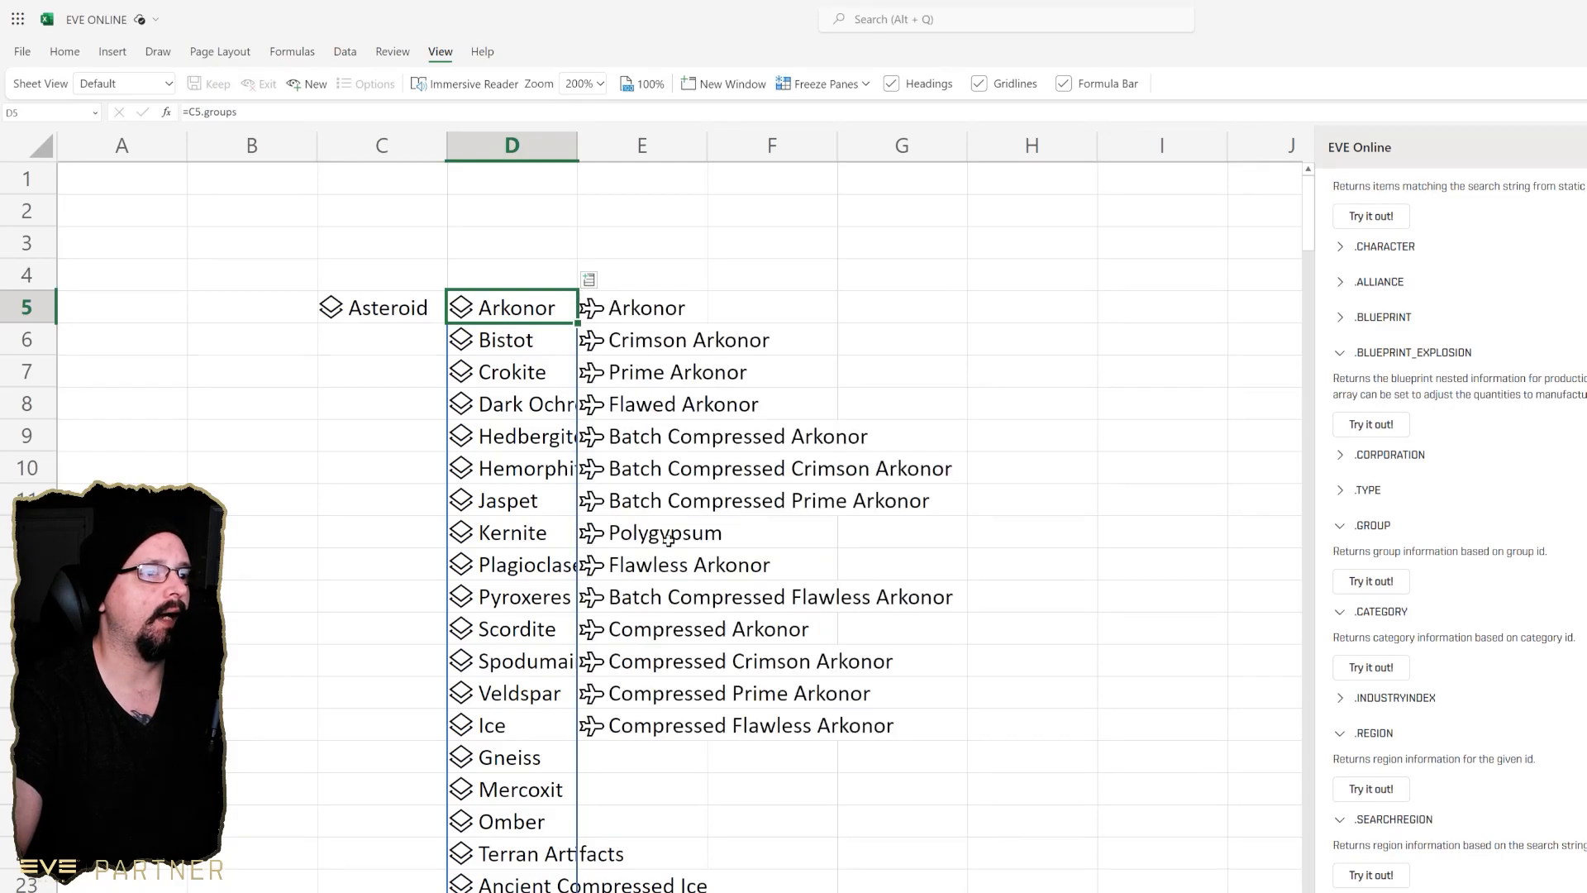
mouse_move(707, 623)
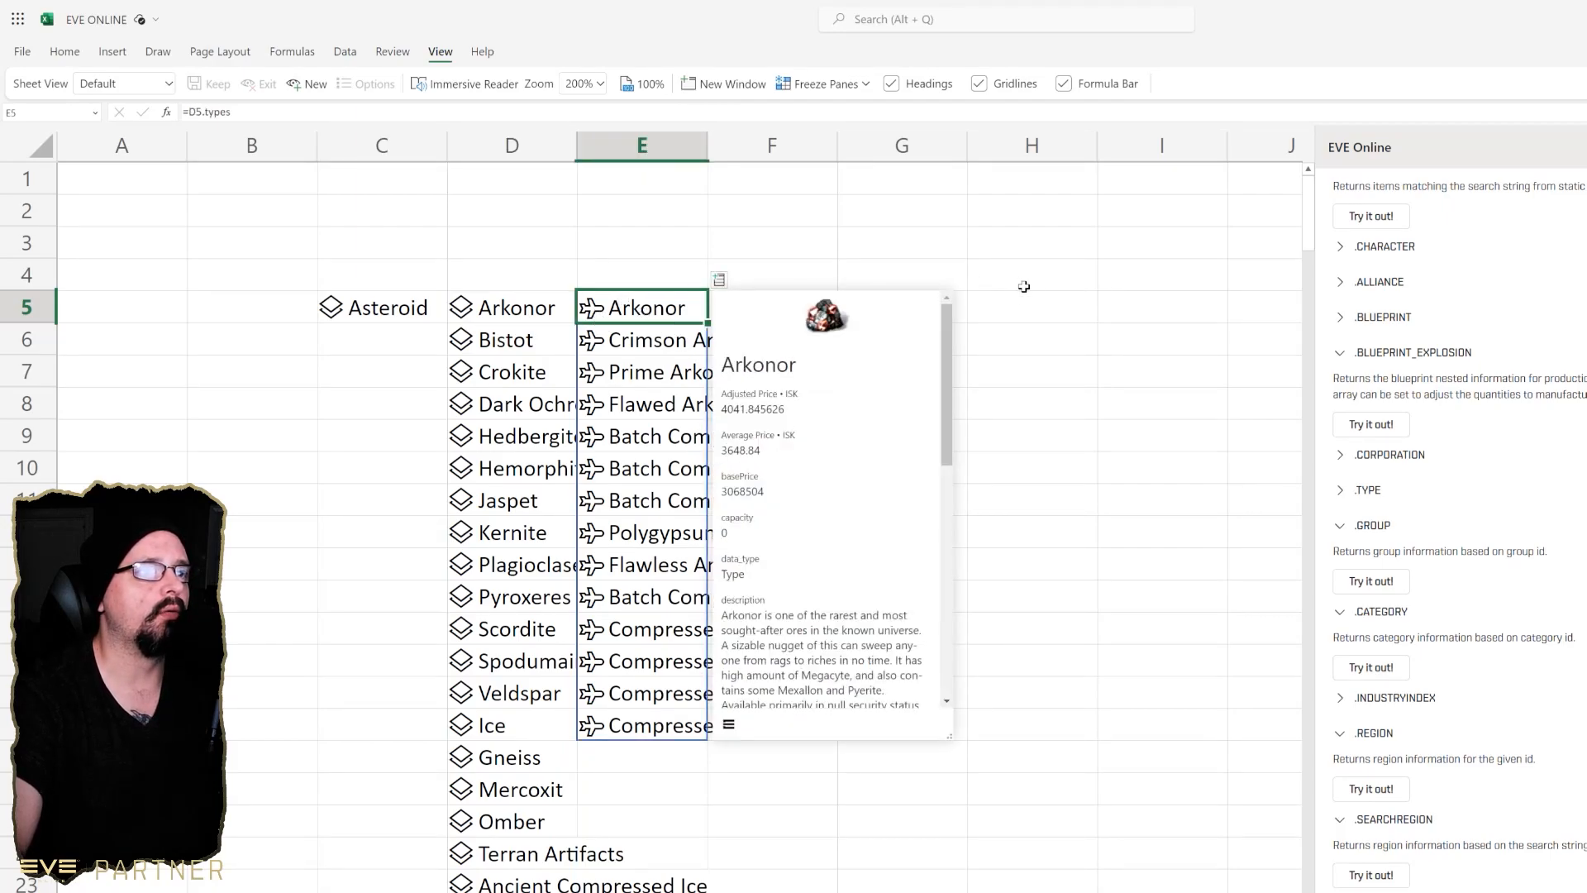
click(1032, 305)
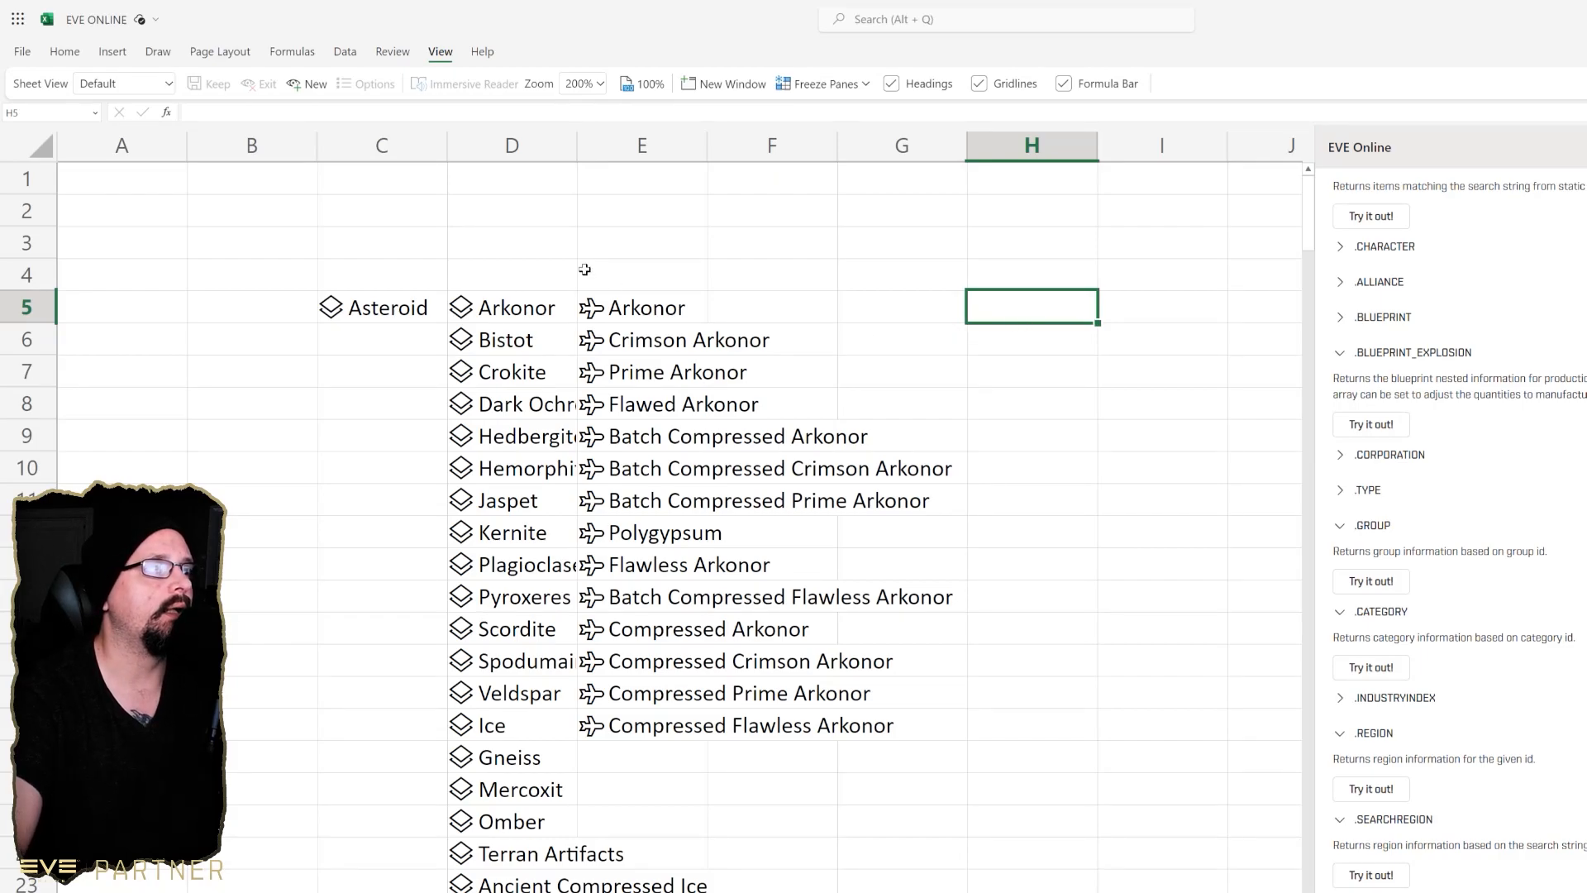
- Enter =E5.[Average Price] in H5, fill it down to H18, and widen column E
text(=)
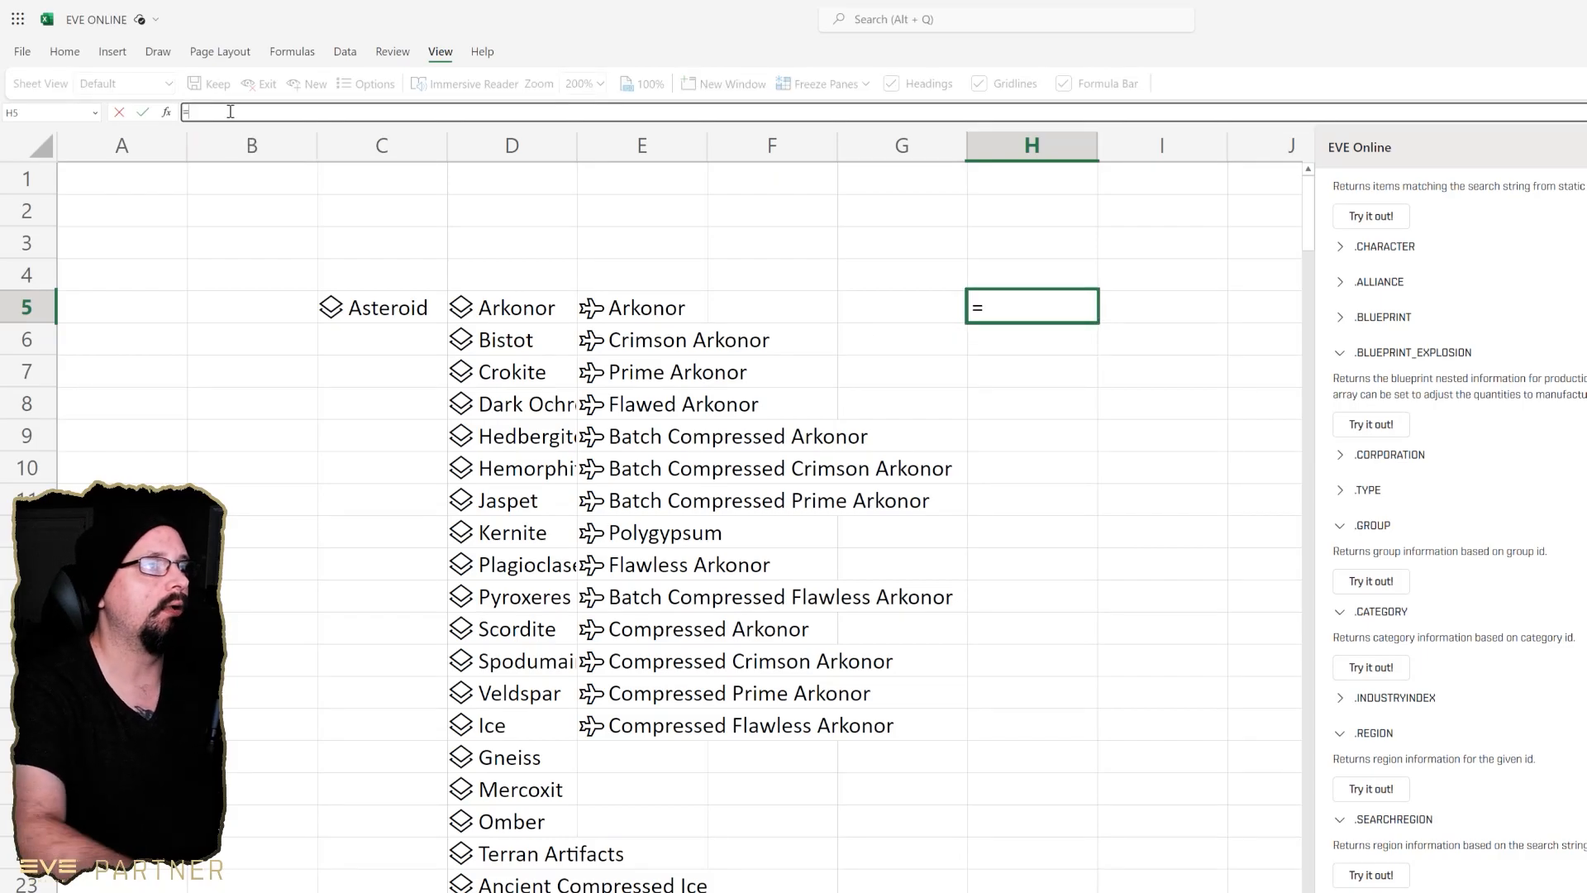
click(640, 307)
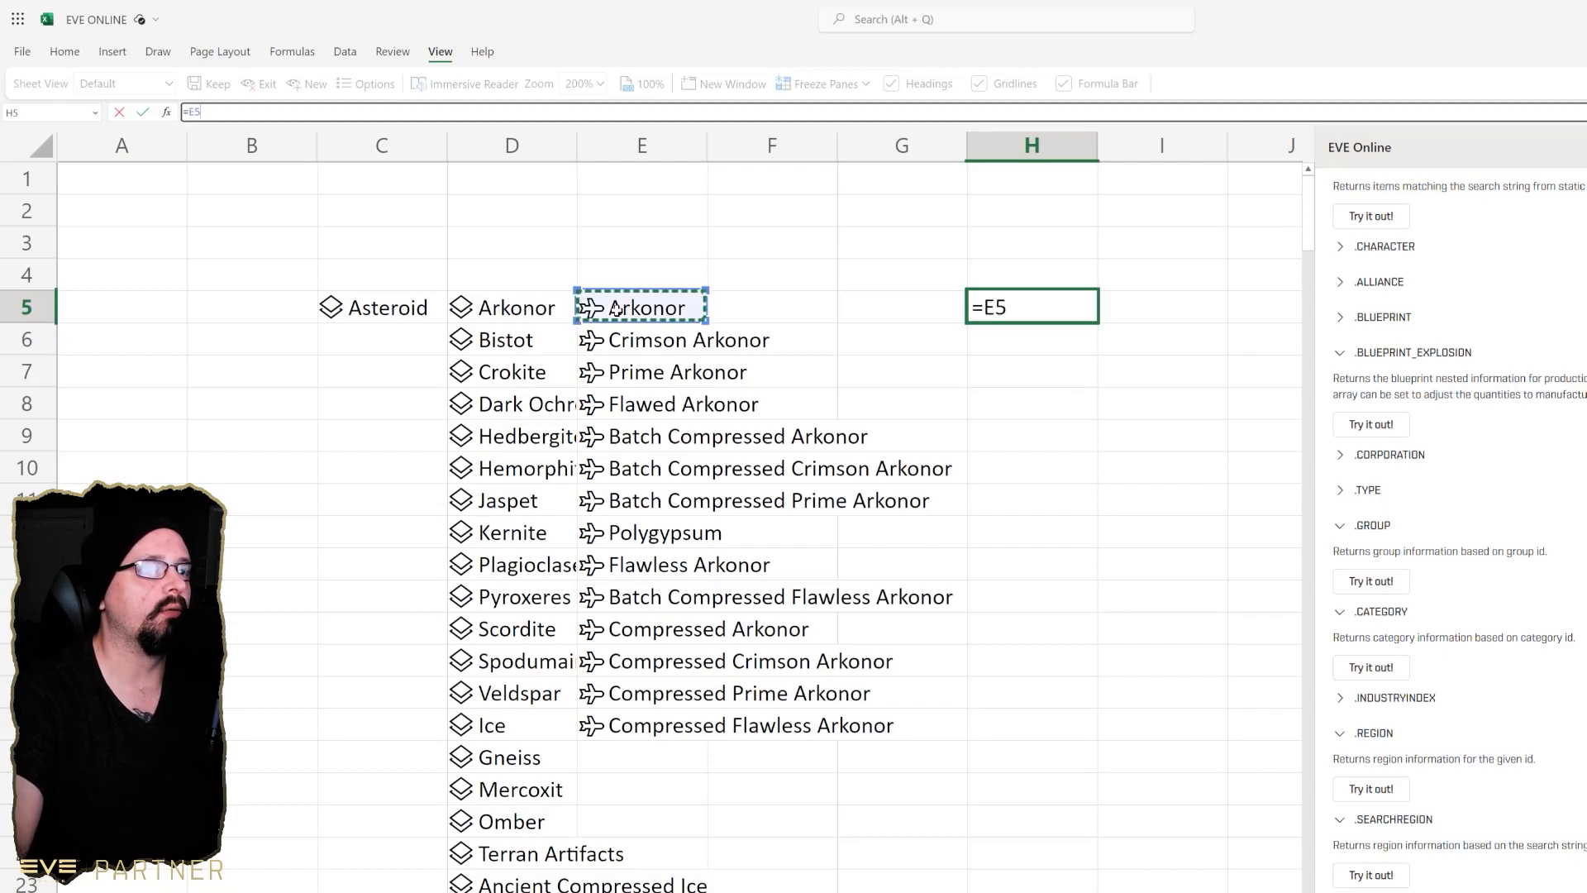
text(.)
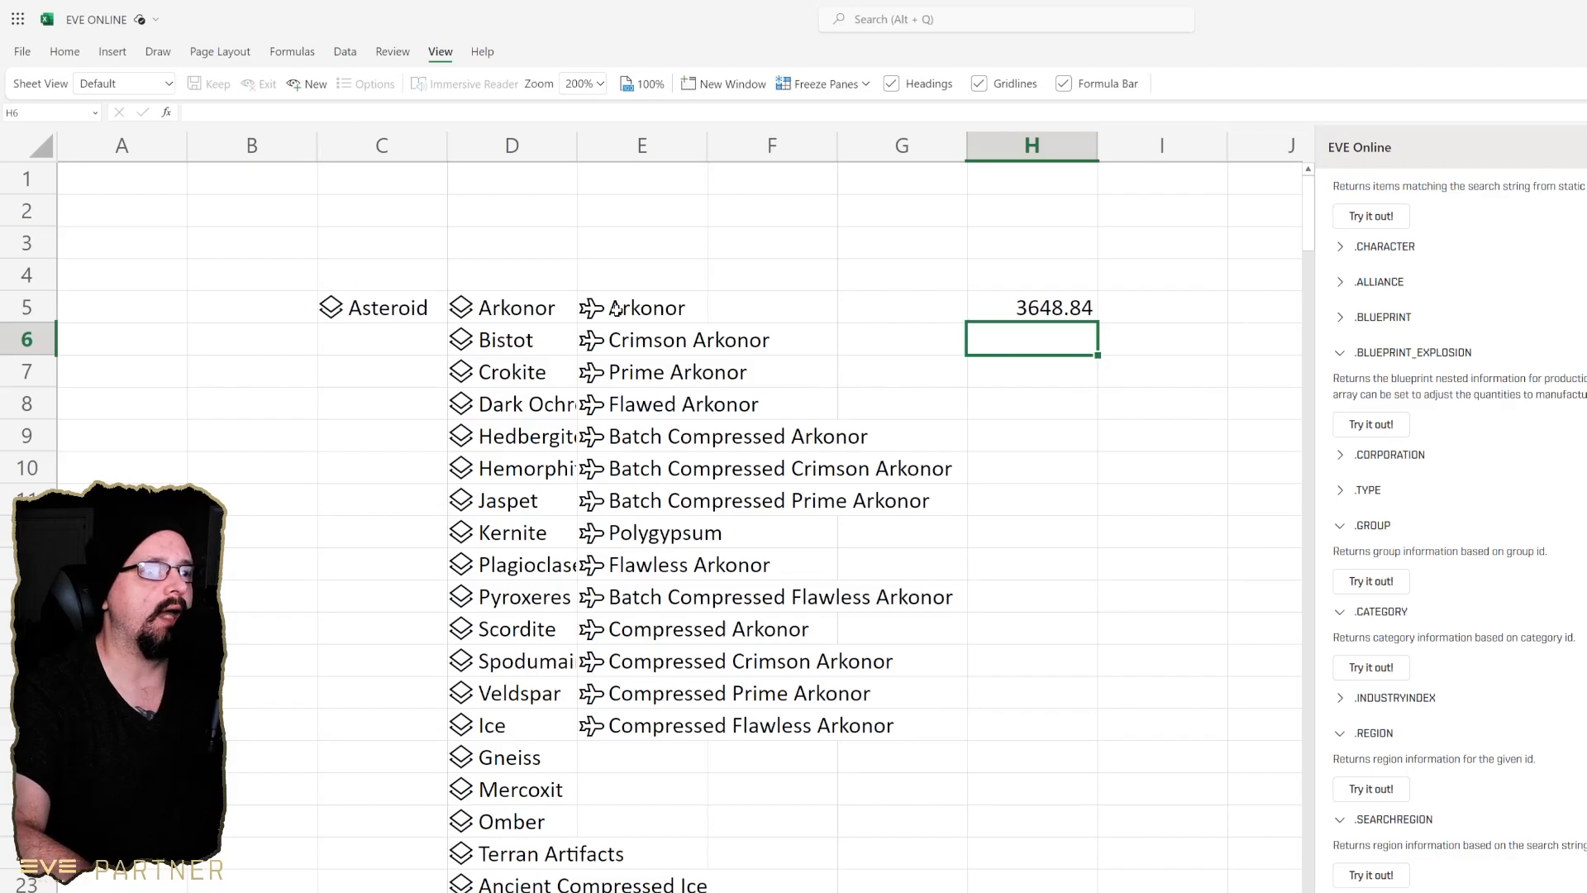
click(1032, 307)
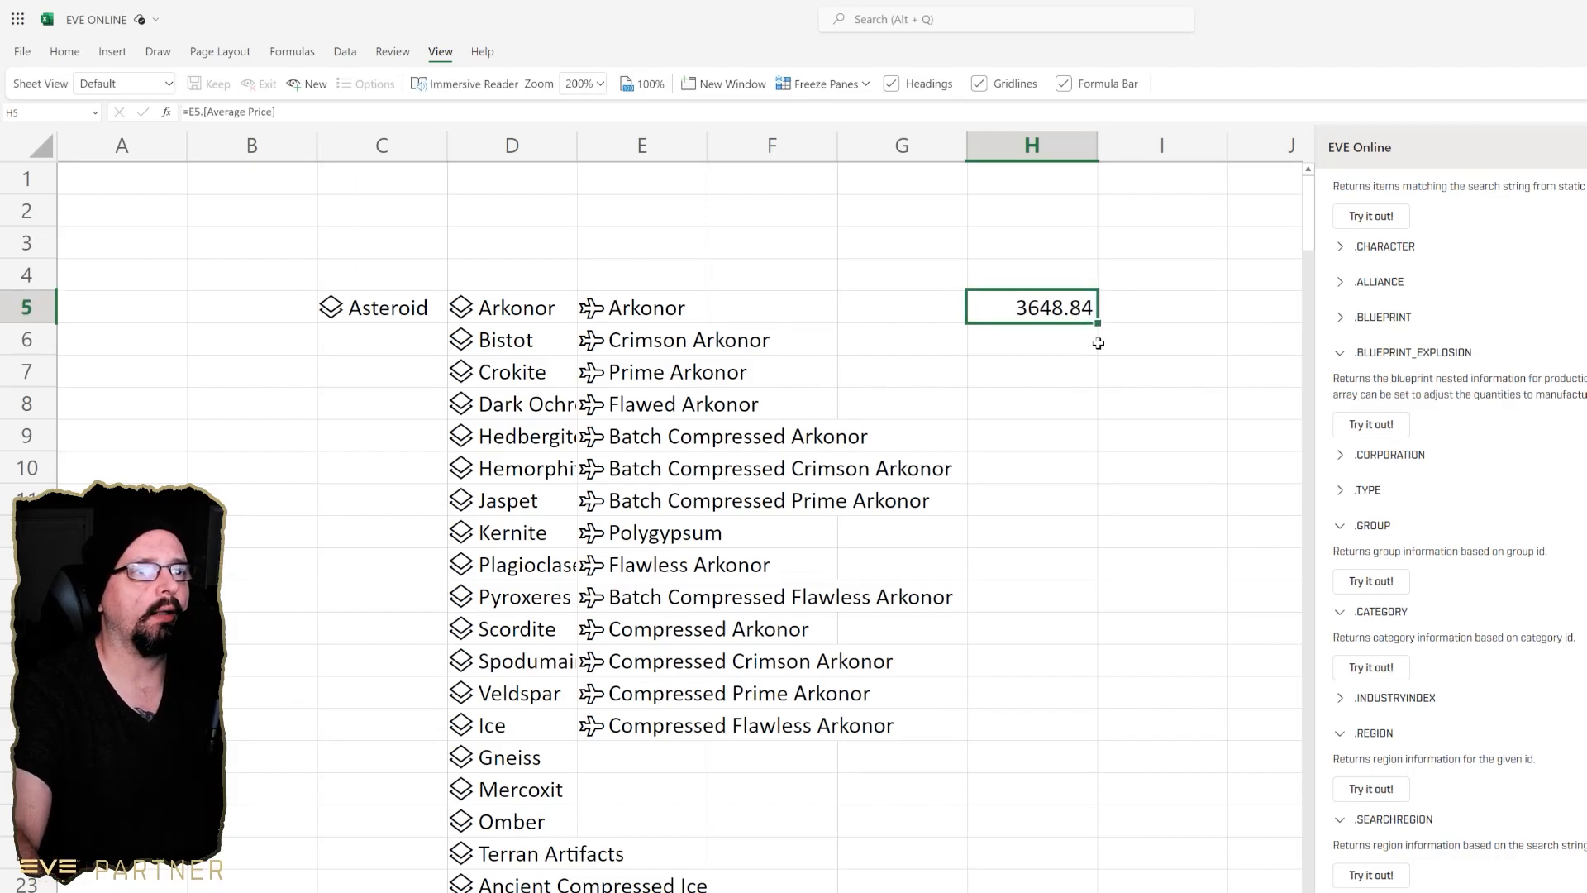
drag(1032, 307, 1032, 725)
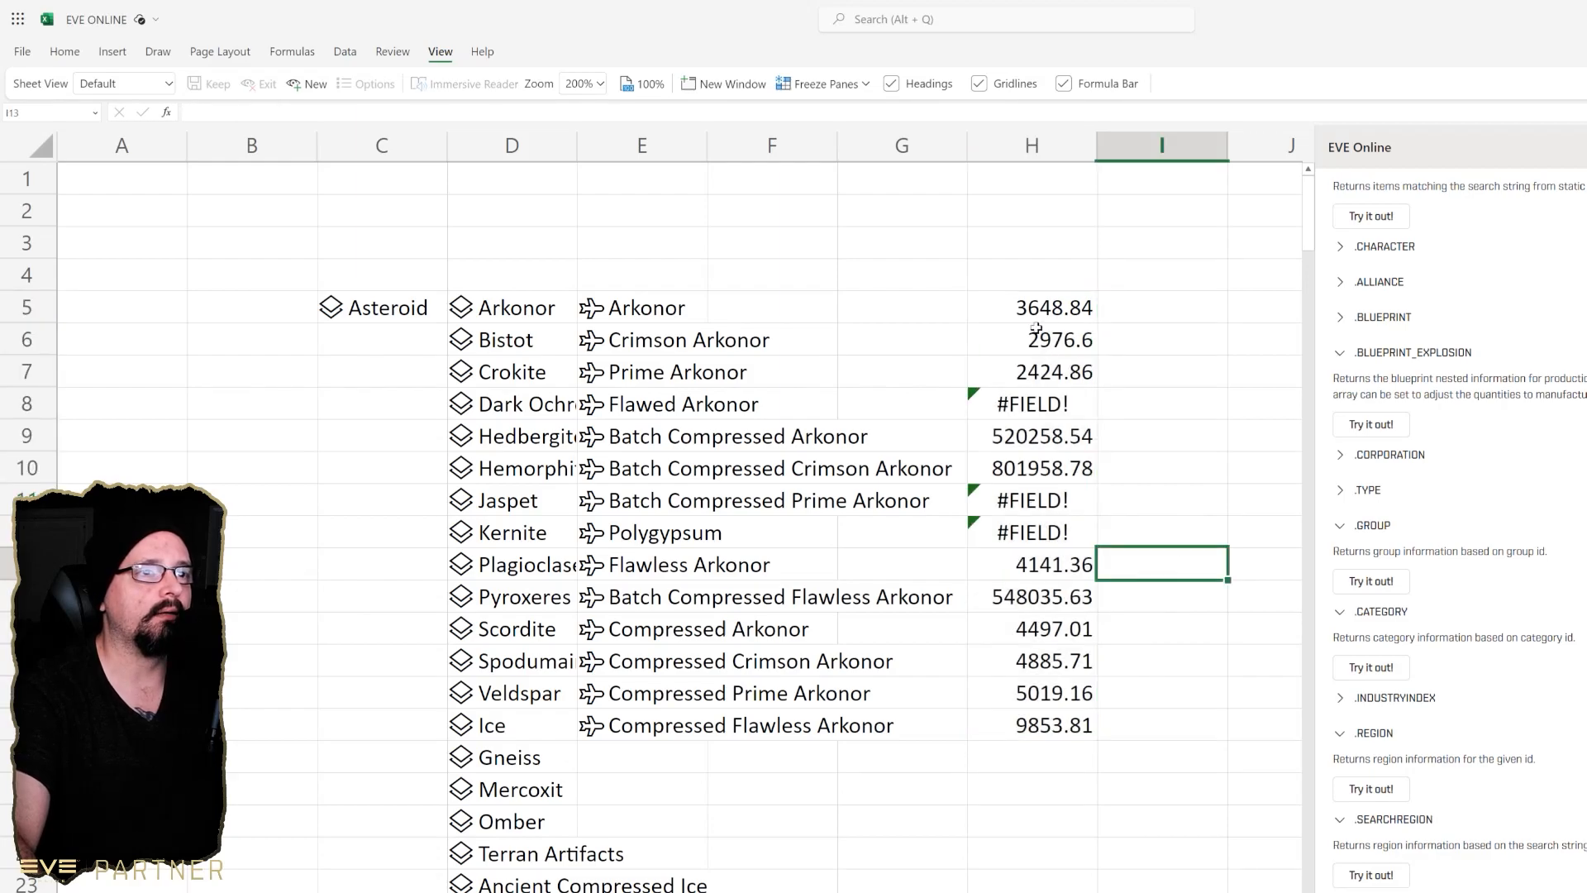
click(1032, 789)
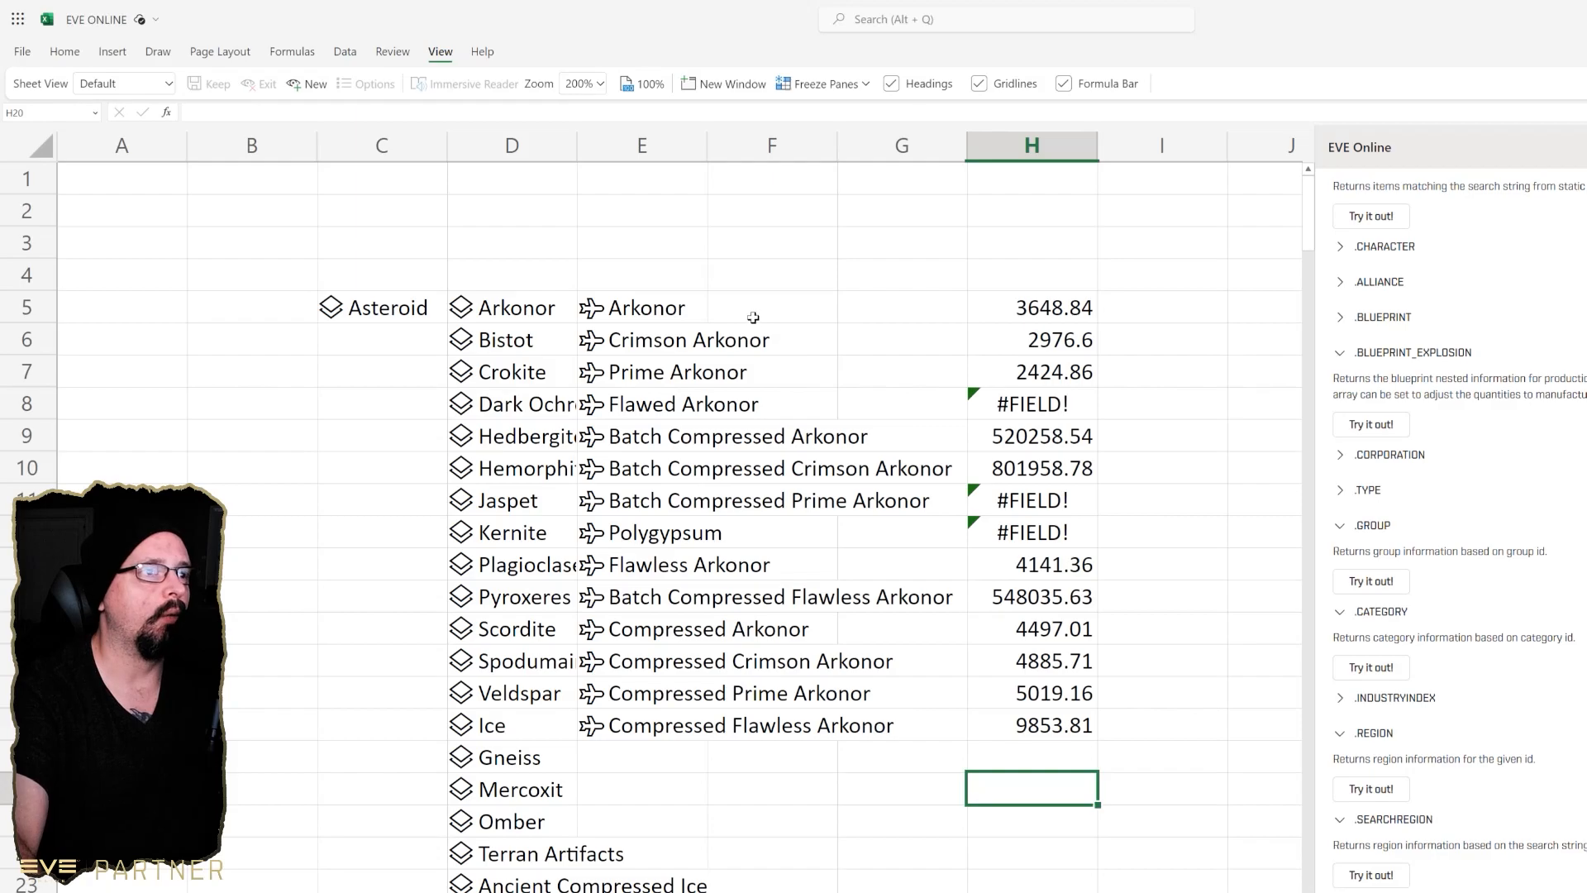
mouse_move(702, 180)
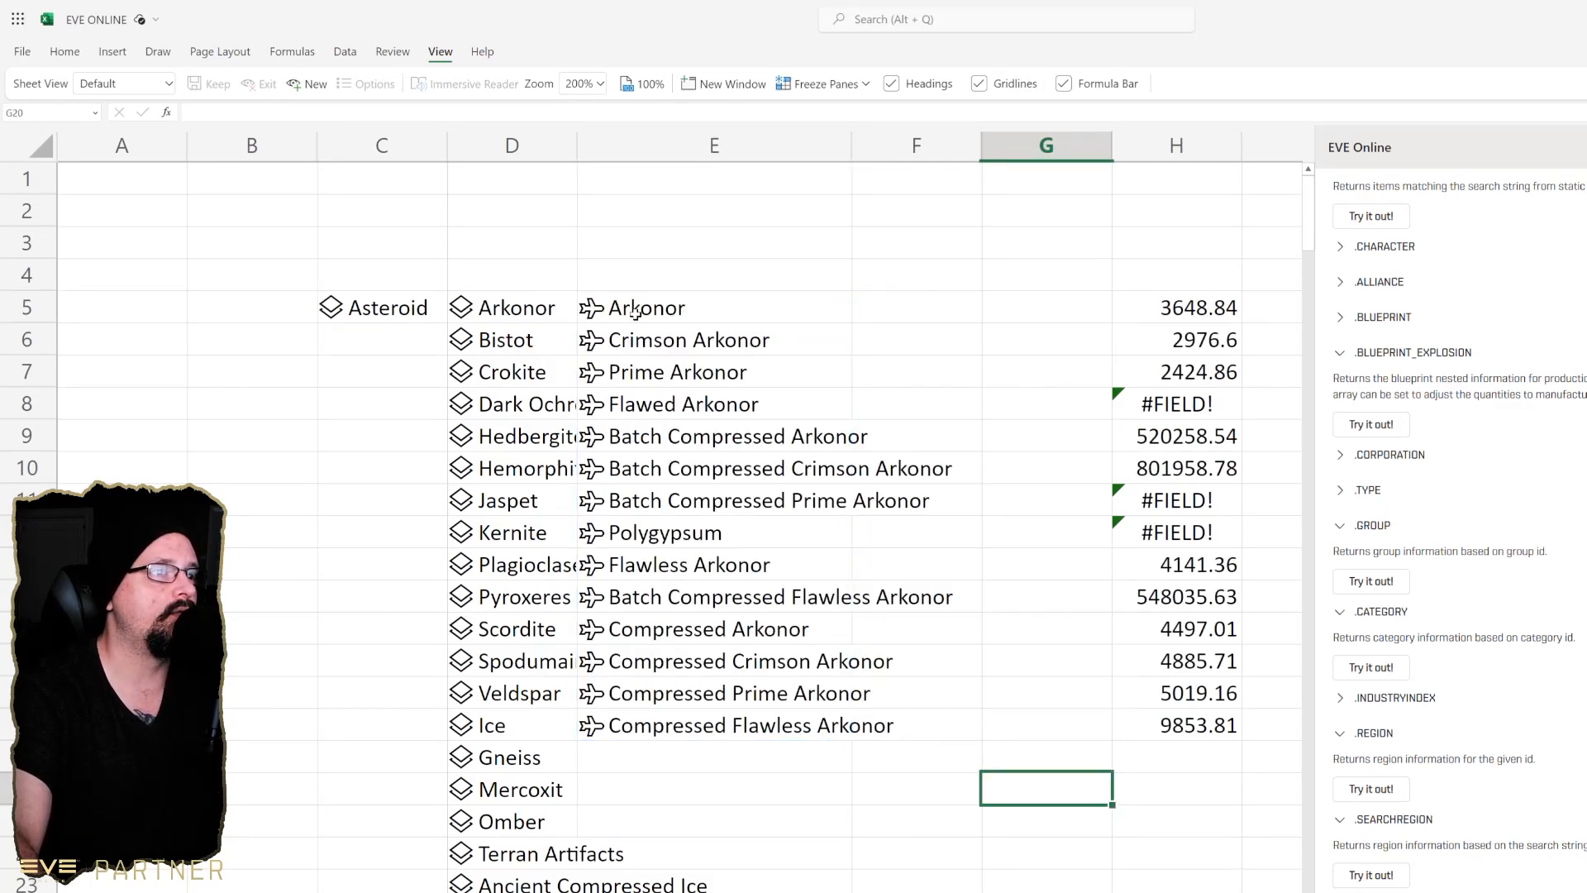
click(714, 307)
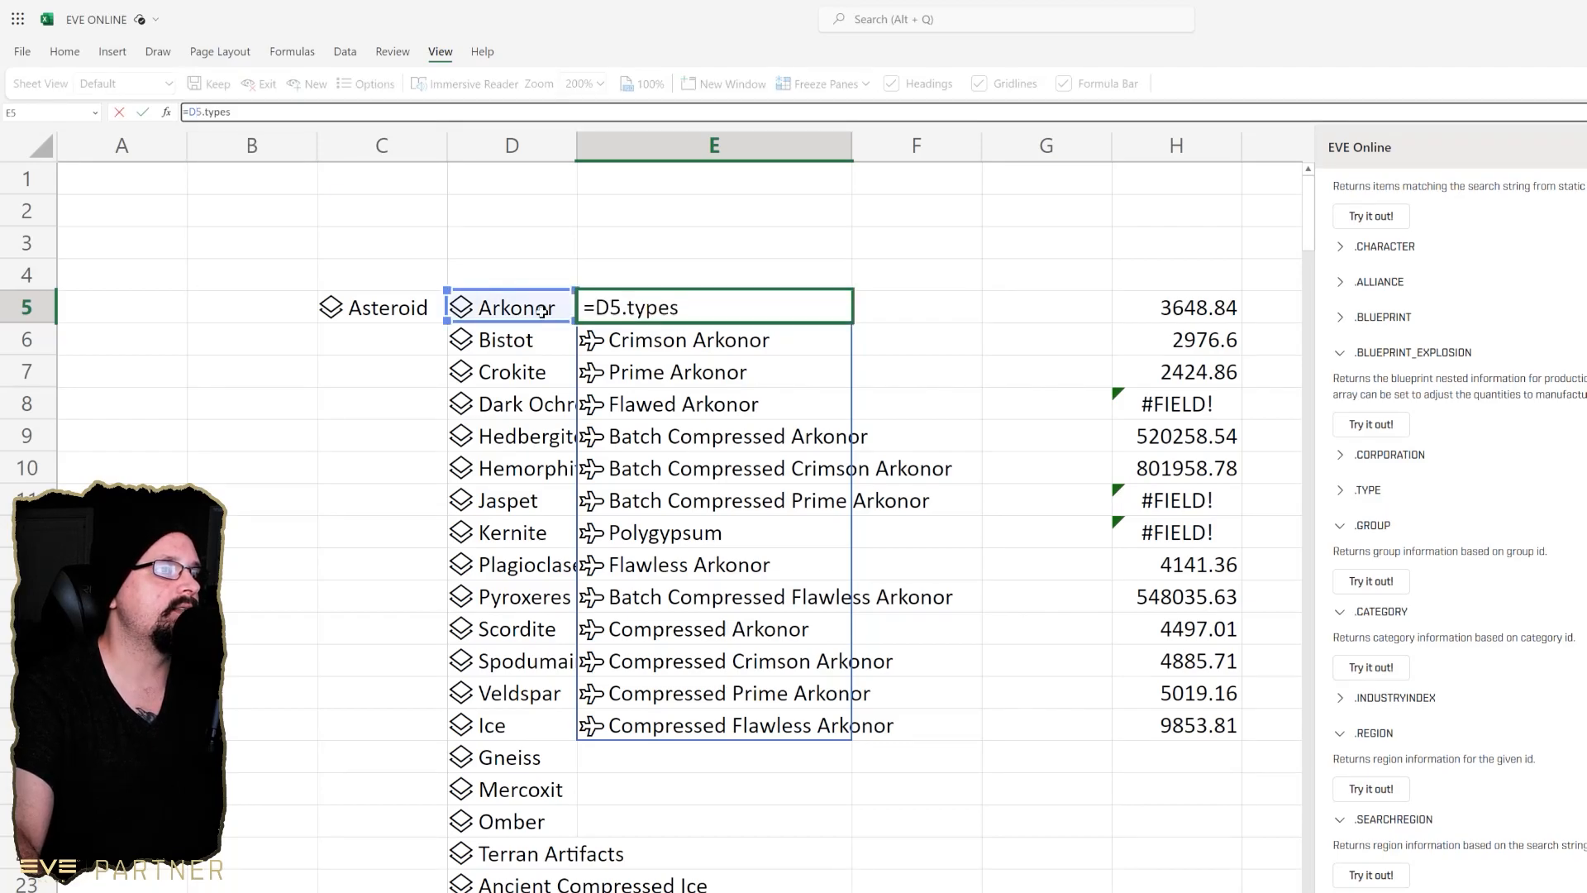
mouse_move(682, 264)
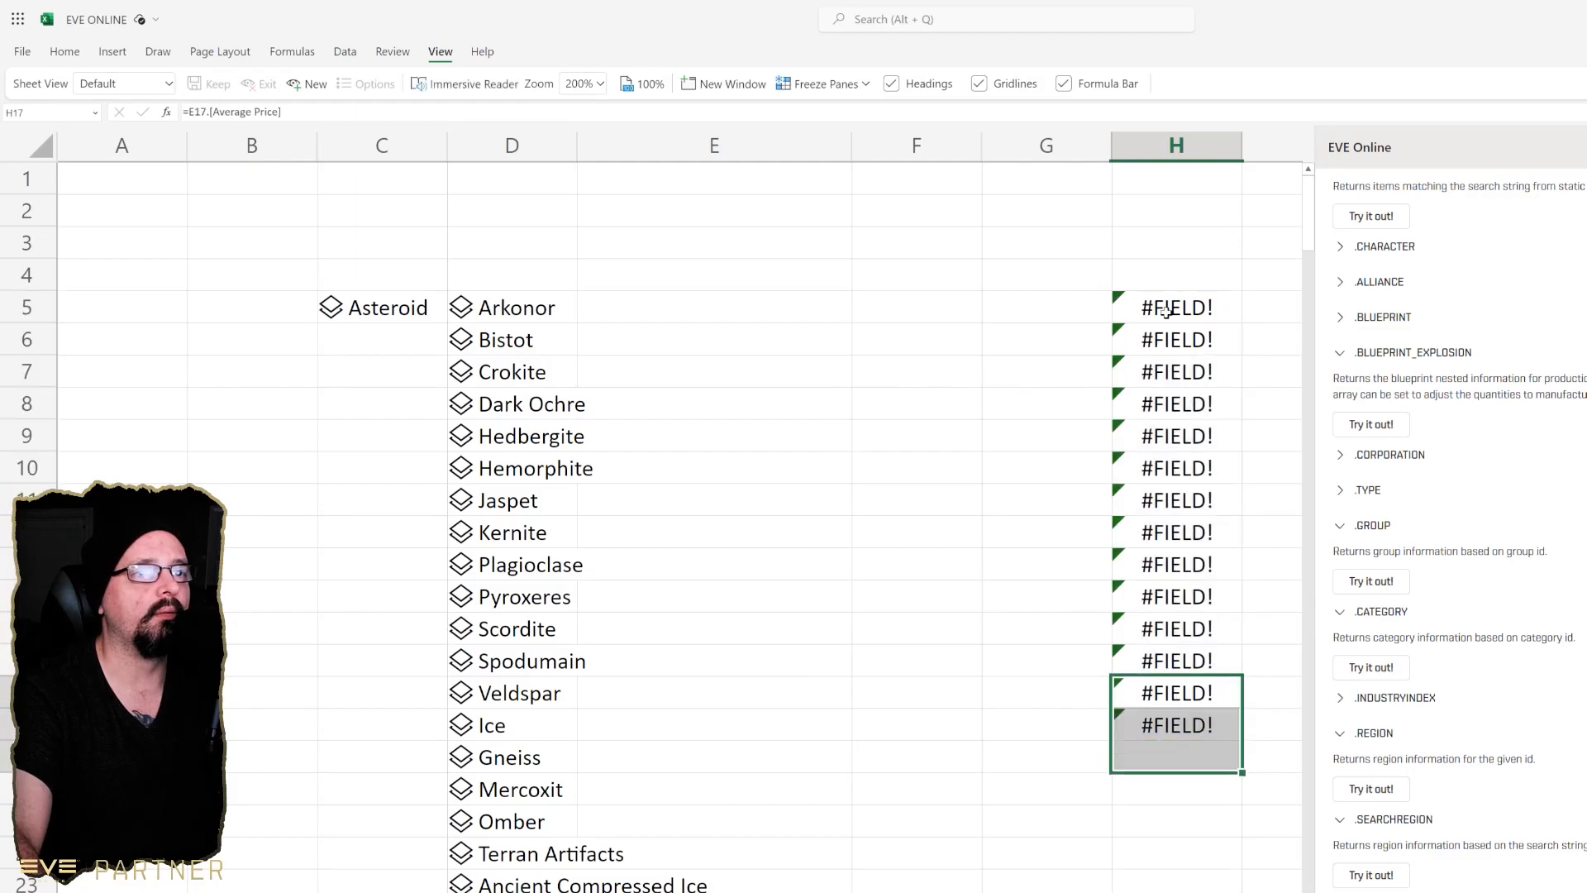
click(915, 371)
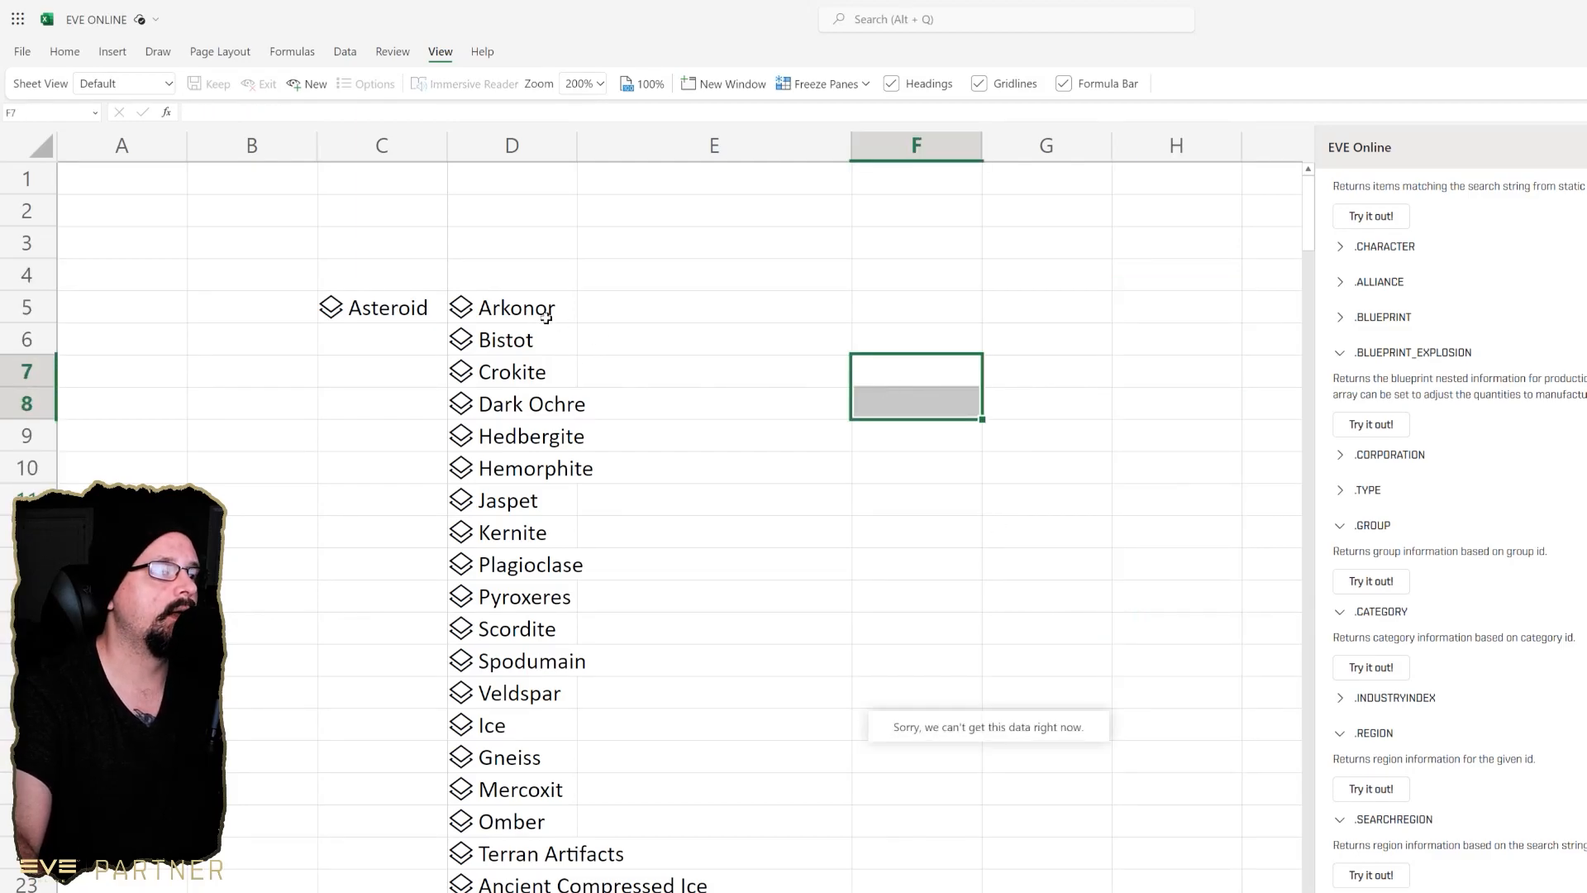
text(=C5.groups)
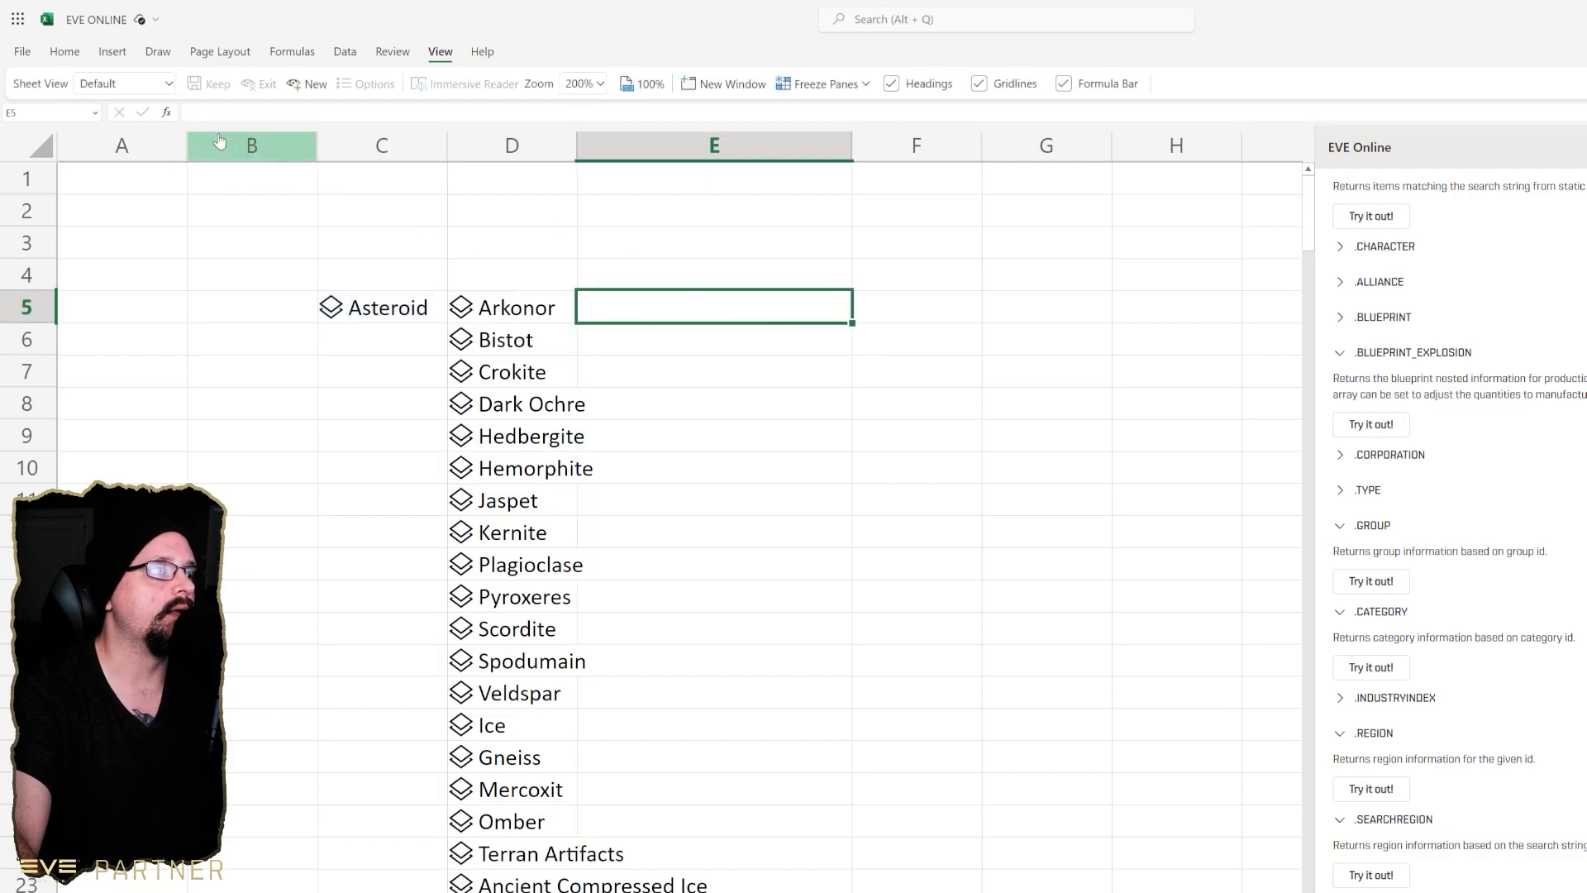
click(381, 306)
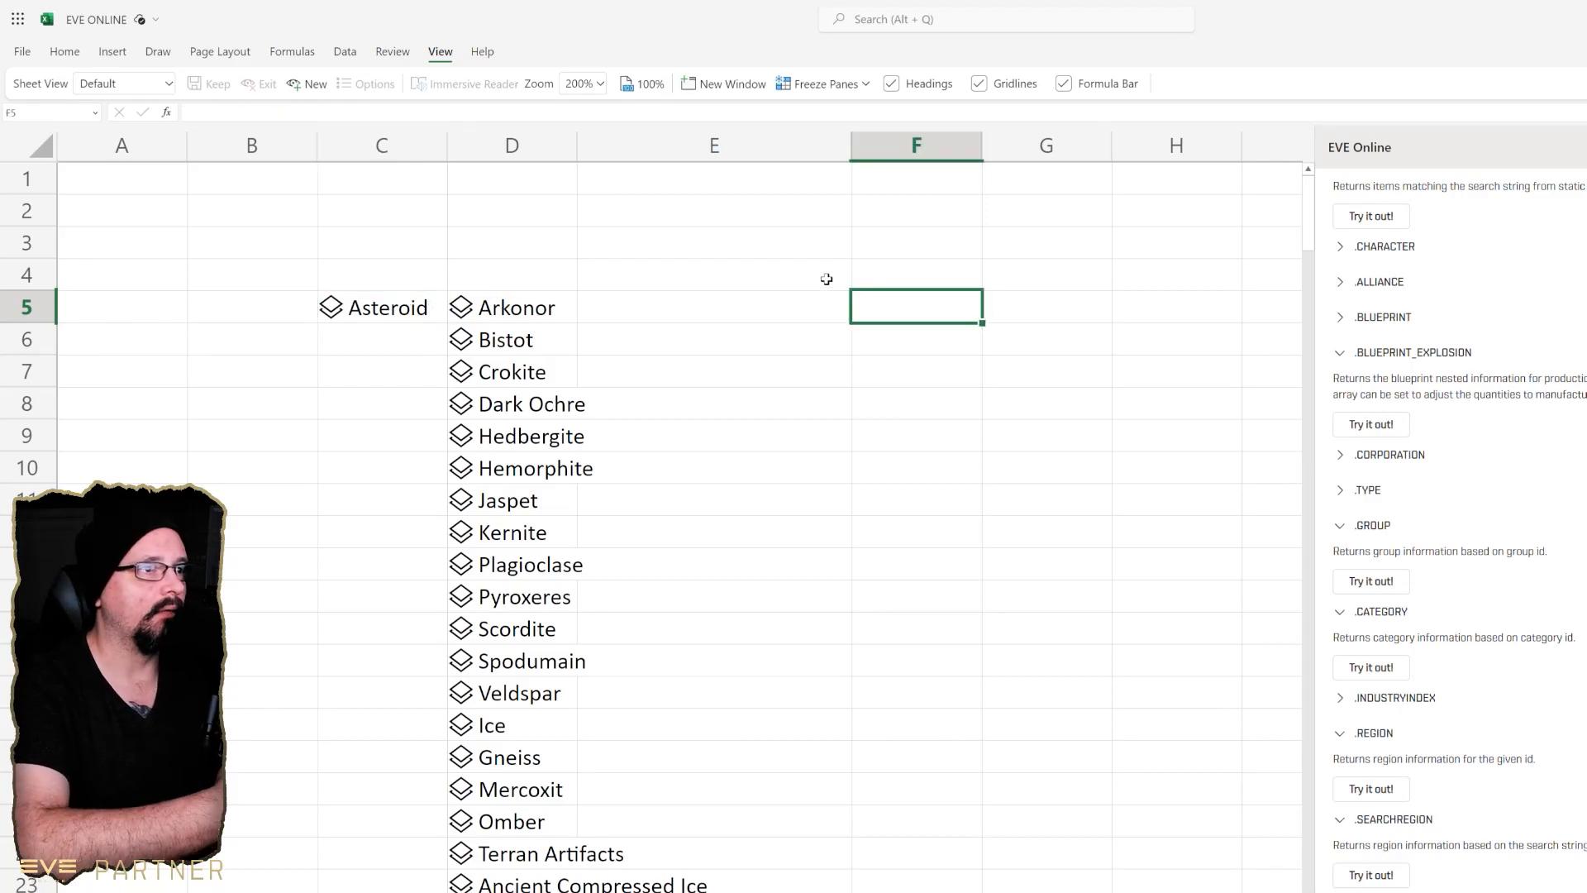
text(cate)
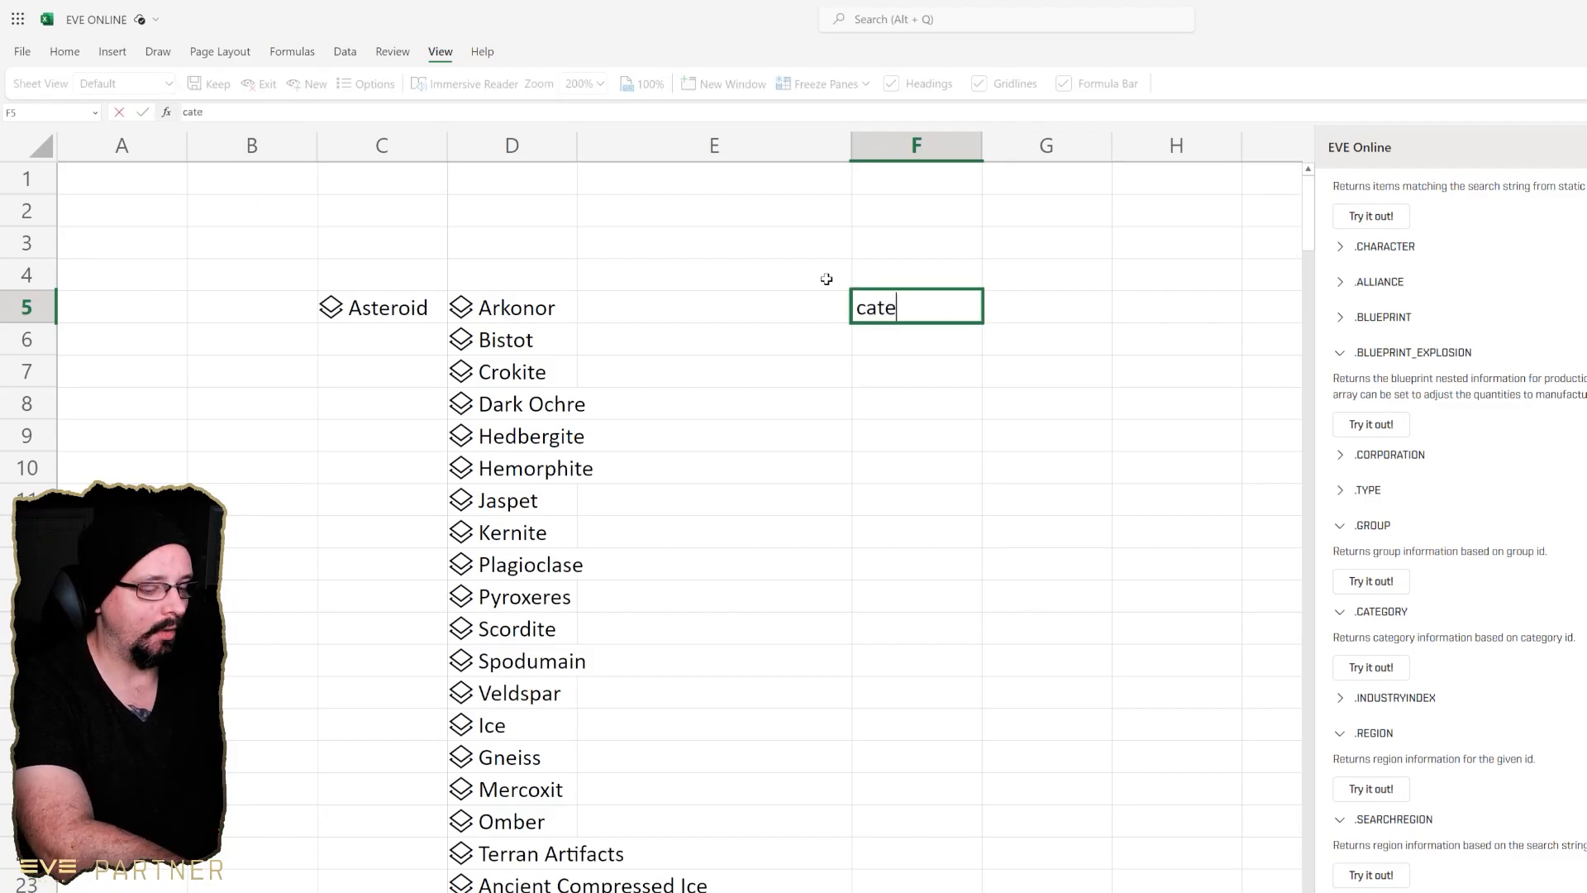
text(.group)
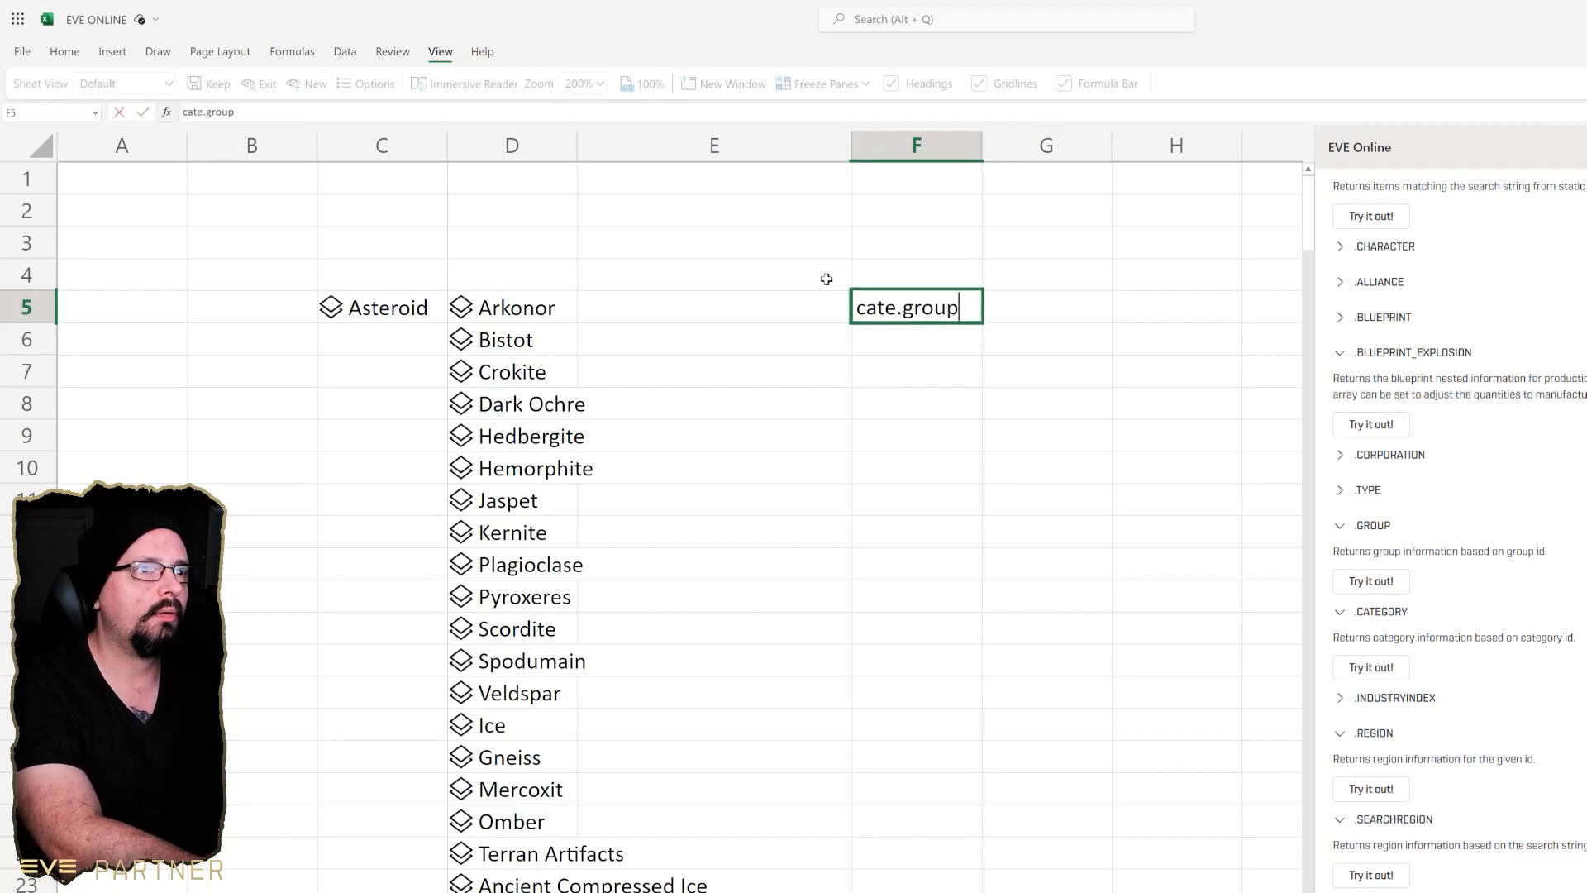
text(.tyle)
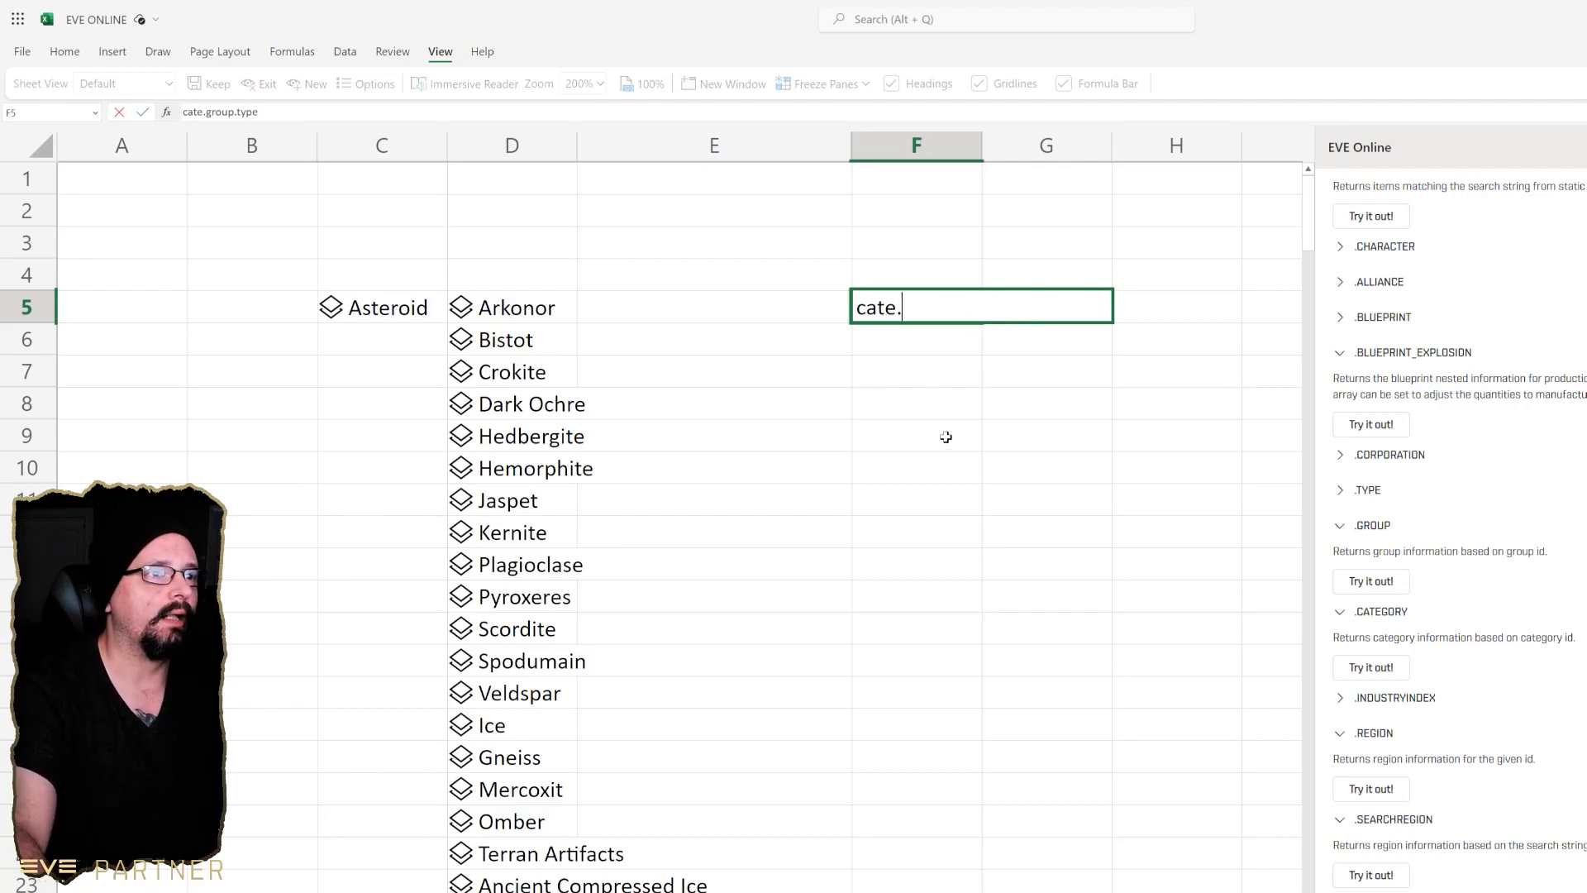
click(714, 436)
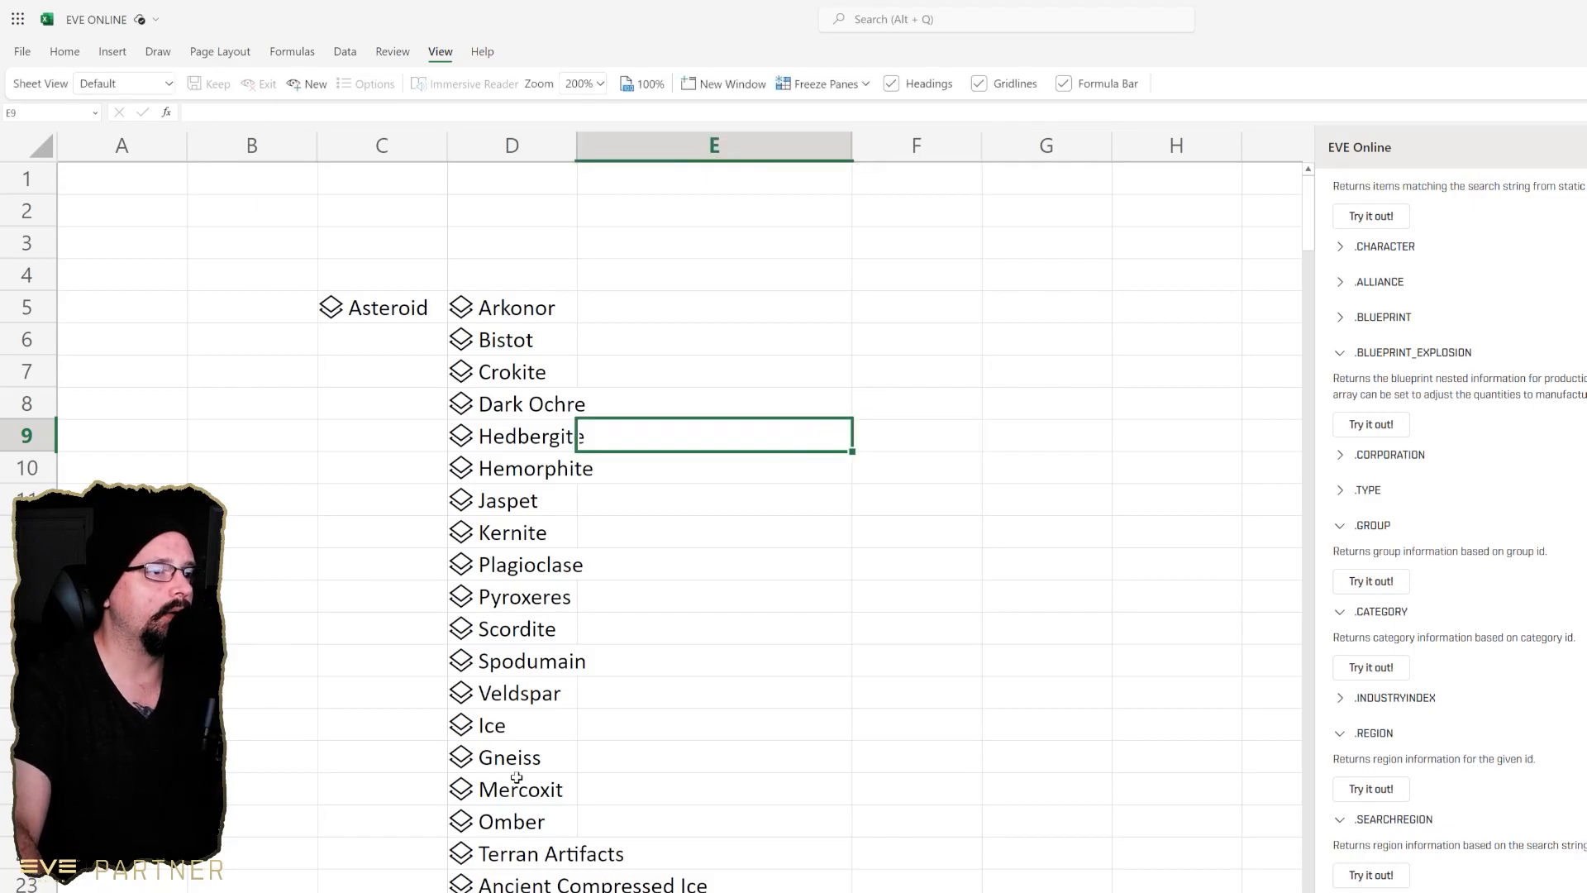
- Review the Ice group's data card and spilled types, then switch to a blank sheet
click(493, 724)
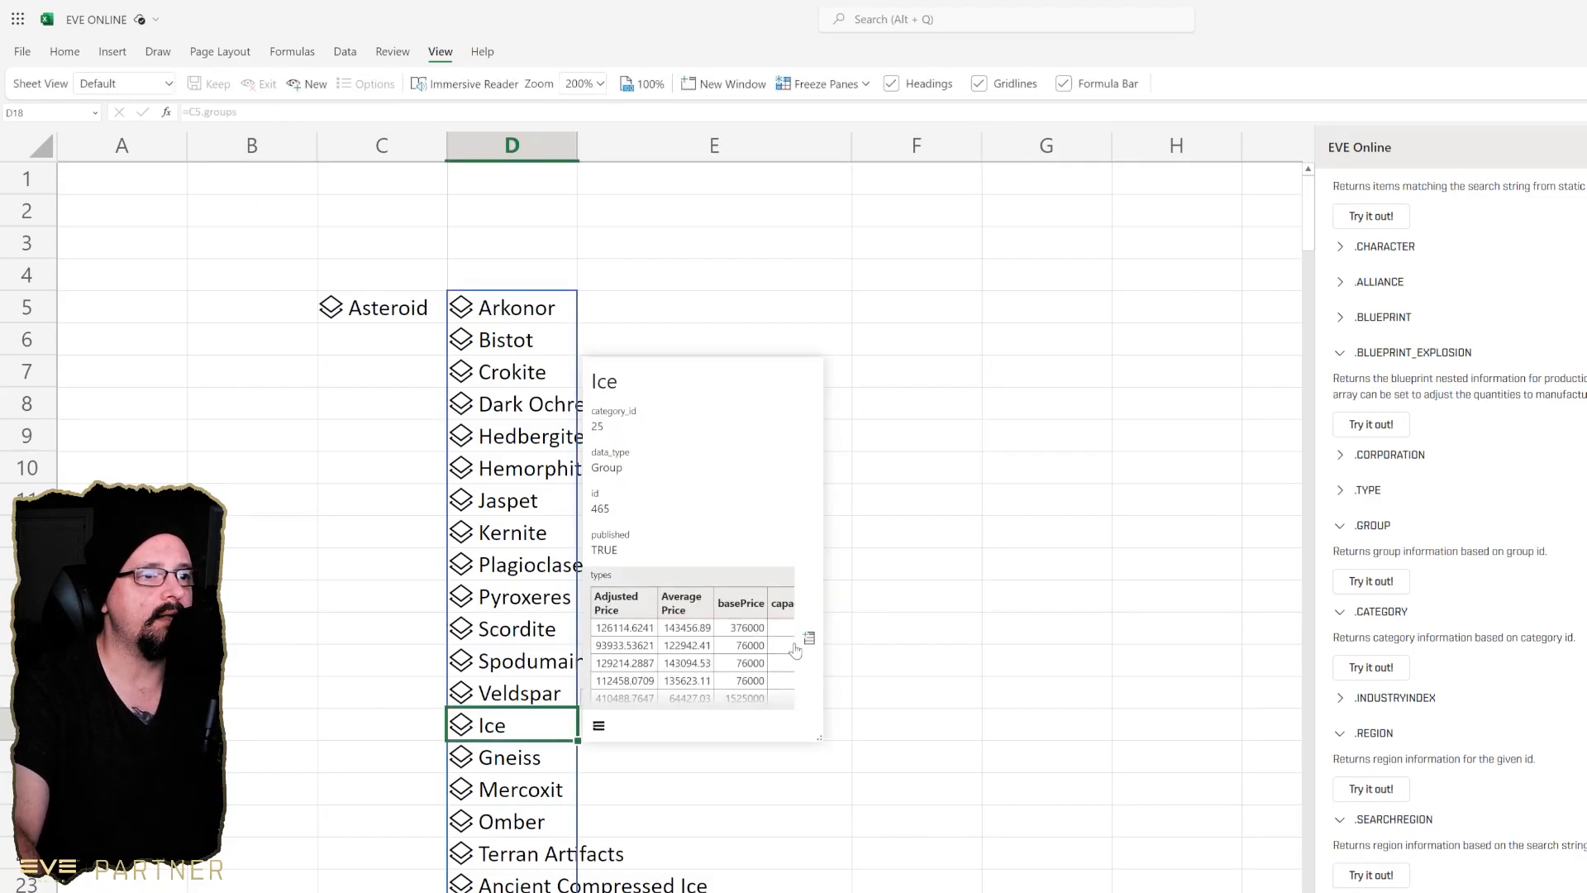
scroll(down, 3)
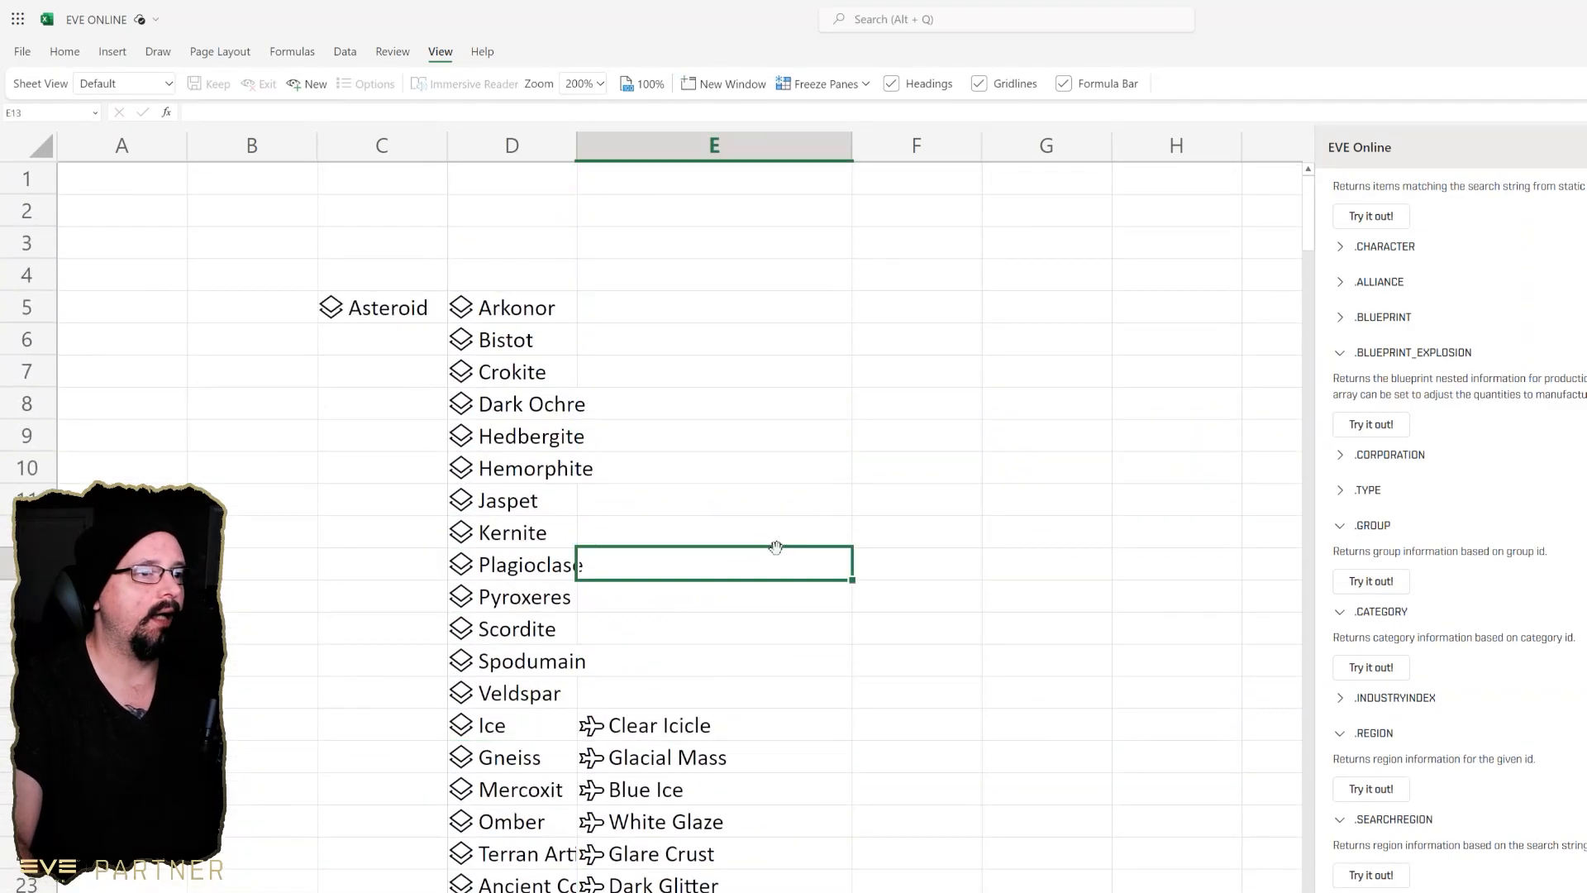
click(511, 307)
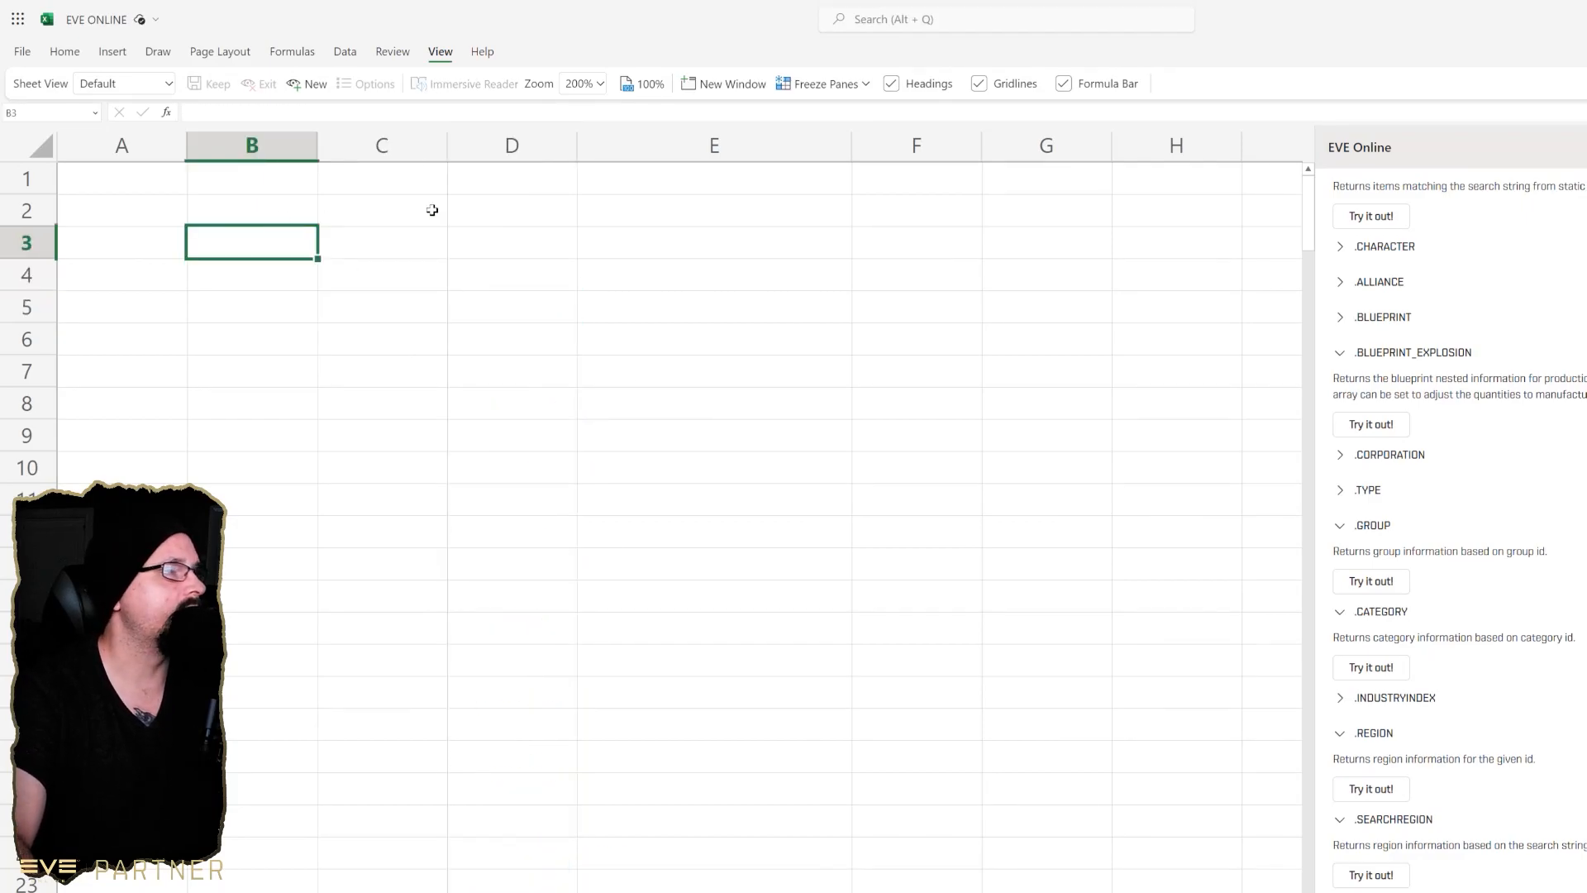
- Enter =EVEONLINE.BLUEPRINT_EXPLOSION(999) in C2, spill its 14 components, and add Dominix Blueprint in C4
click(382, 210)
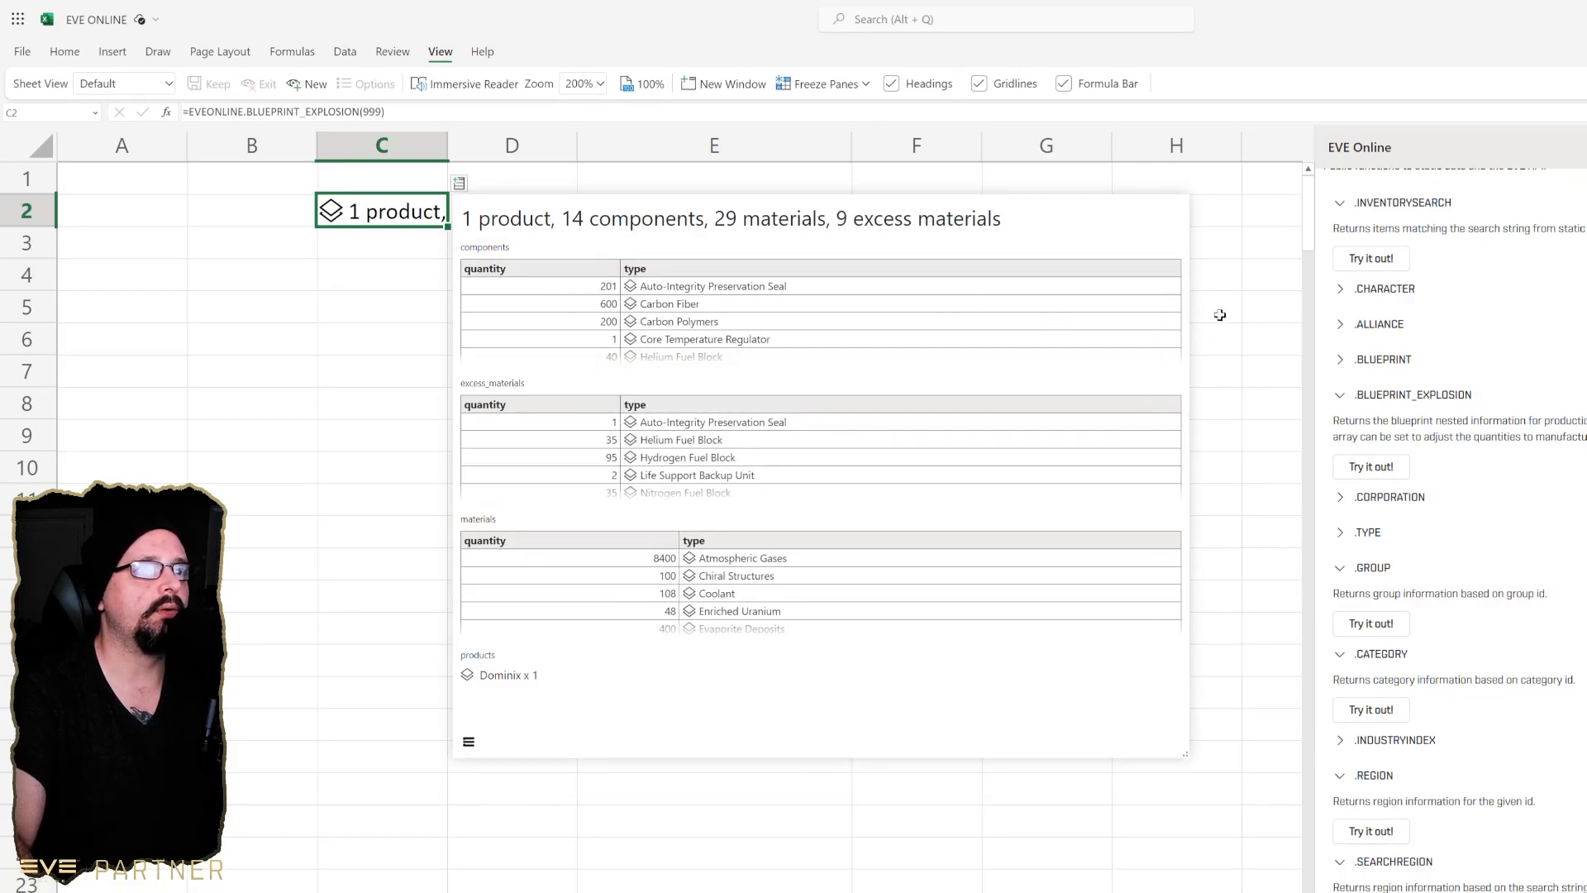
click(484, 246)
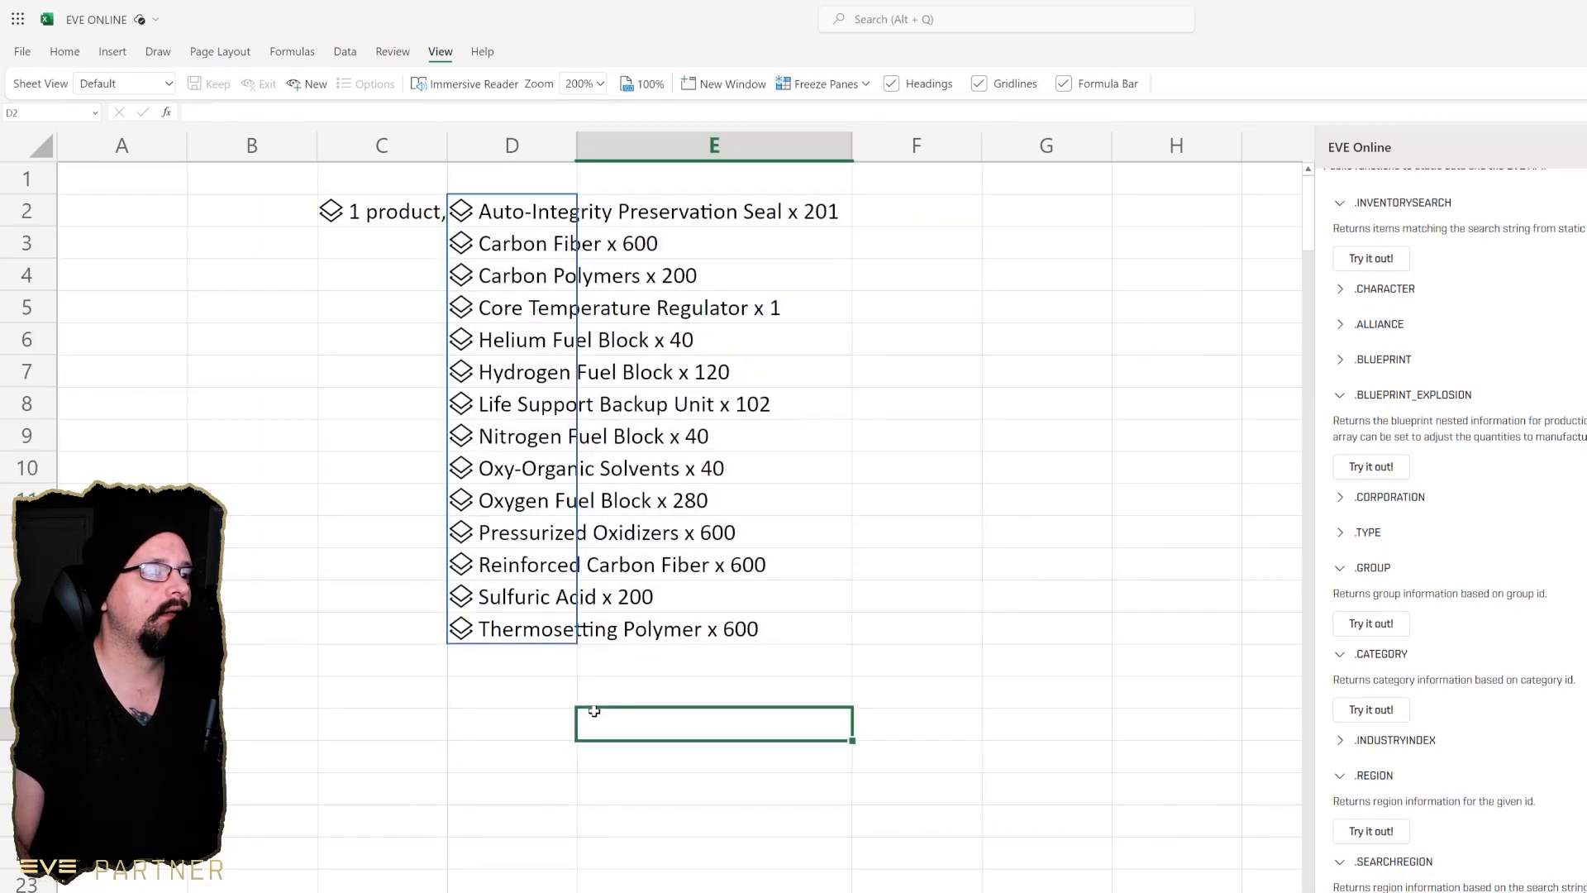
click(527, 211)
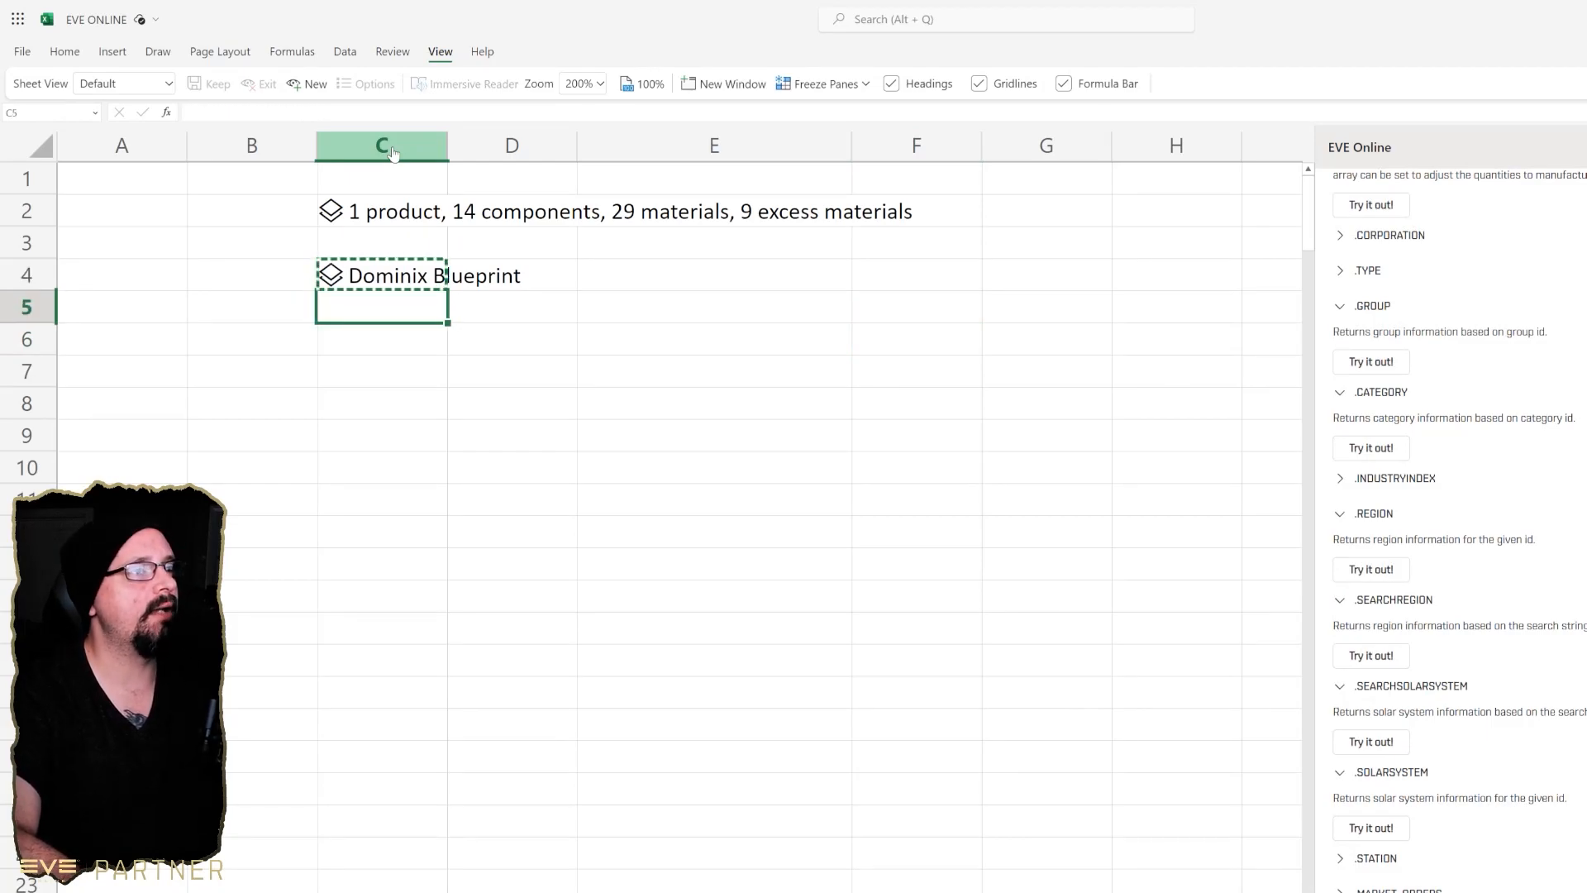
- Check Dominix Blueprint's ID 999 and Jita prices on Evepraisal, then set C4 to blueprint 2739
click(382, 275)
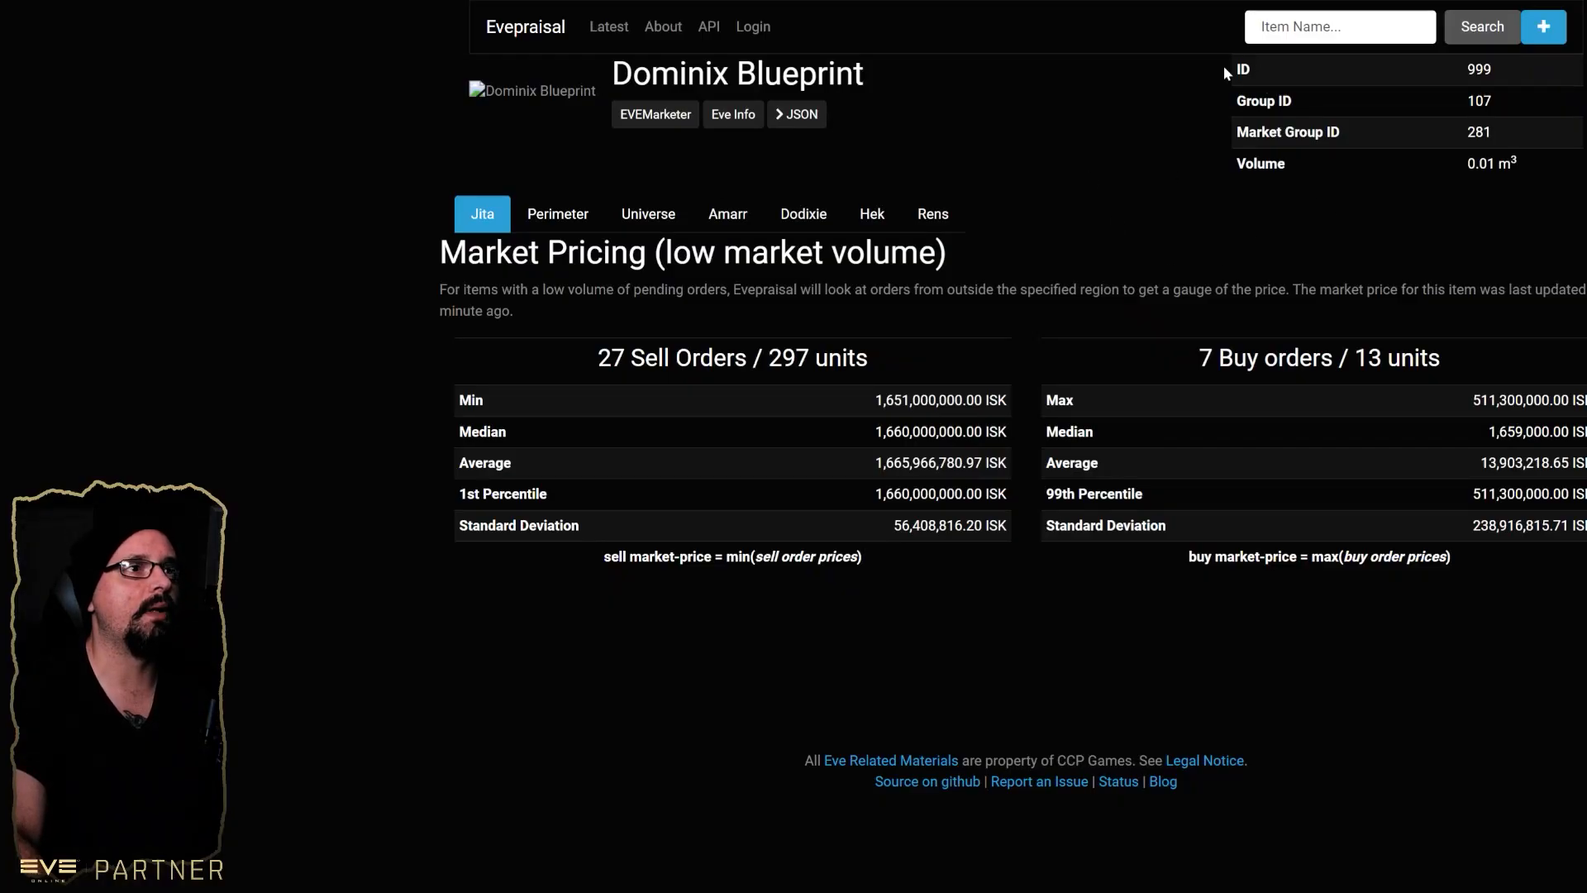
click(766, 323)
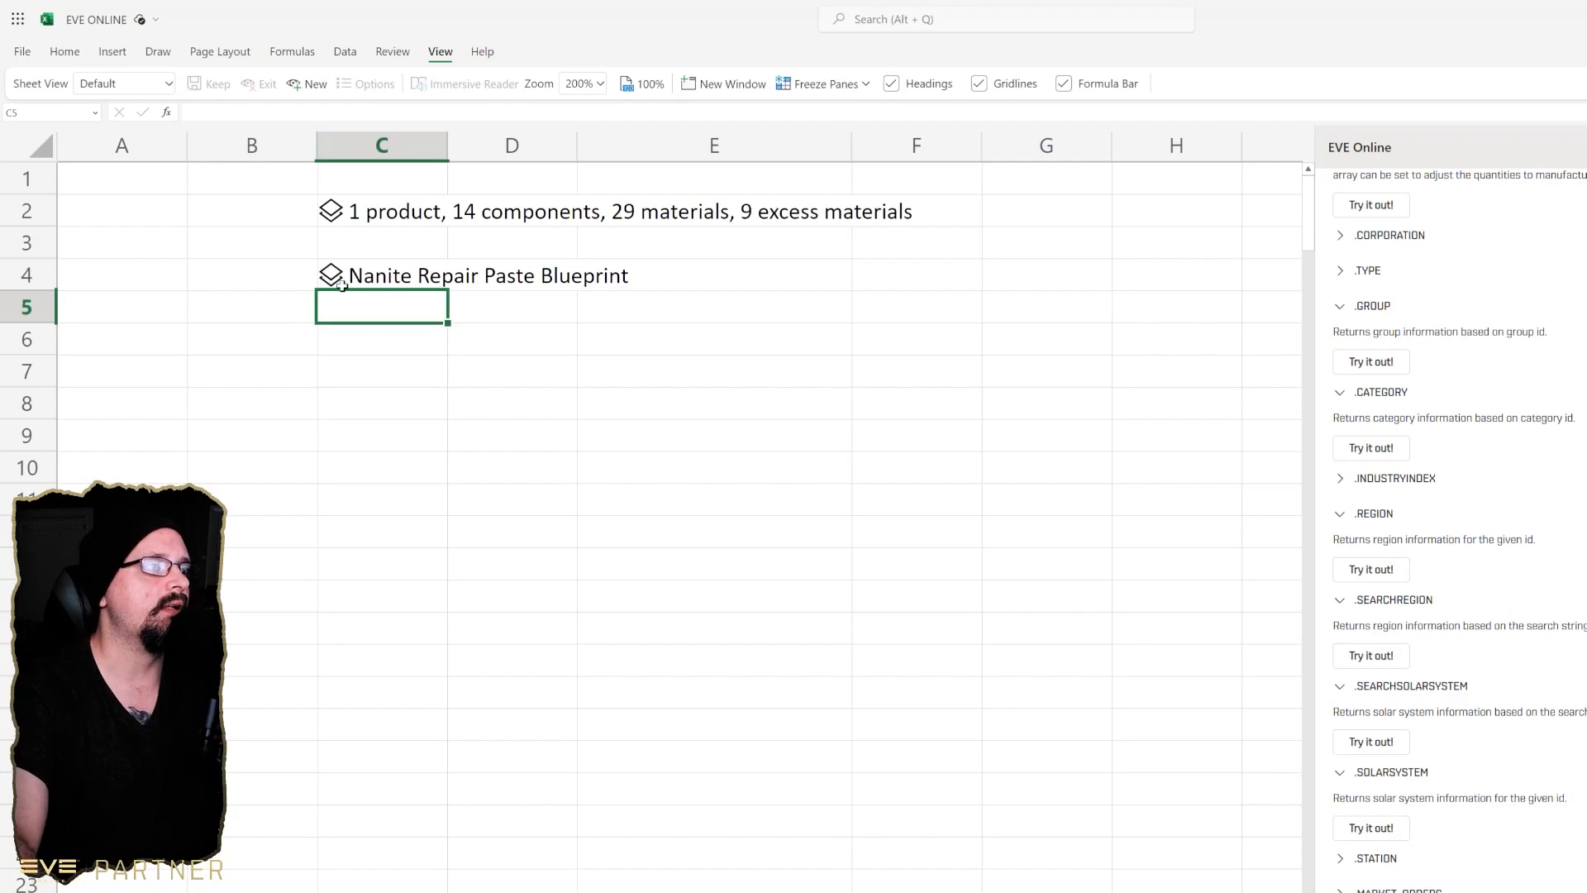
- Preview Nanite Repair Paste Blueprint's materials via BLUEPRINT_EXPLOSION(2739), then undo back to Dominix
click(382, 275)
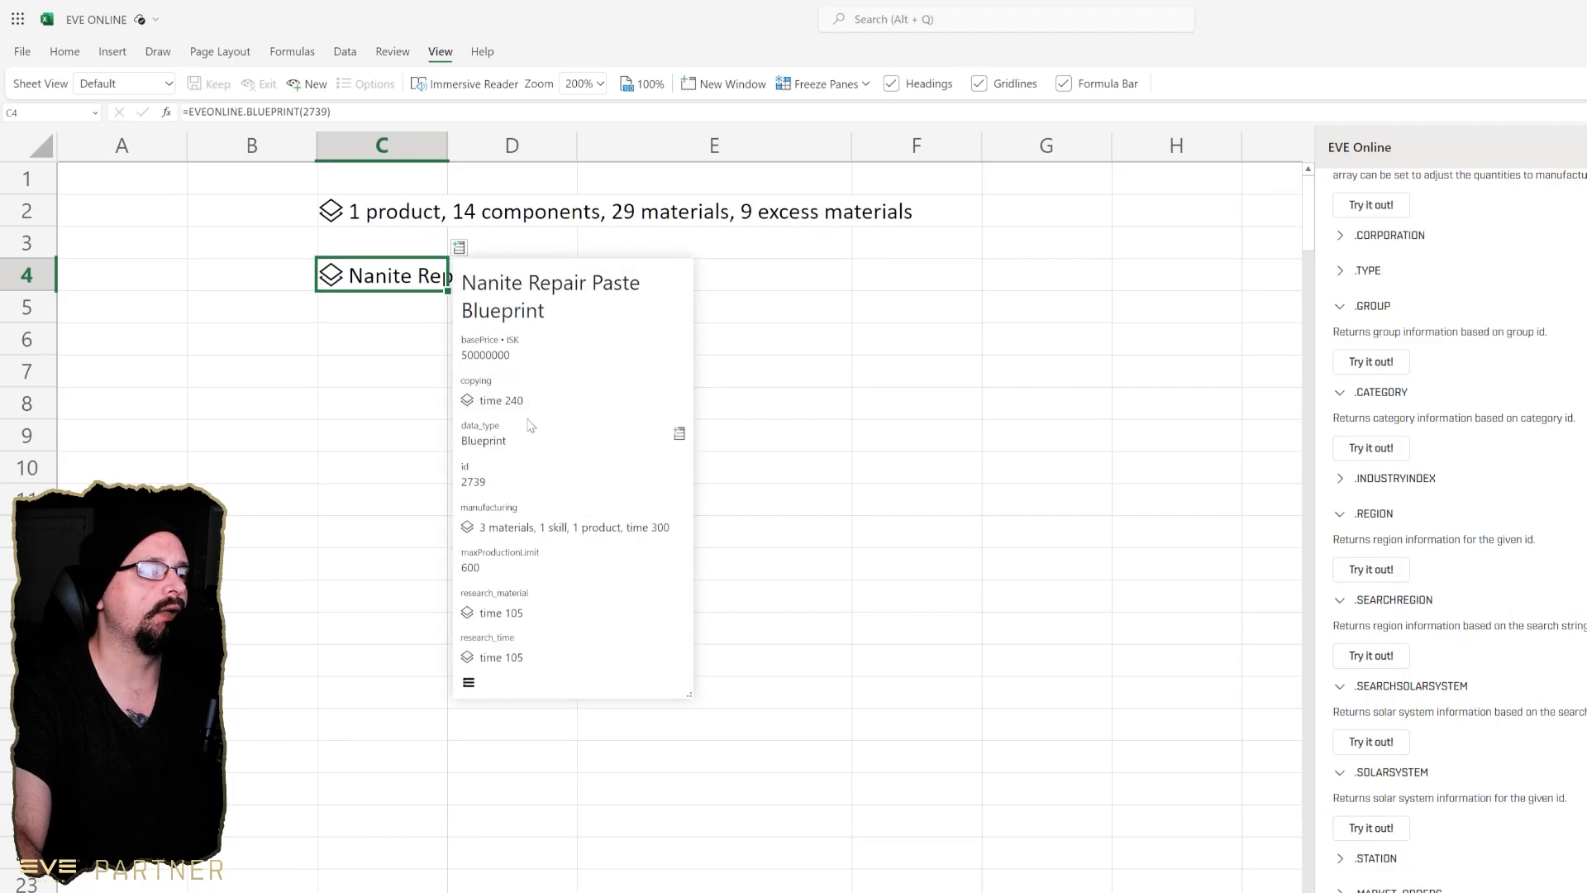
text(=EVEONLINE.BLUEPRINT_EXPLOSION(999))
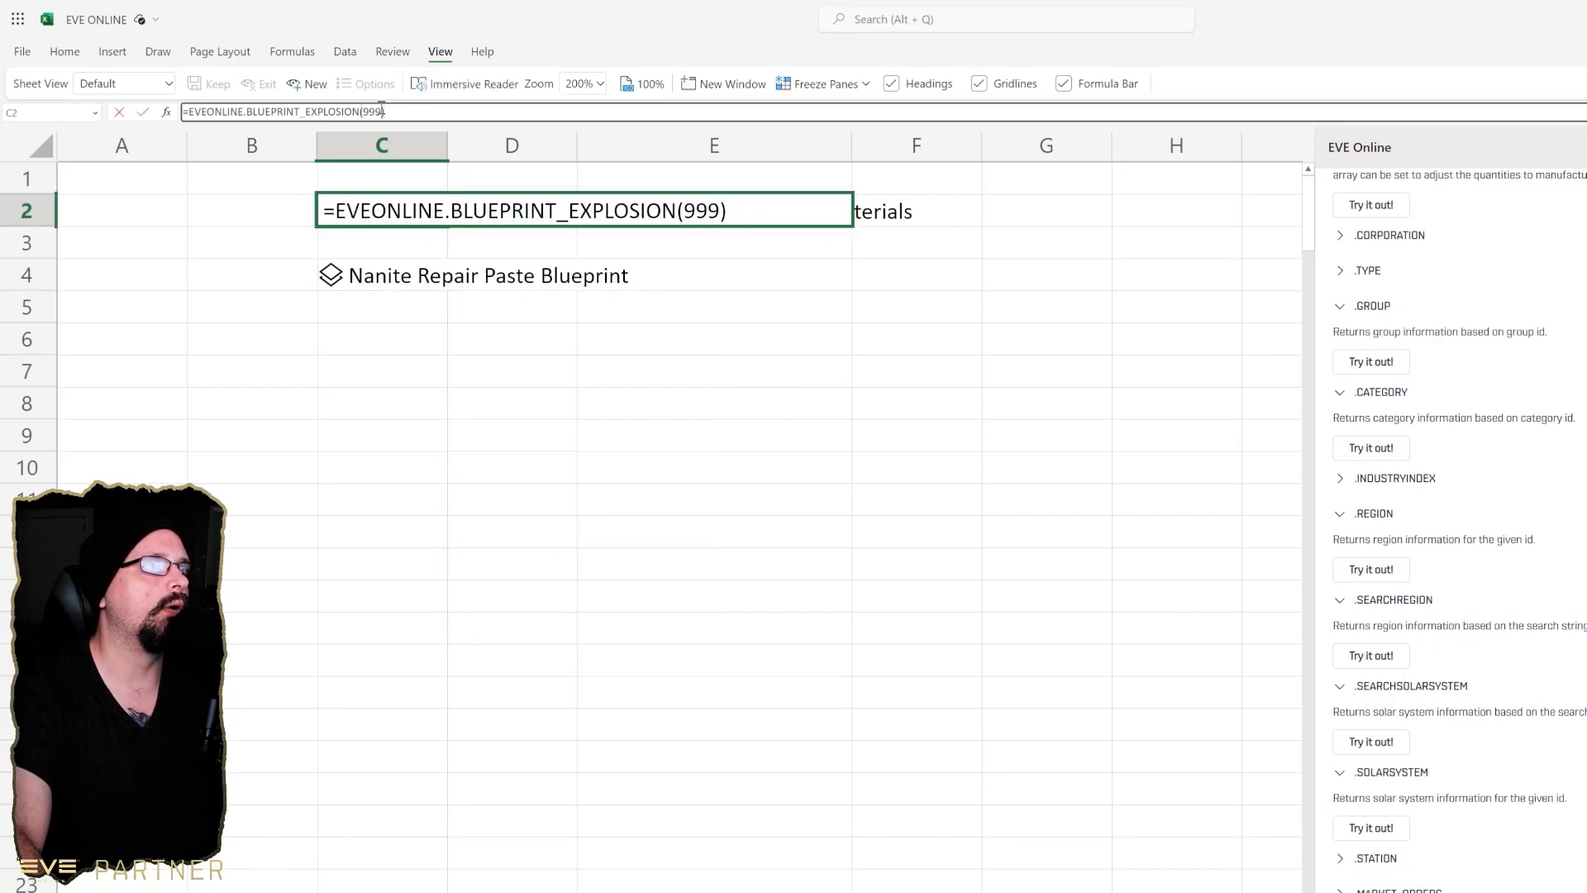
key(Backspace)
text(273)
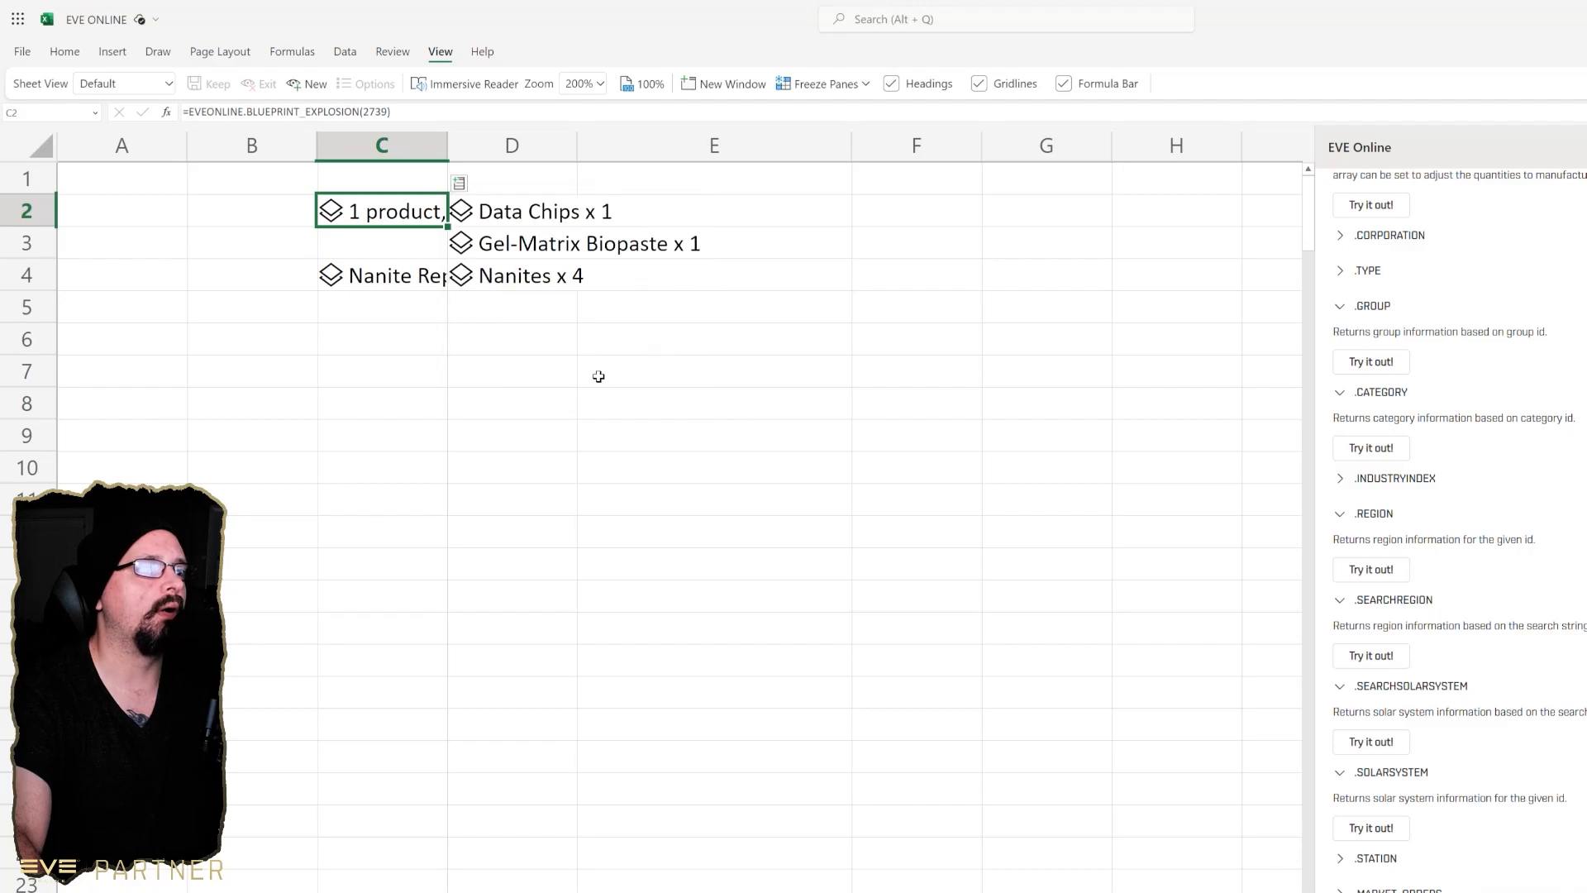
click(511, 274)
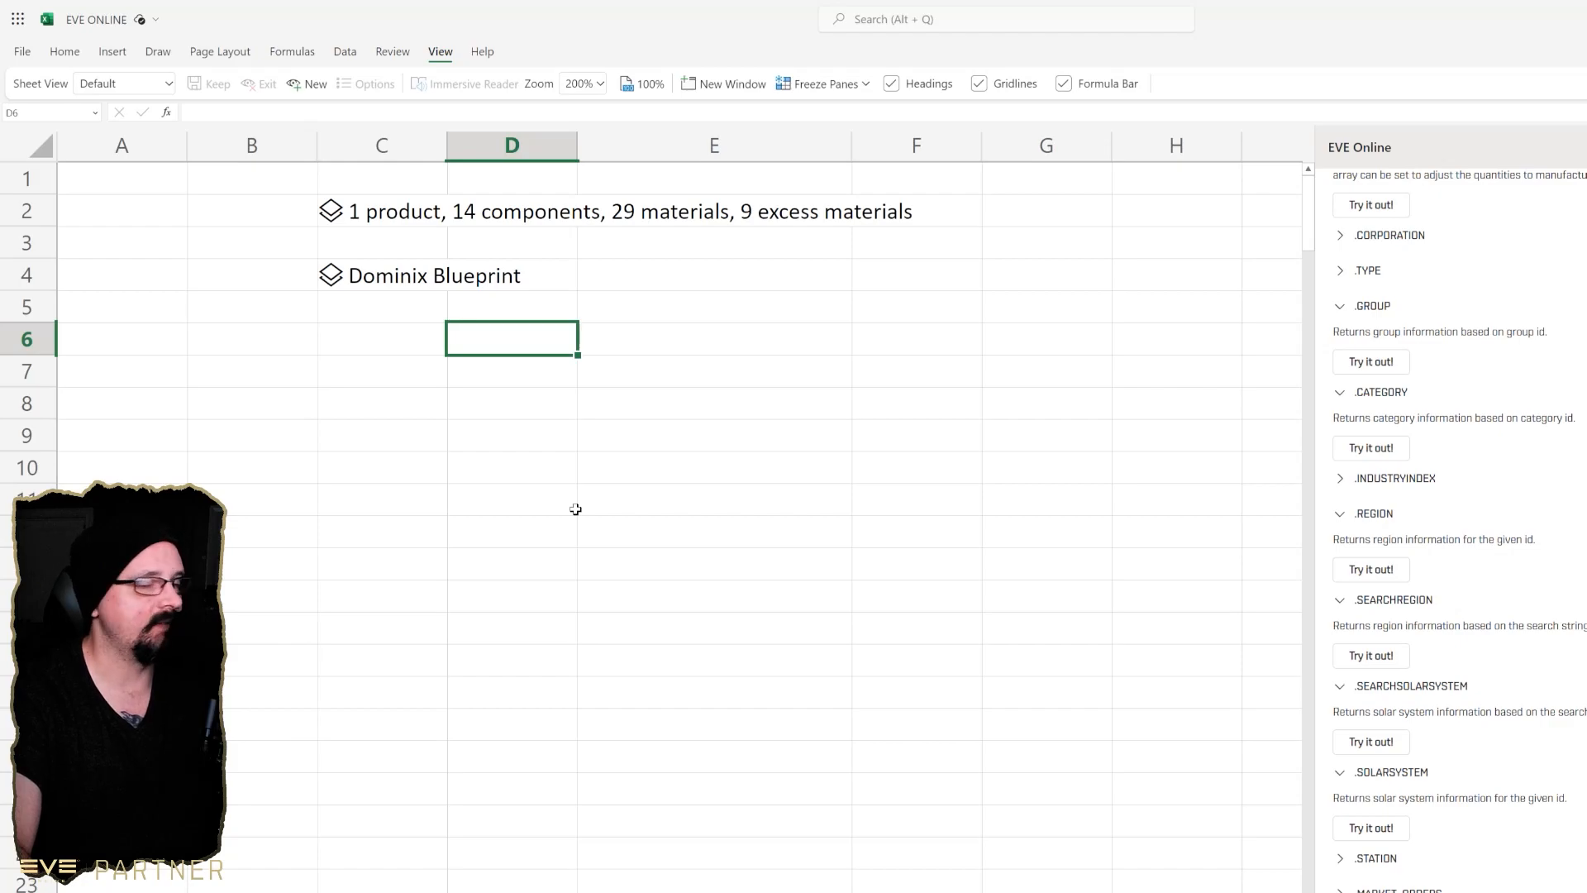
- Enter =EVEONLINE.MARKET_ORDERS(10000002, 999) in C6, then change the type ID to 2739
click(382, 338)
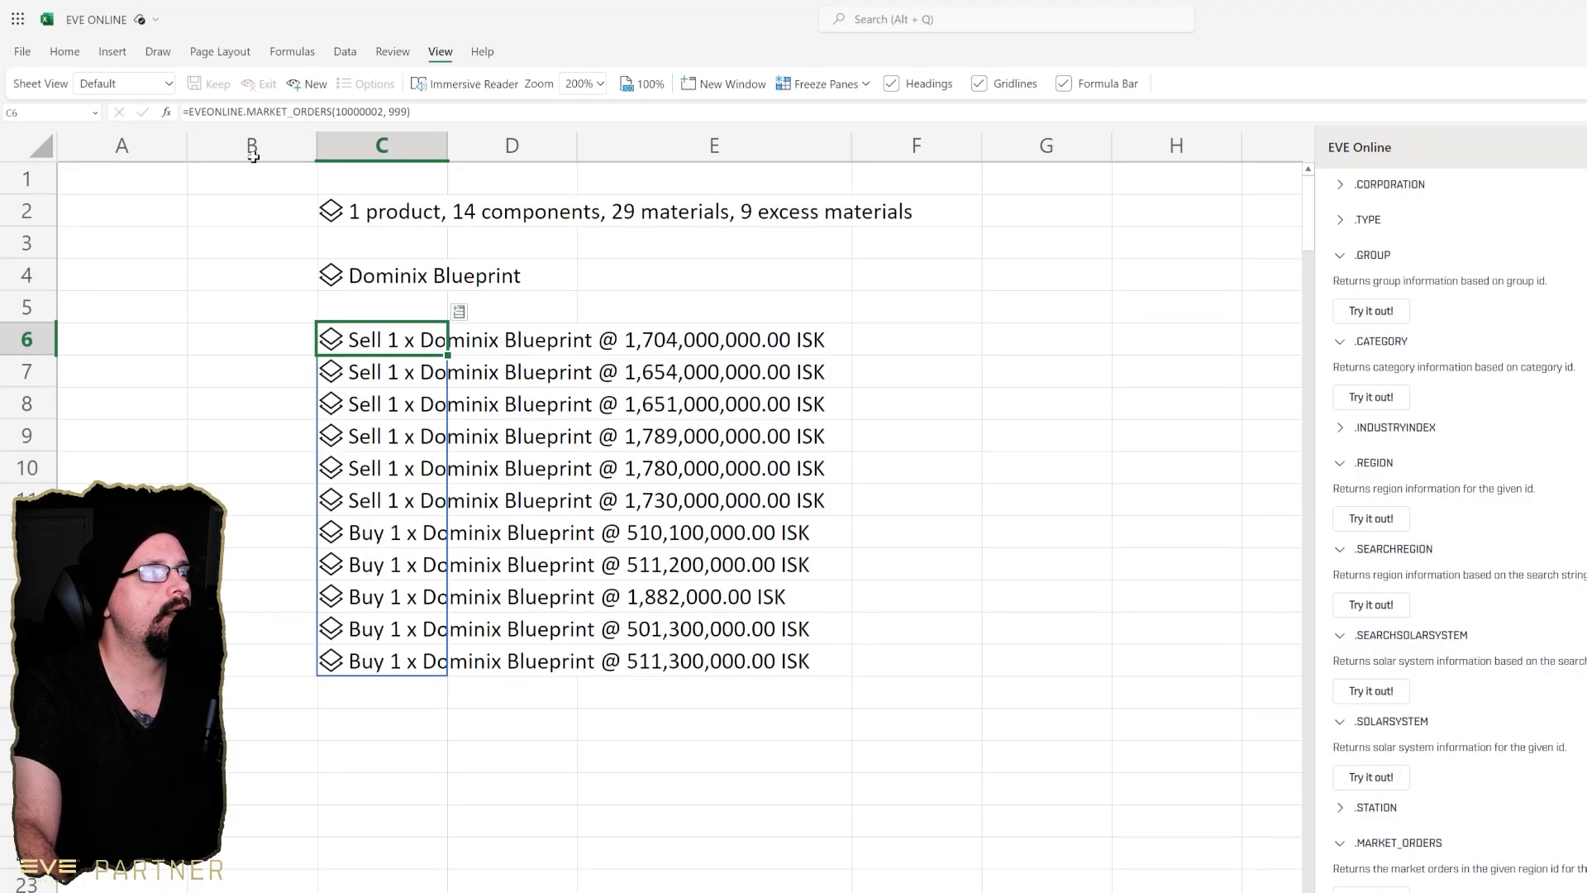
double_click(382, 339)
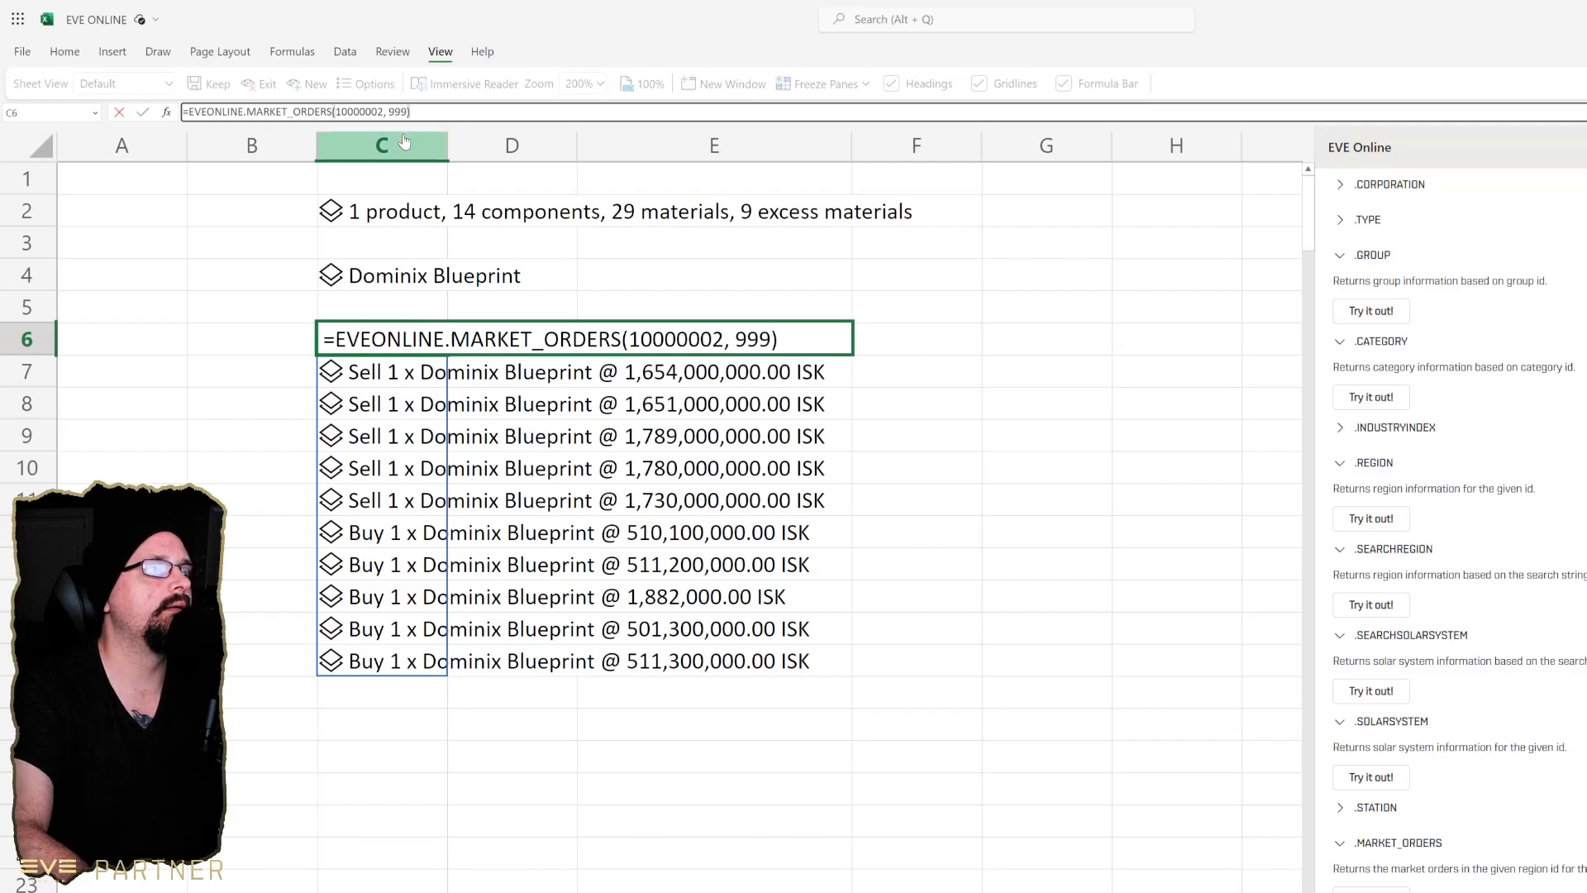
key(Backspace)
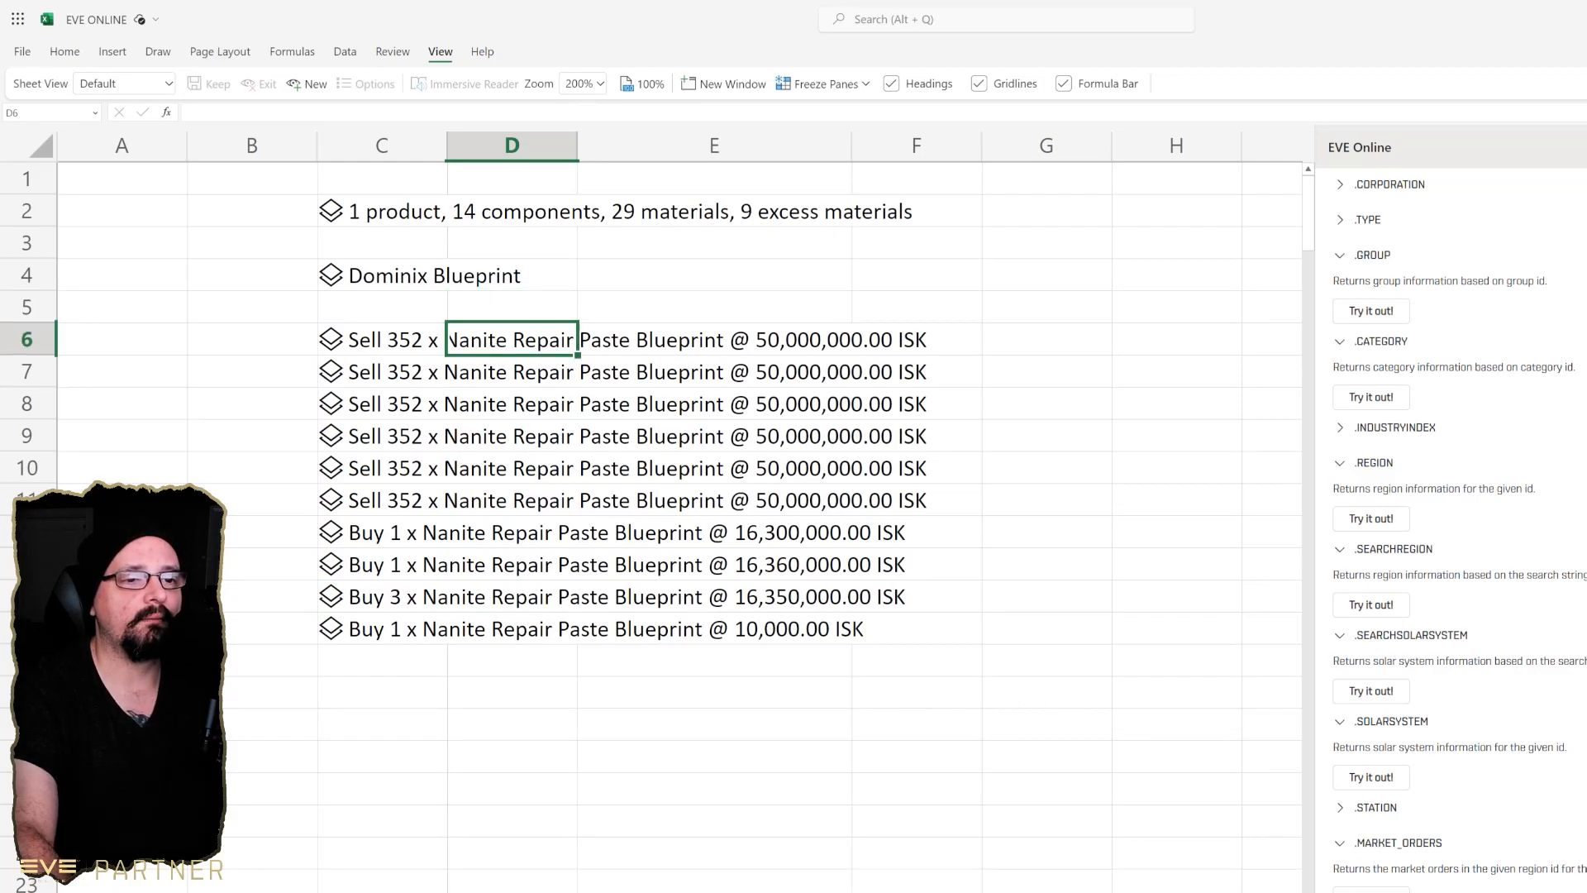
click(382, 339)
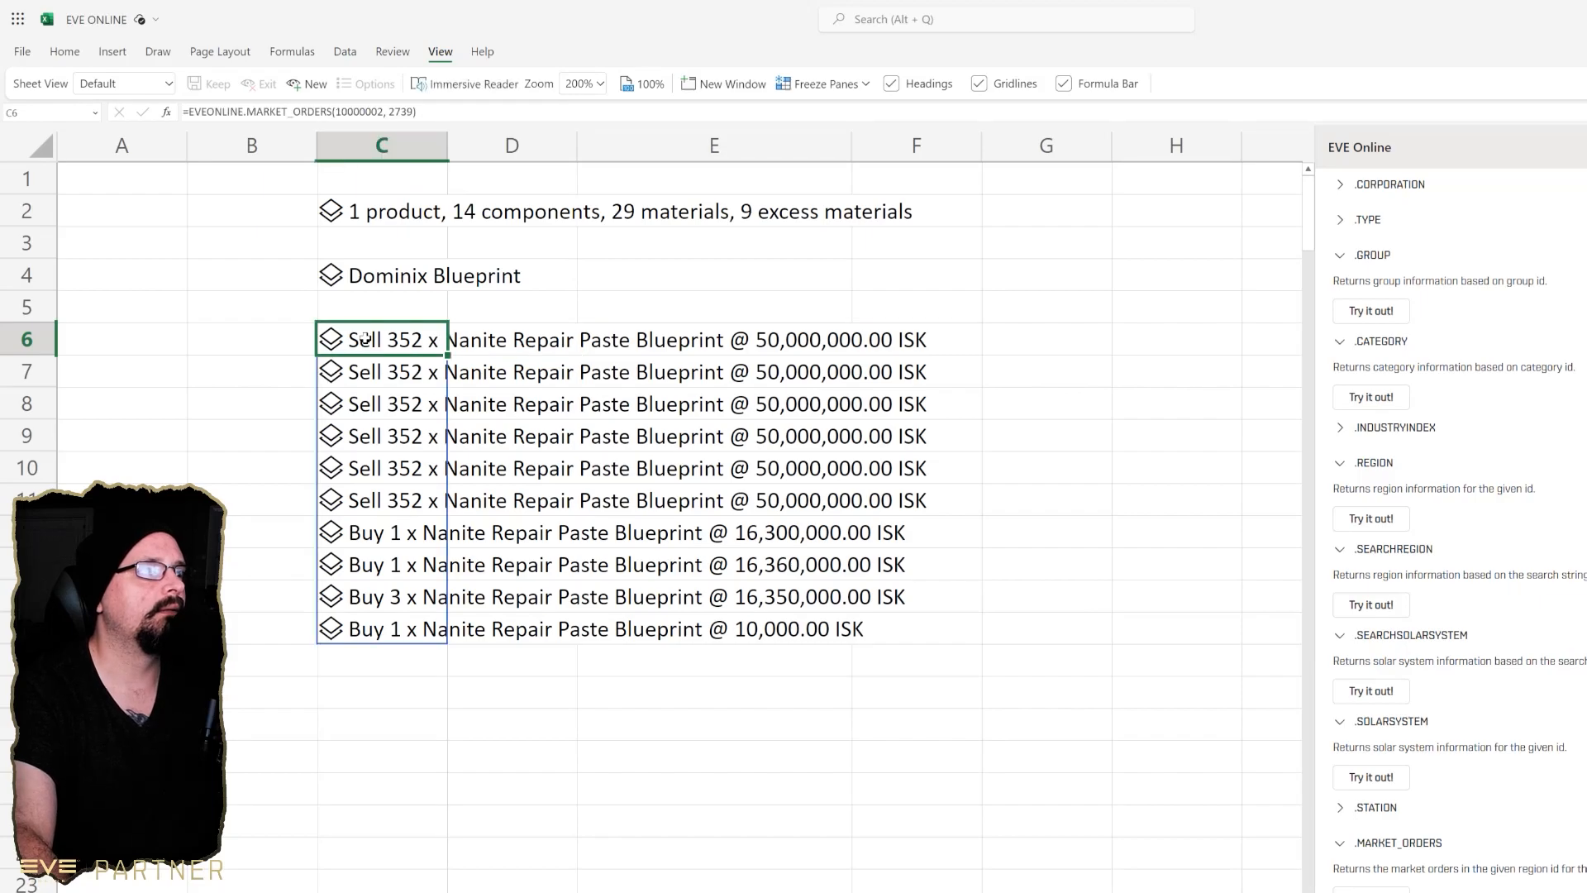
key(Delete)
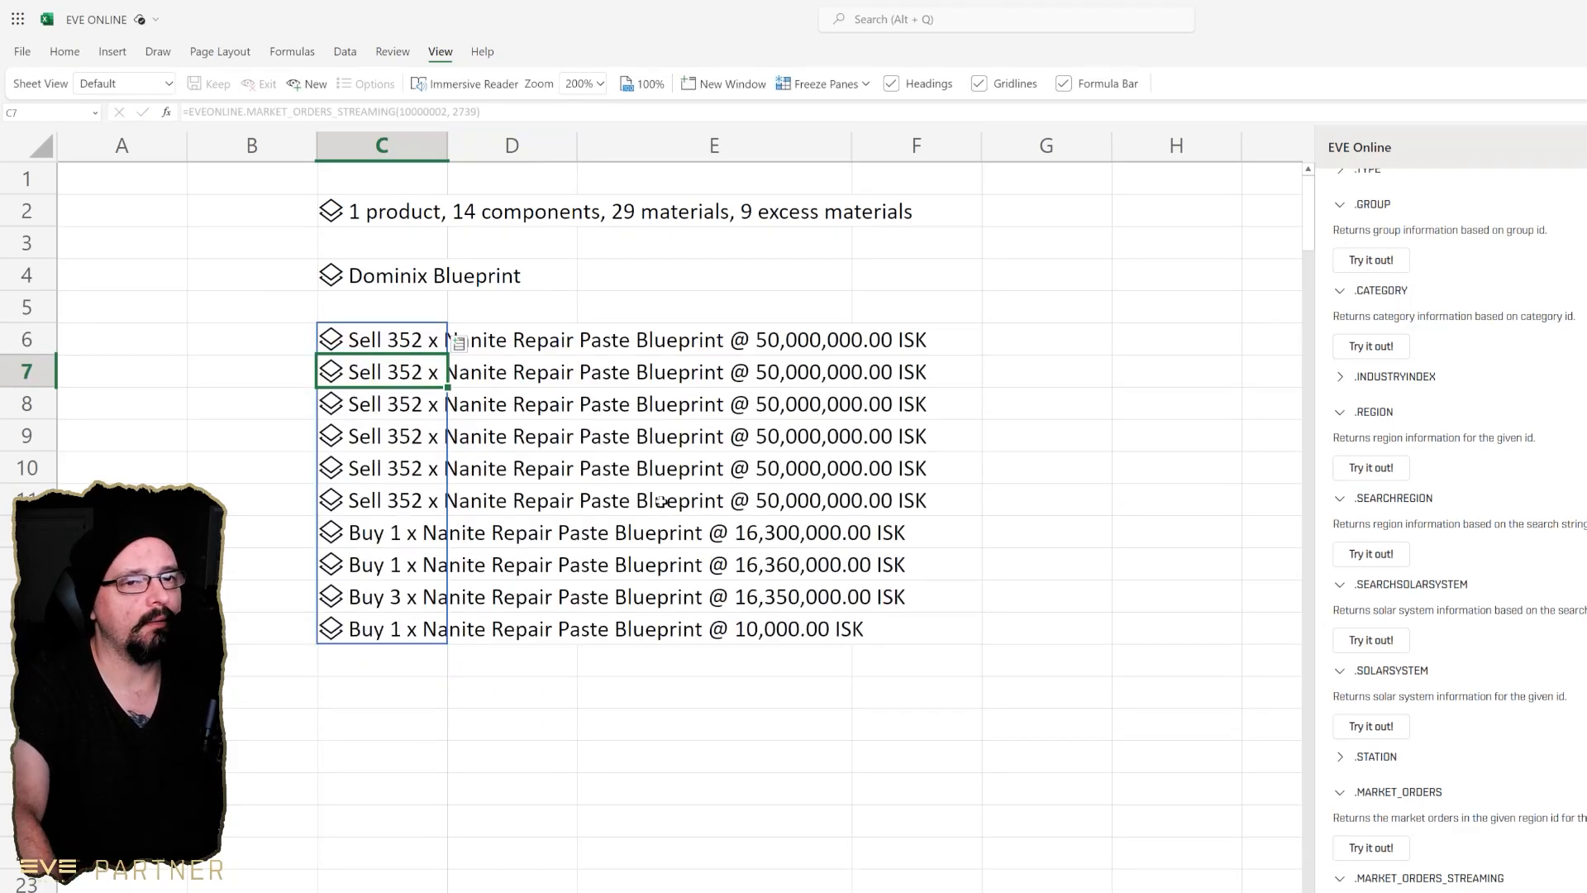
- Look up station 60003760 in C18 to show Jita IV - Moon 4 - Caldari Navy Assembly Plant
click(252, 338)
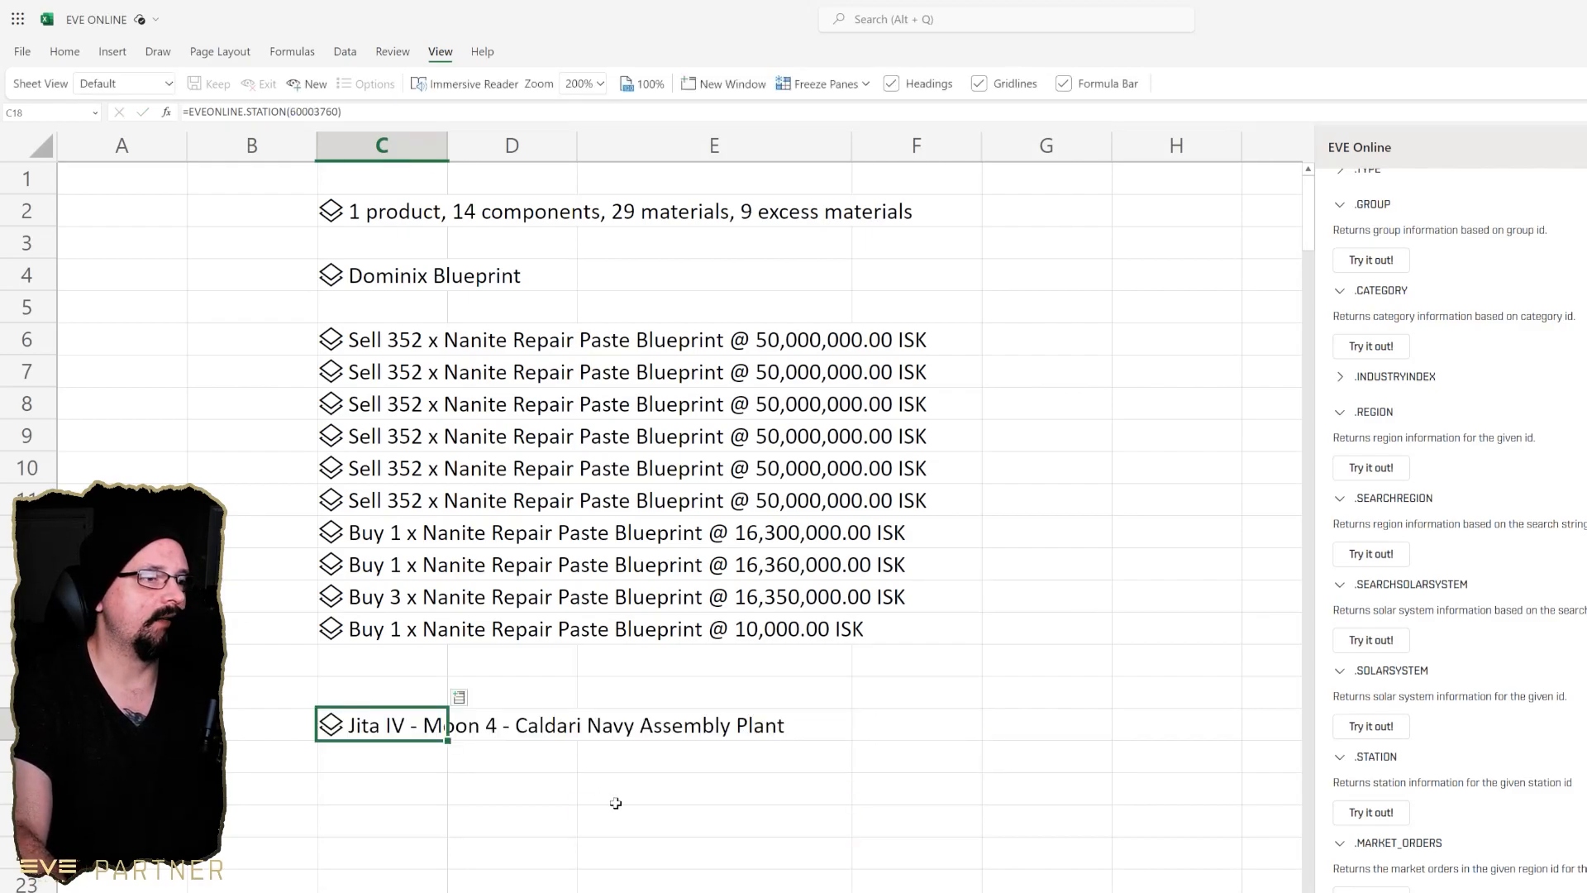
click(510, 788)
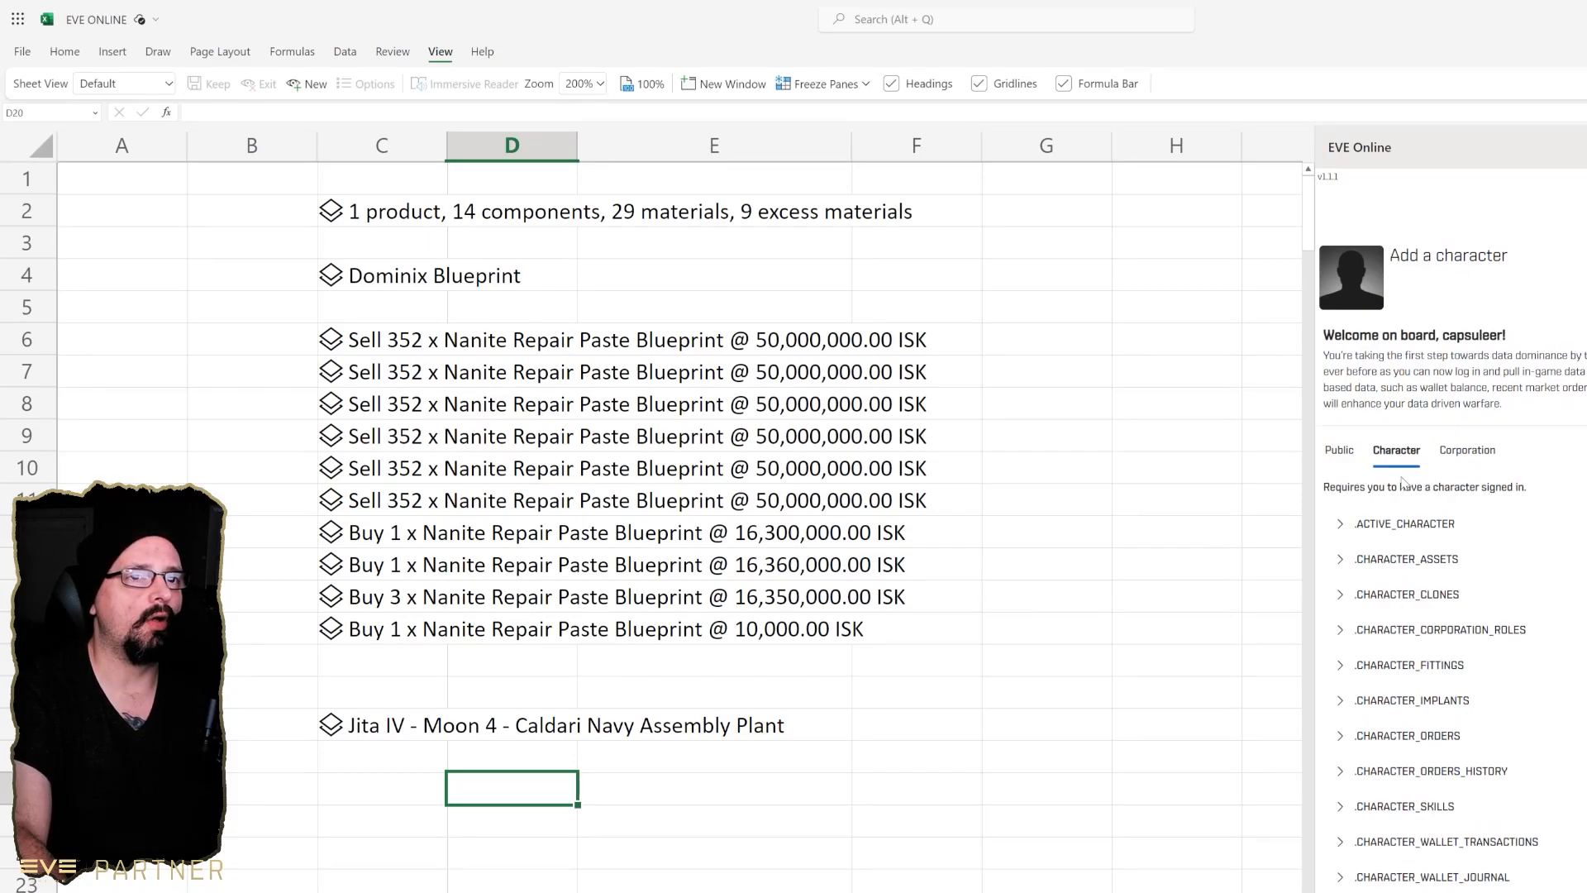
- Browse the EVE Online add-in's Character functions like assets and implants, then return to Public
click(1406, 558)
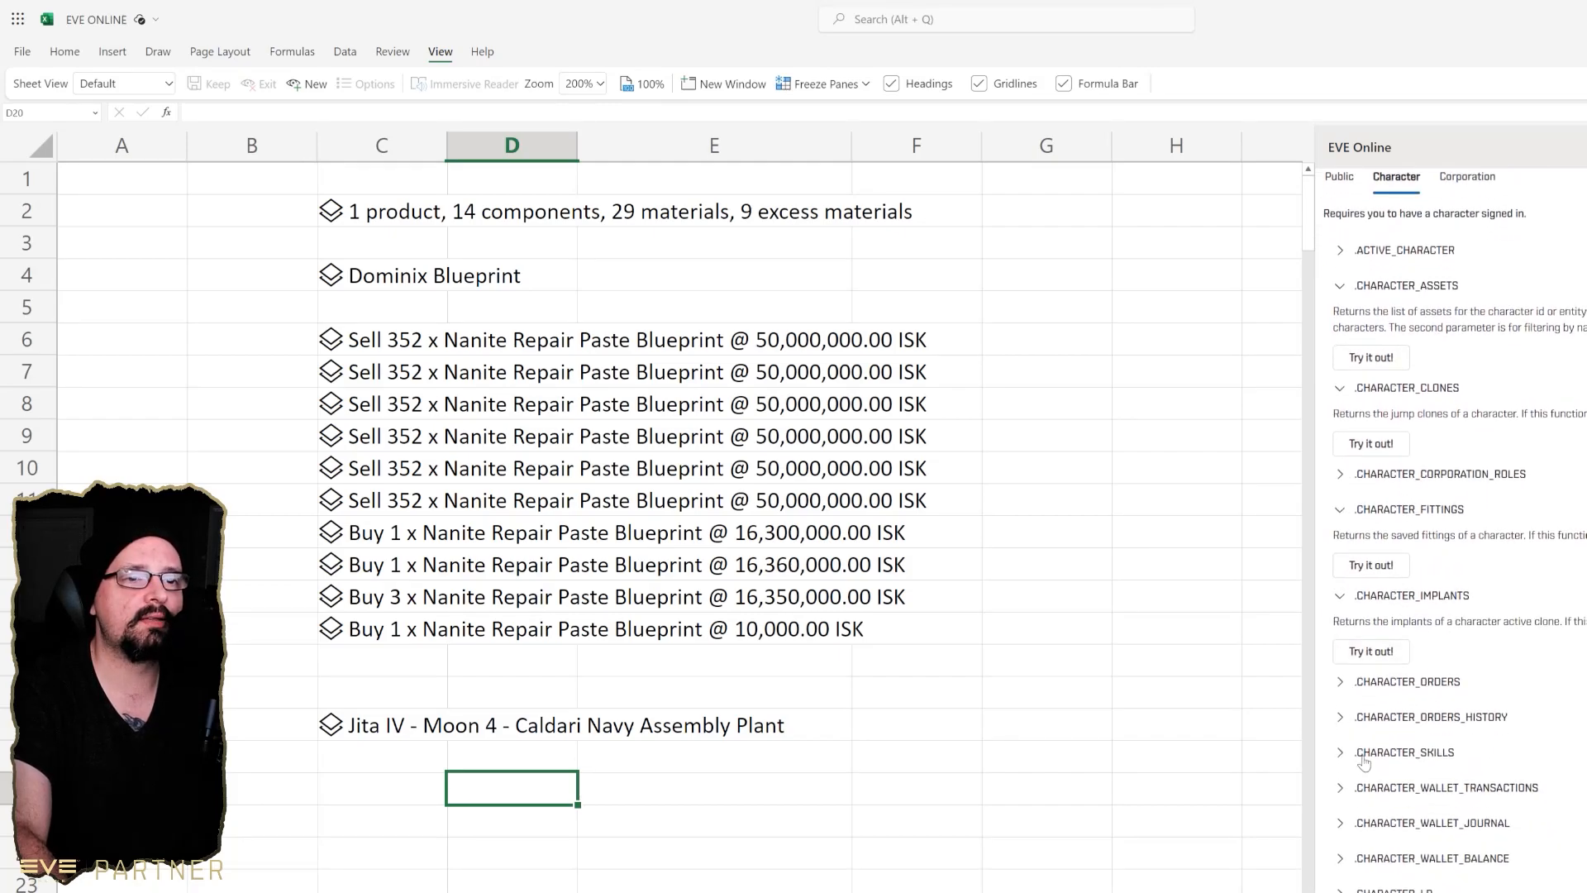
scroll(down, 3)
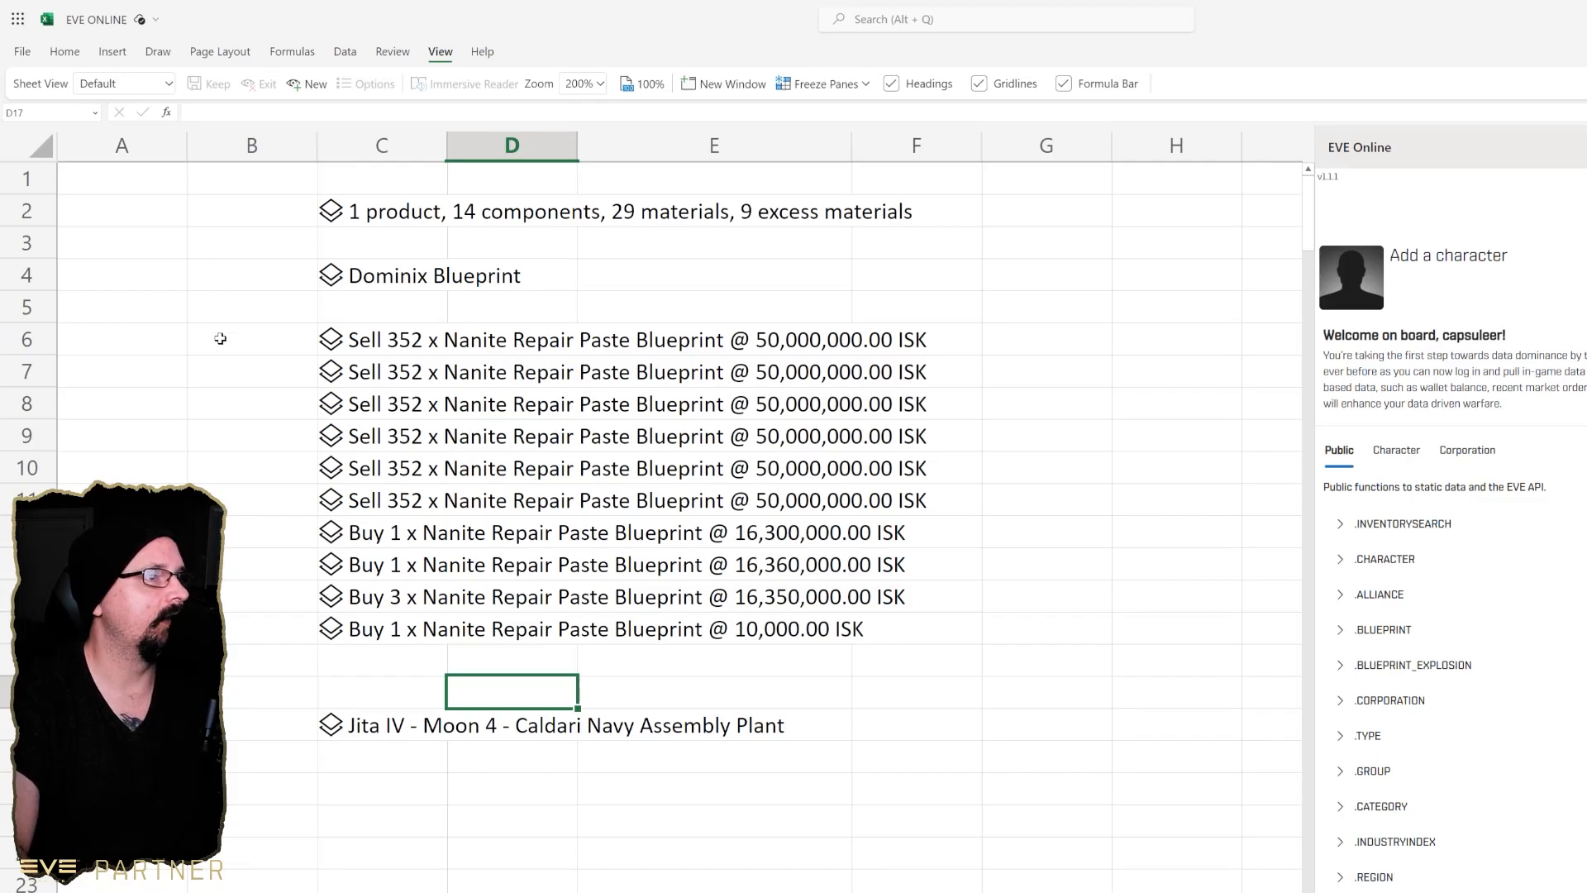
click(382, 307)
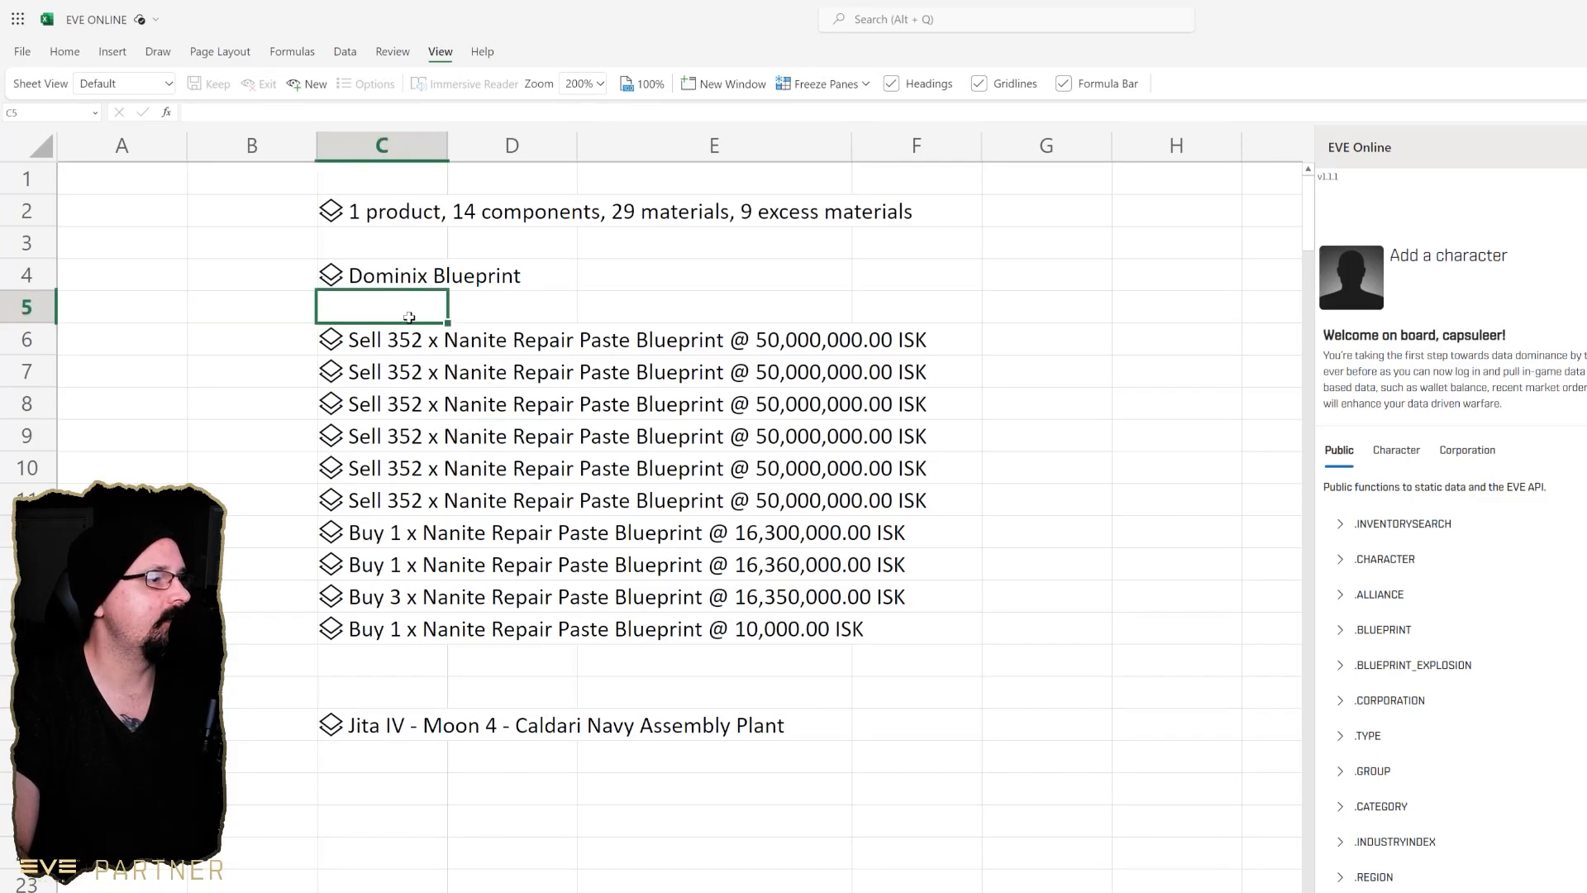
click(511, 306)
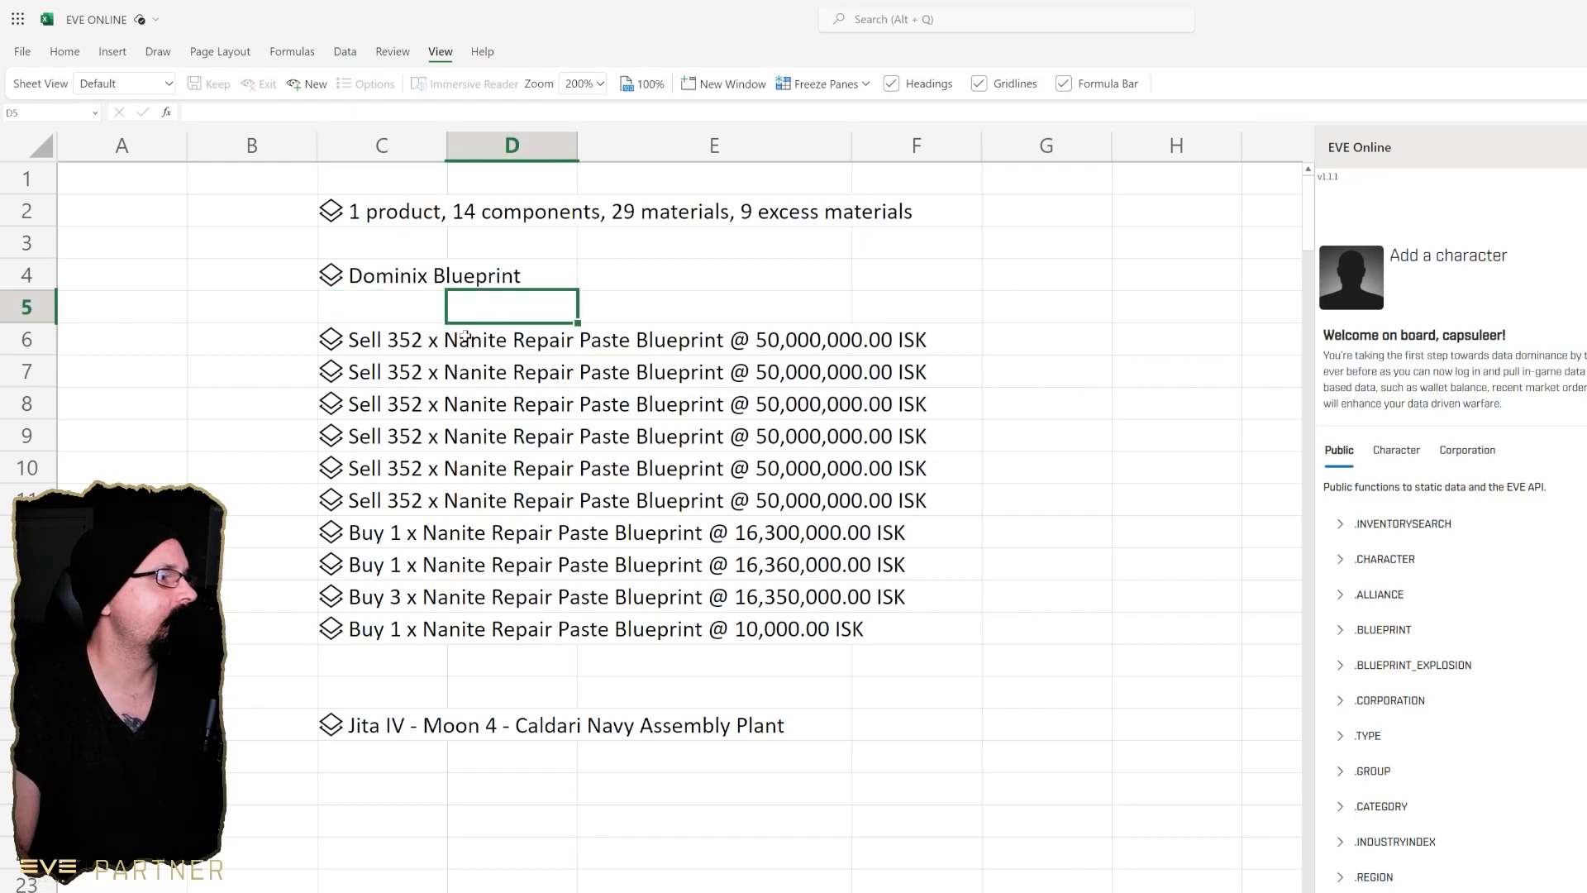